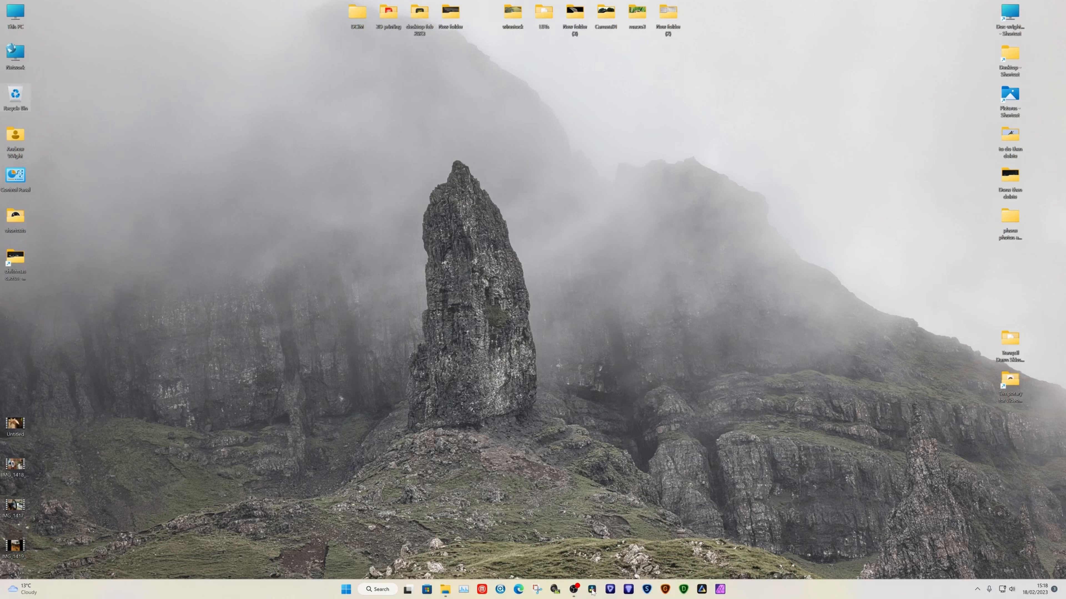
Create and open a new project named 'christmas cactus timelapse' from the Project Manager.
left_click(590, 589)
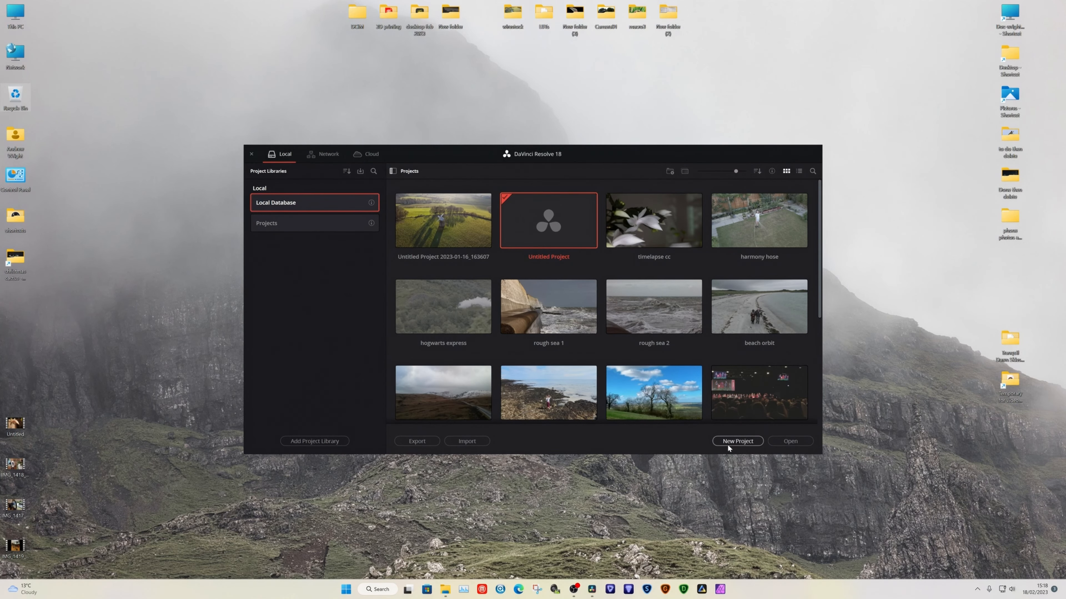
left_click(736, 441)
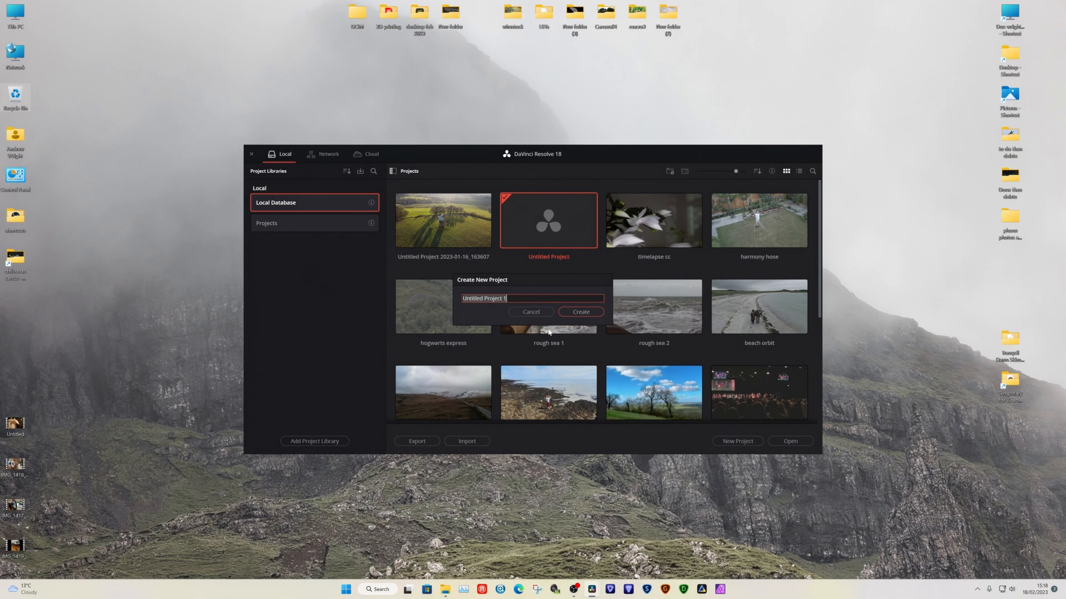
type("christmas cac")
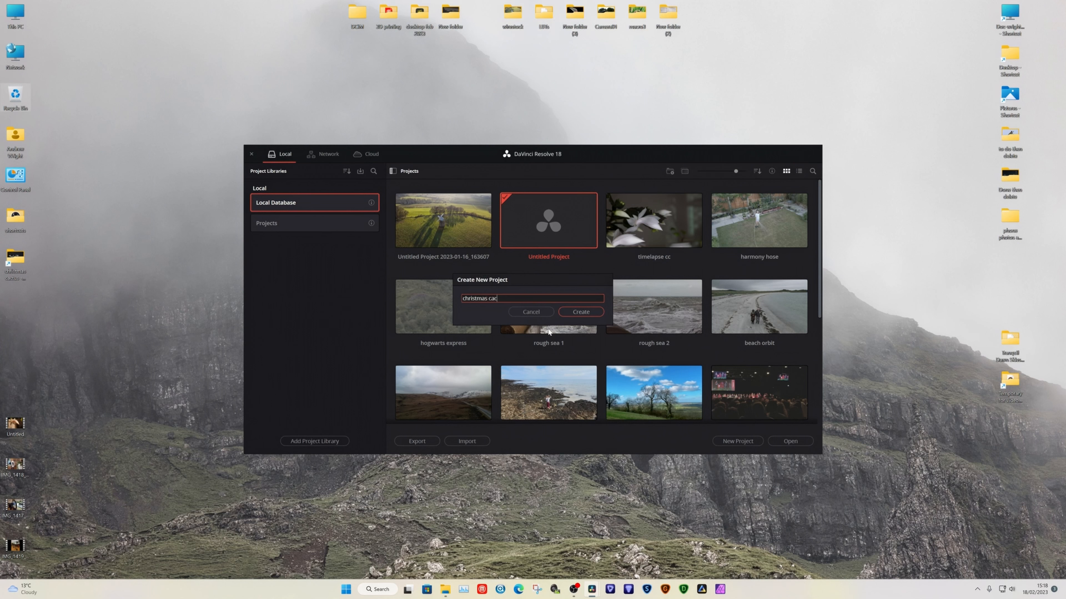
type("tus timelapse")
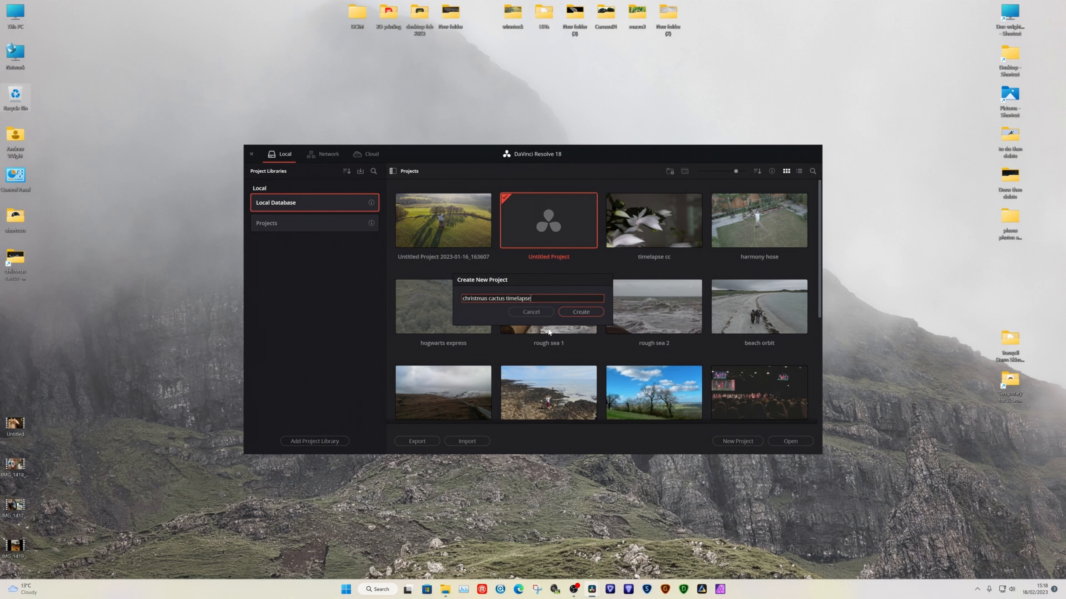
left_click(578, 312)
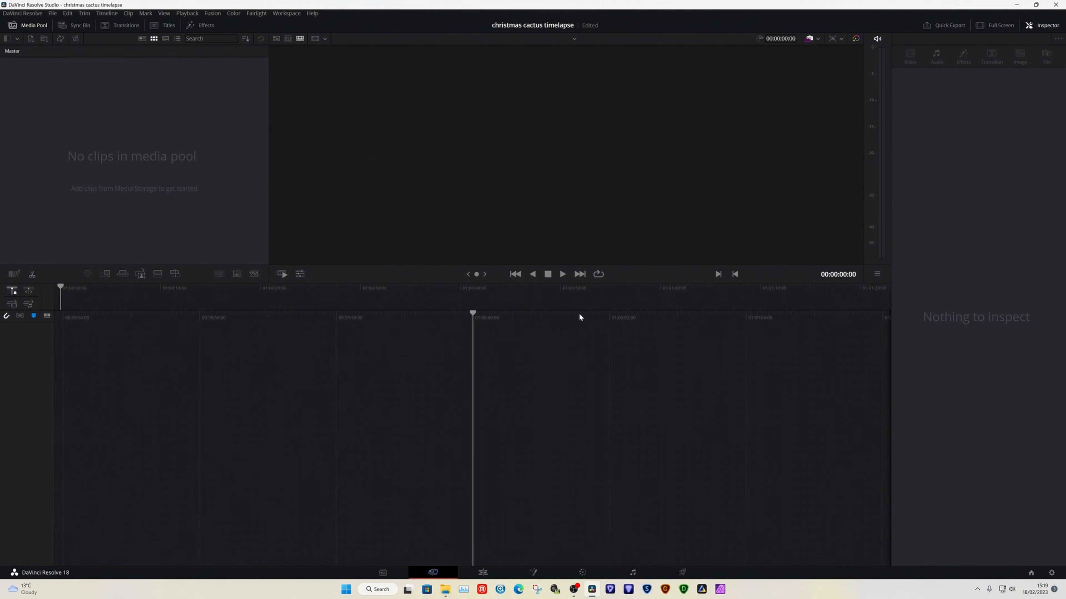
Save Project Settings with a 3840 x 2160 Ultra HD timeline at 24 fps.
left_click(52, 13)
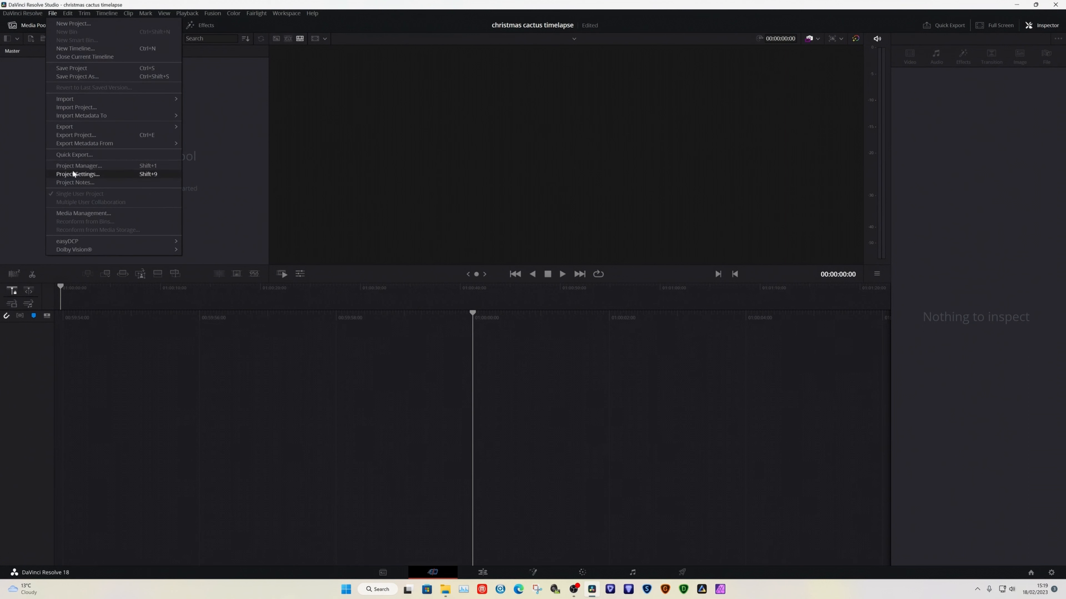
left_click(78, 173)
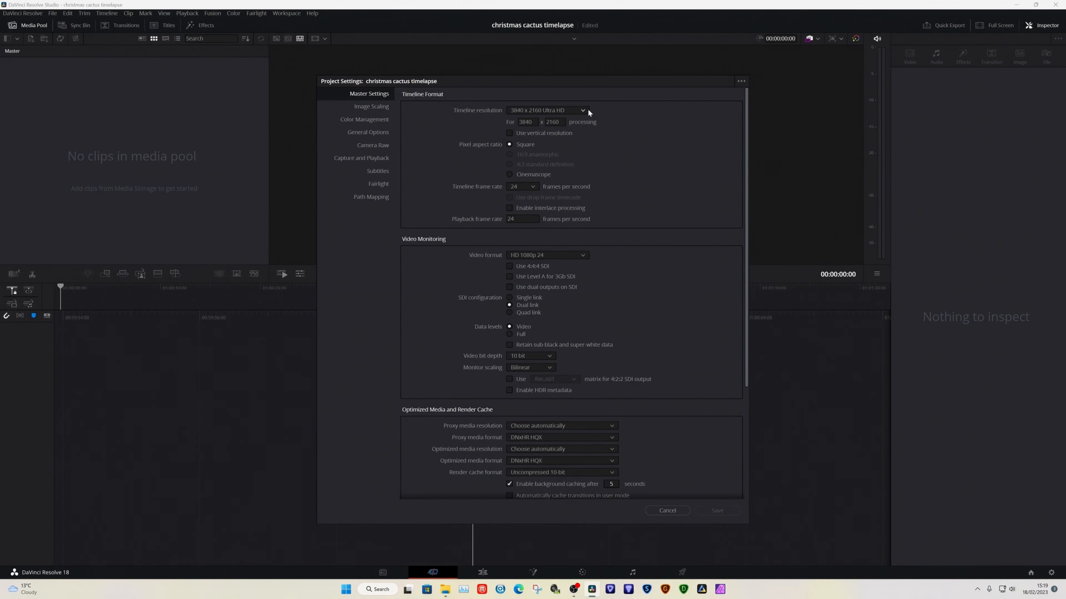
left_click(546, 109)
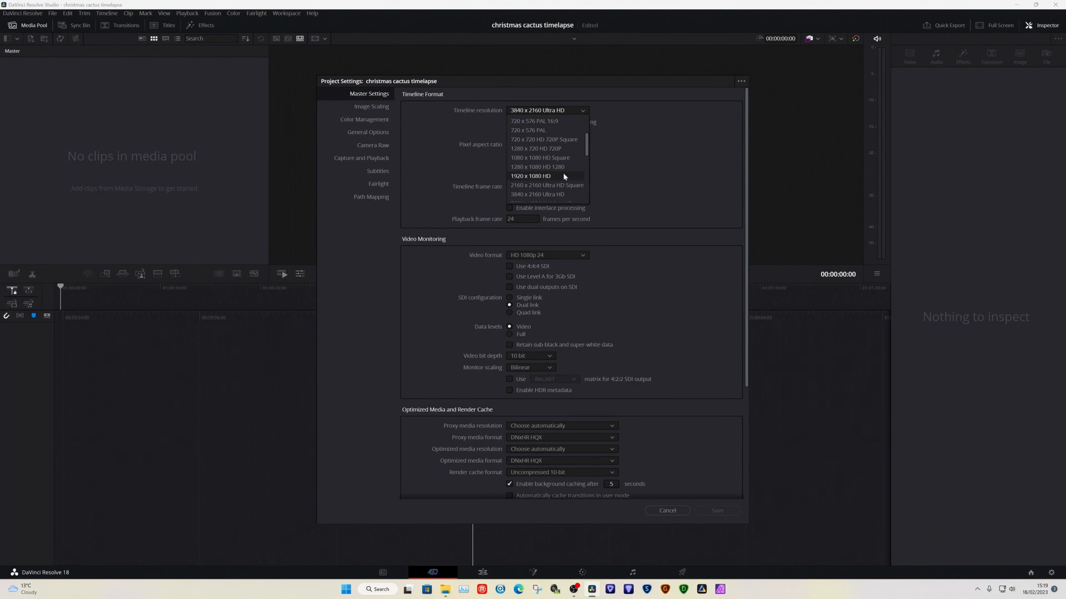
left_click(537, 195)
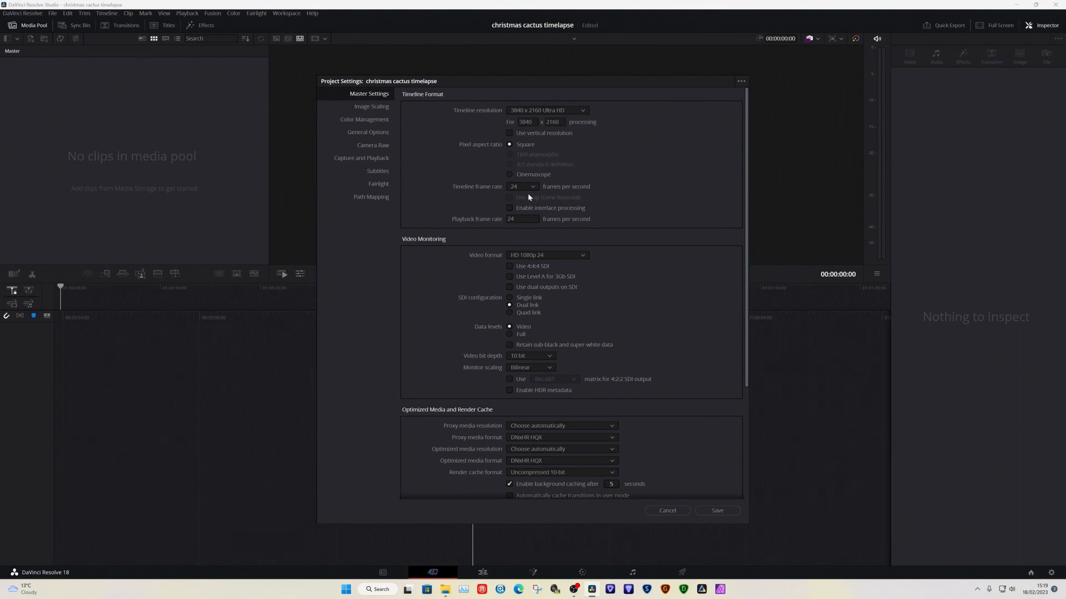
left_click(523, 187)
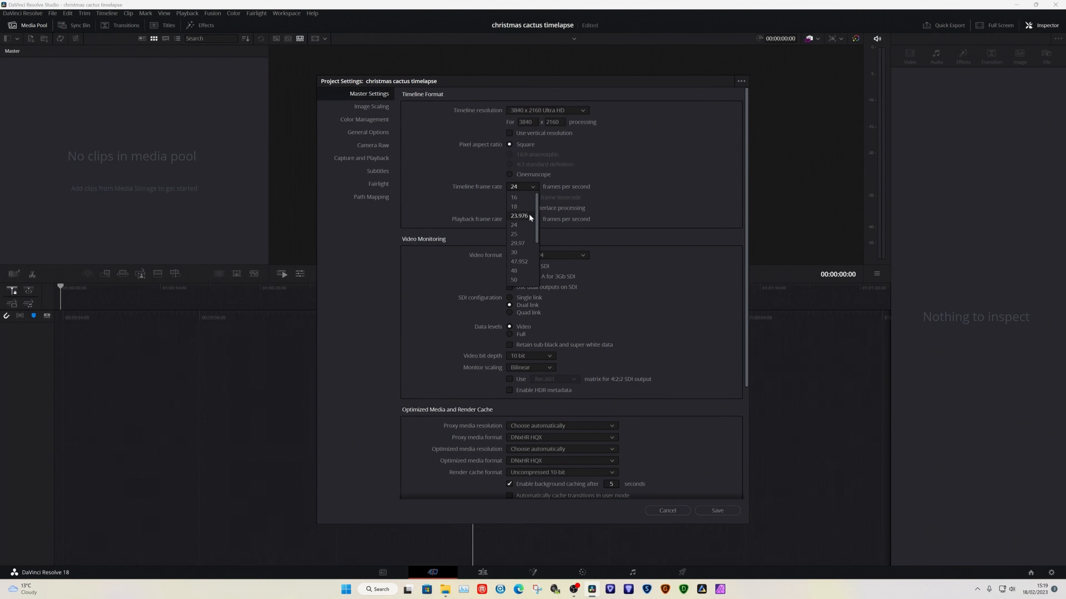
left_click(514, 225)
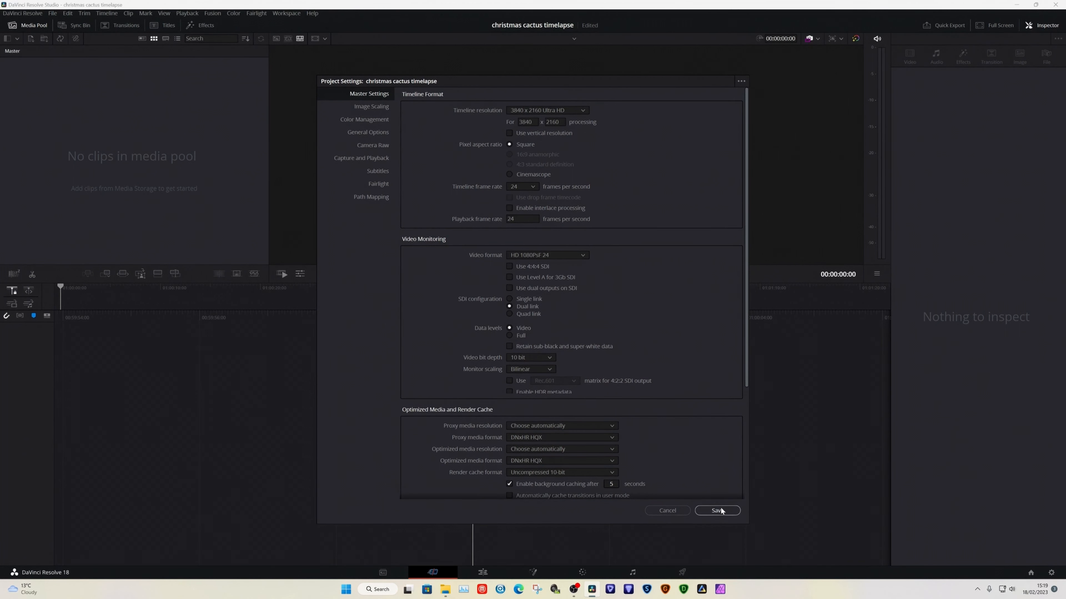
left_click(716, 510)
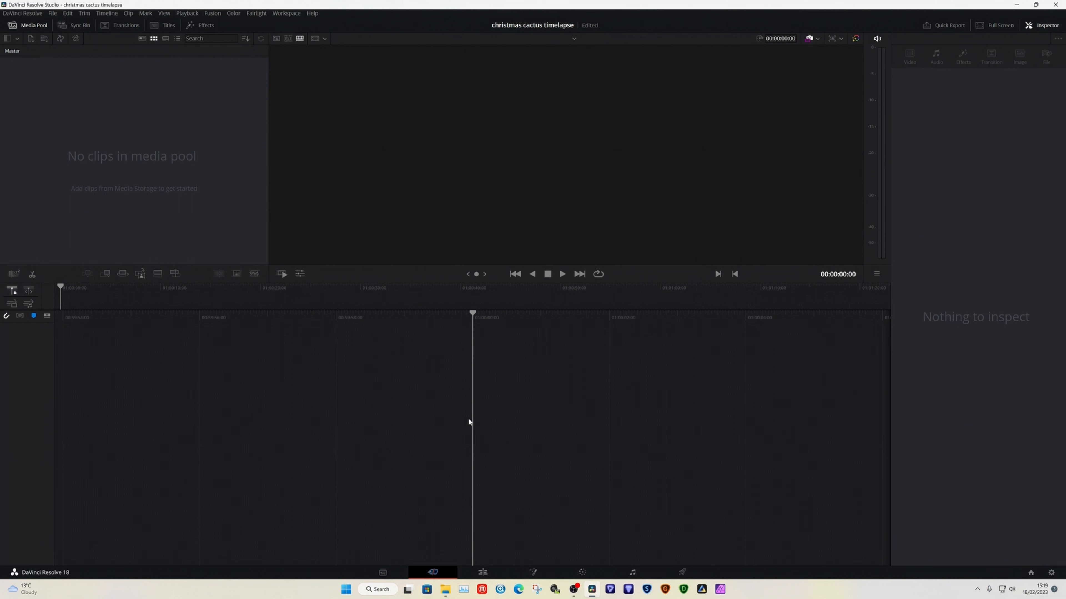
mouse_move(39, 87)
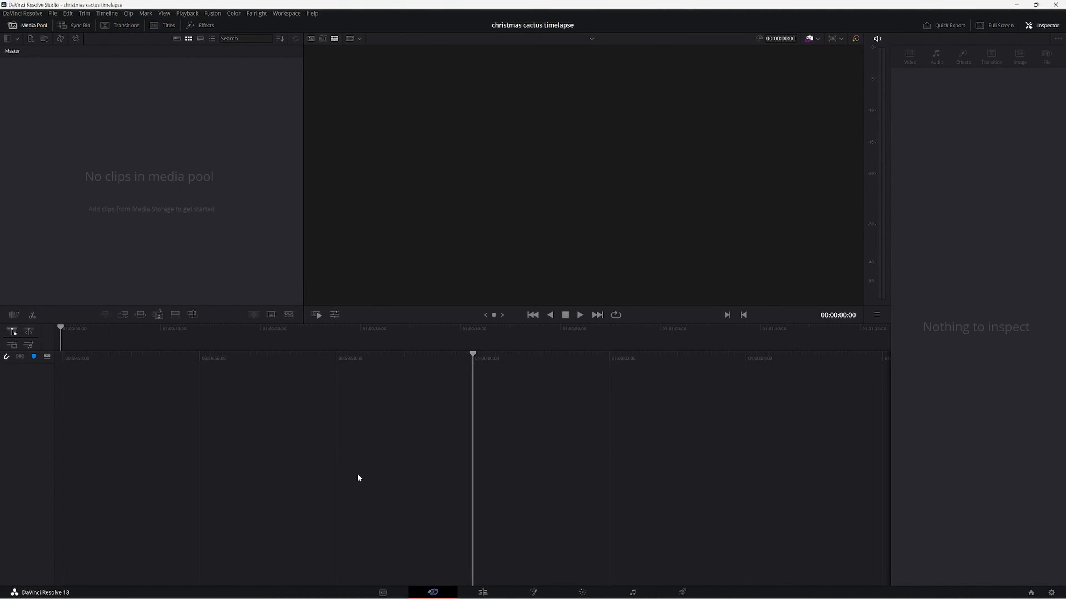
mouse_move(332, 478)
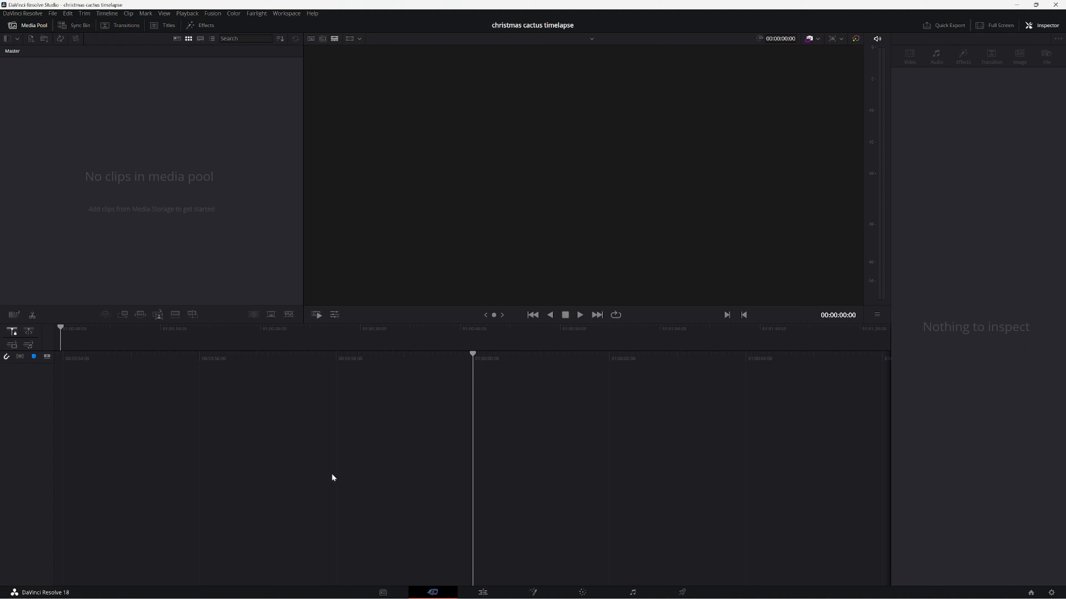
mouse_move(167, 261)
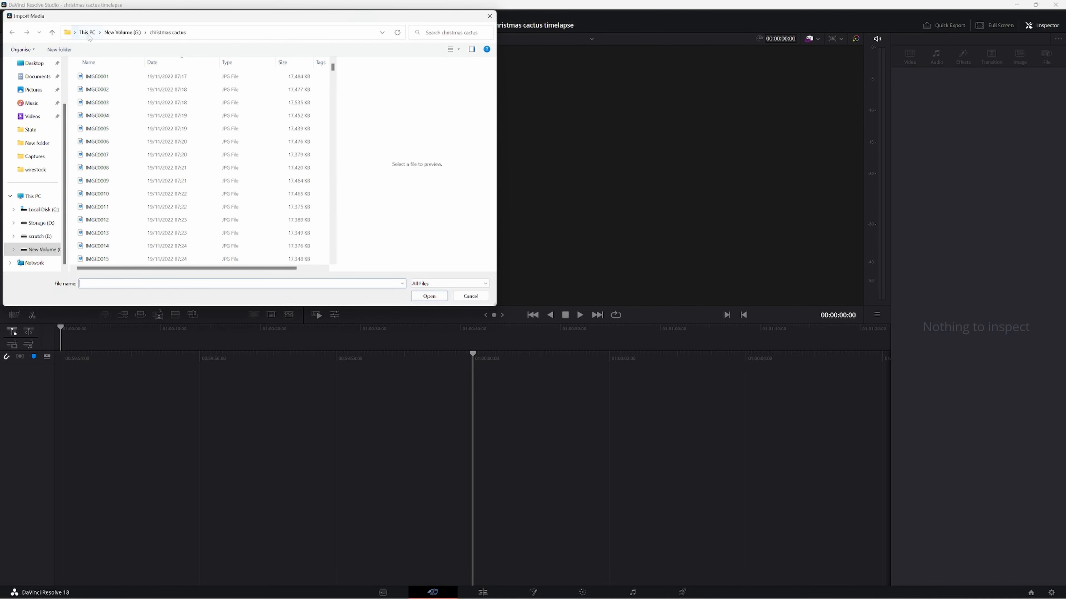
Import the christmas cactus JPG photos from the folder into the media pool.
scroll("down", 3)
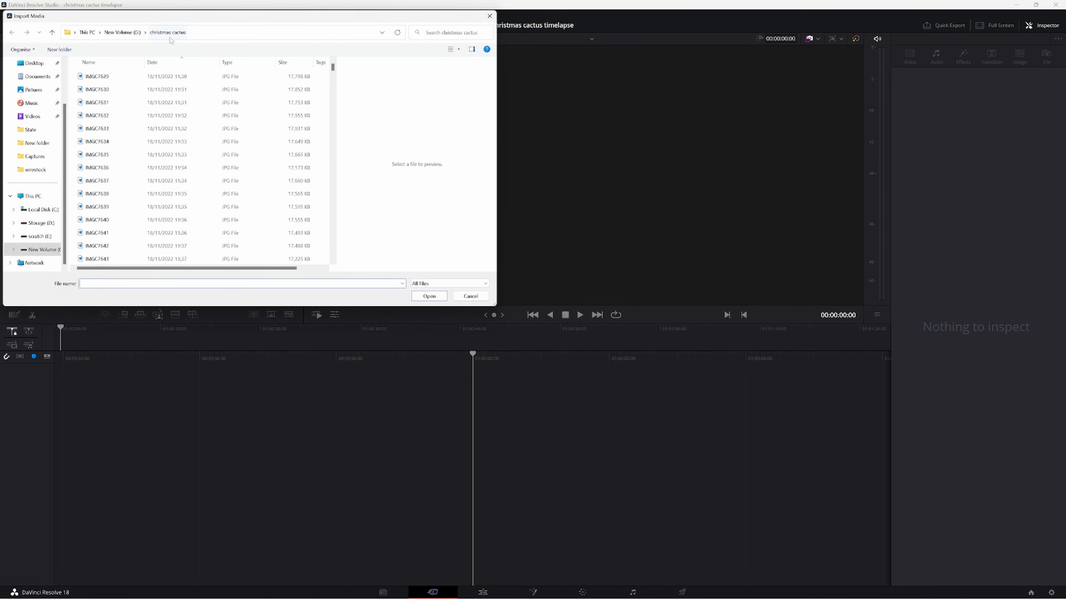
left_click(97, 76)
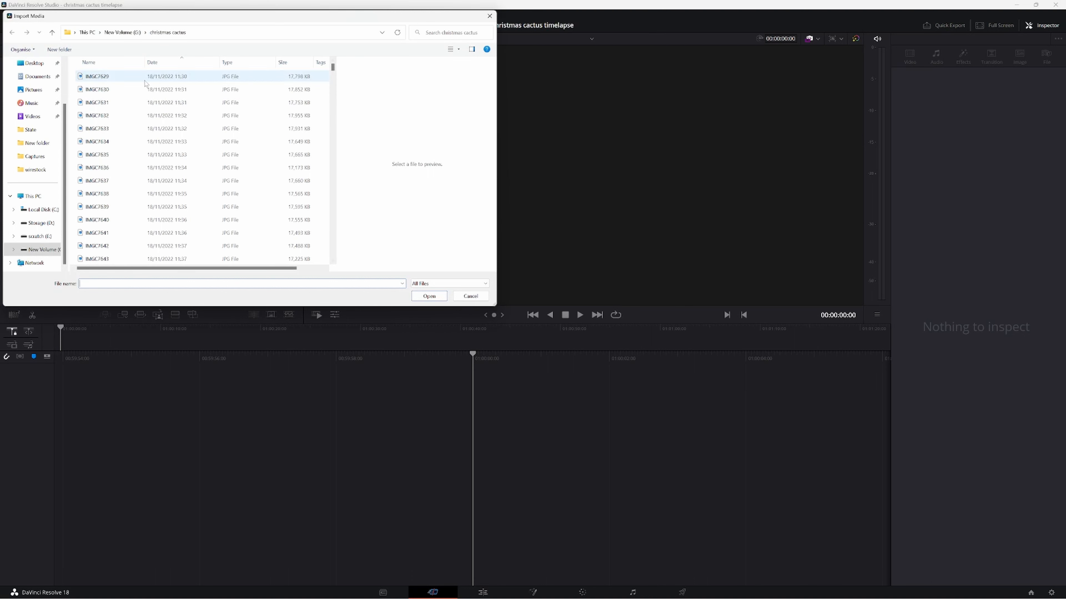
left_click(97, 76)
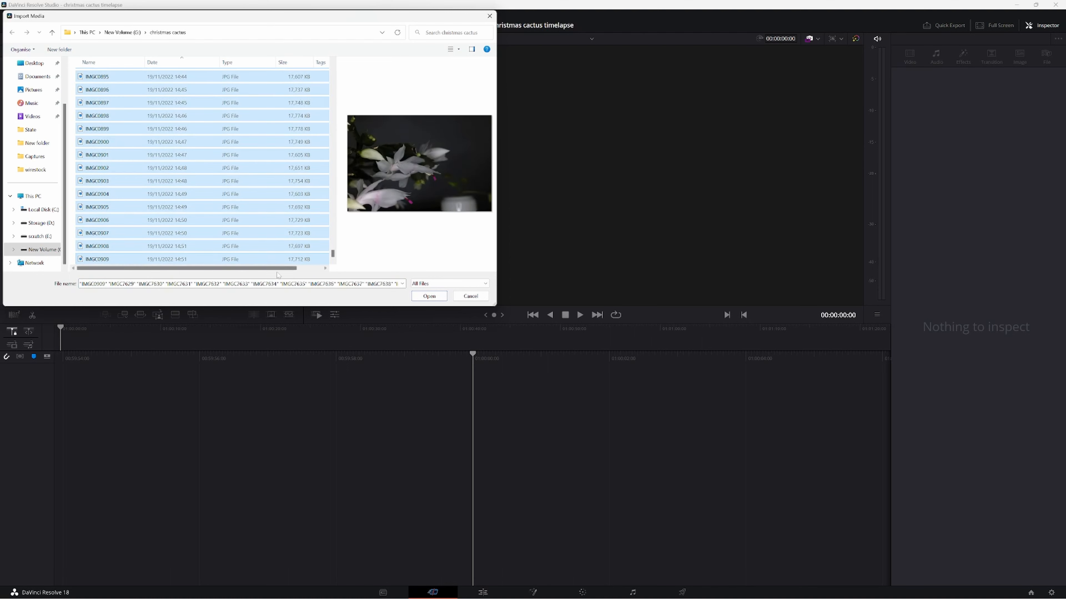
left_click(470, 296)
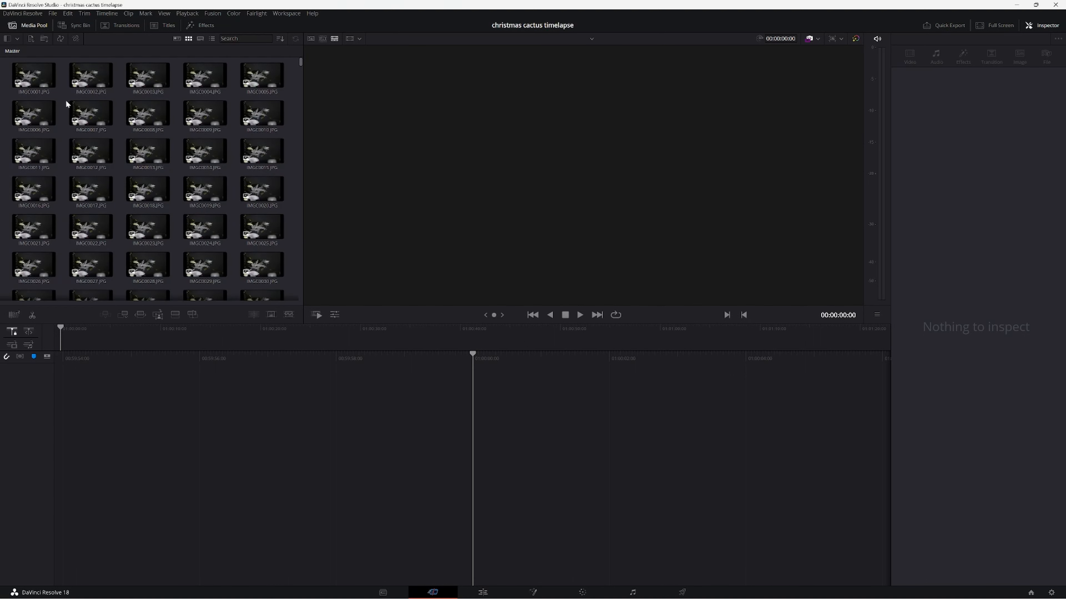
Preview IMGC0001, IMGC8642 and the last photo IMGC9999 in the viewer.
left_click(32, 75)
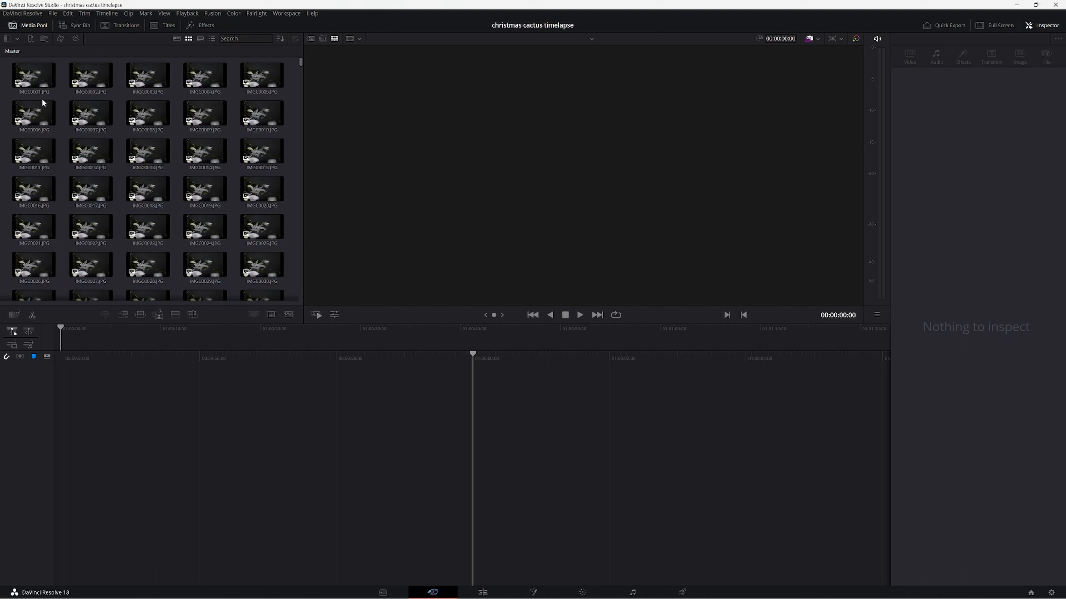
left_click(33, 75)
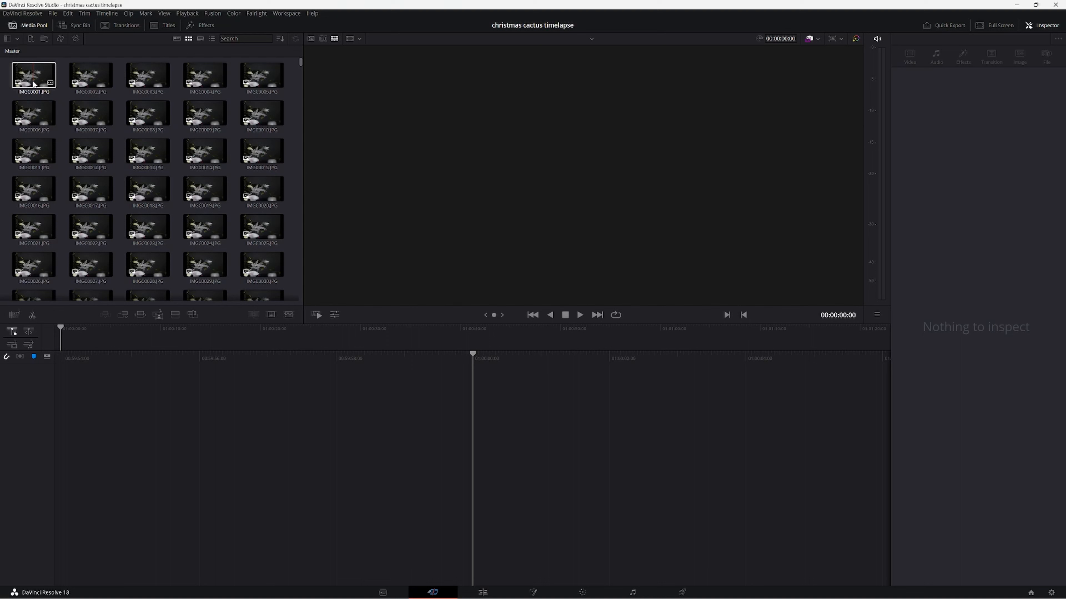
left_click(33, 74)
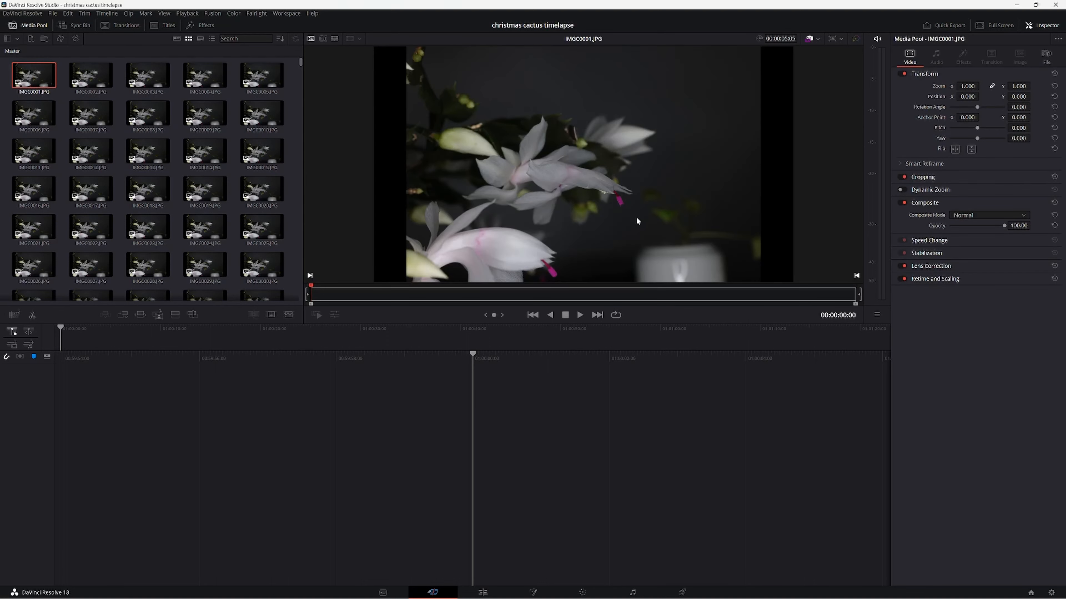
mouse_move(633, 206)
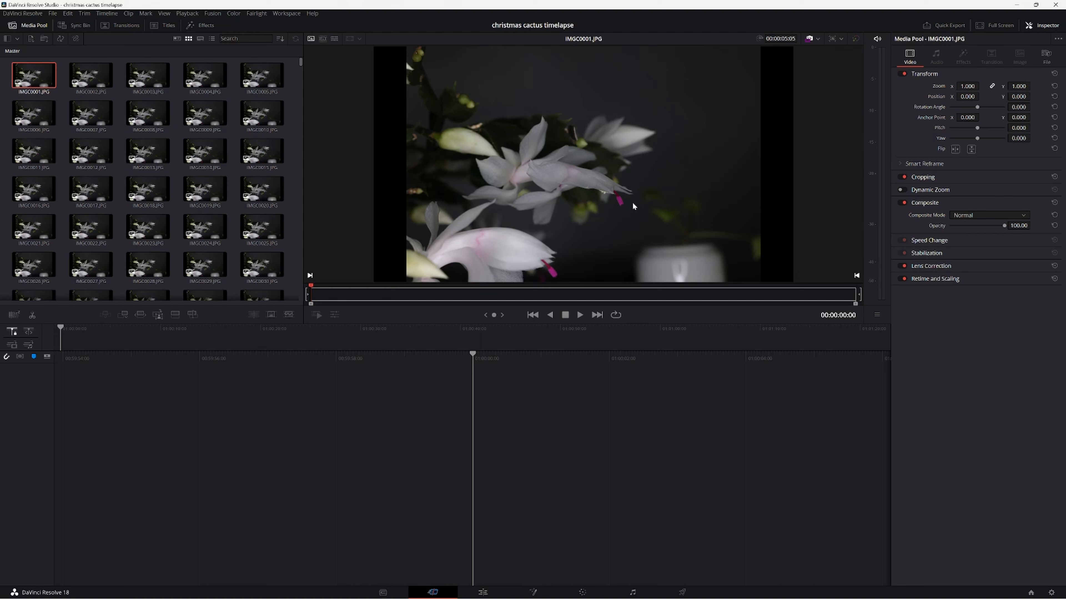
mouse_move(301, 66)
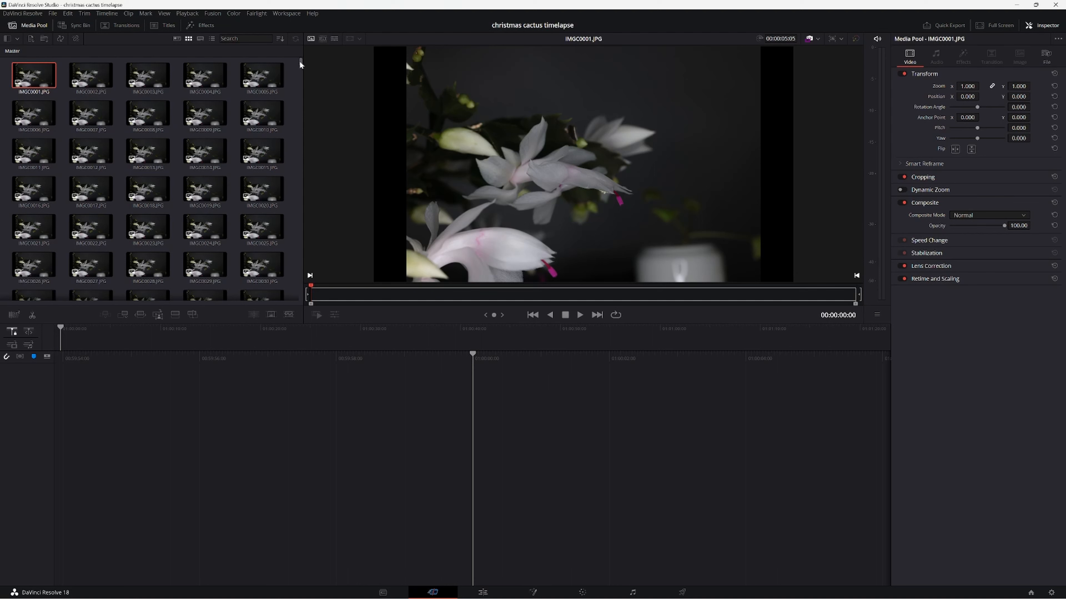
scroll("down", 3)
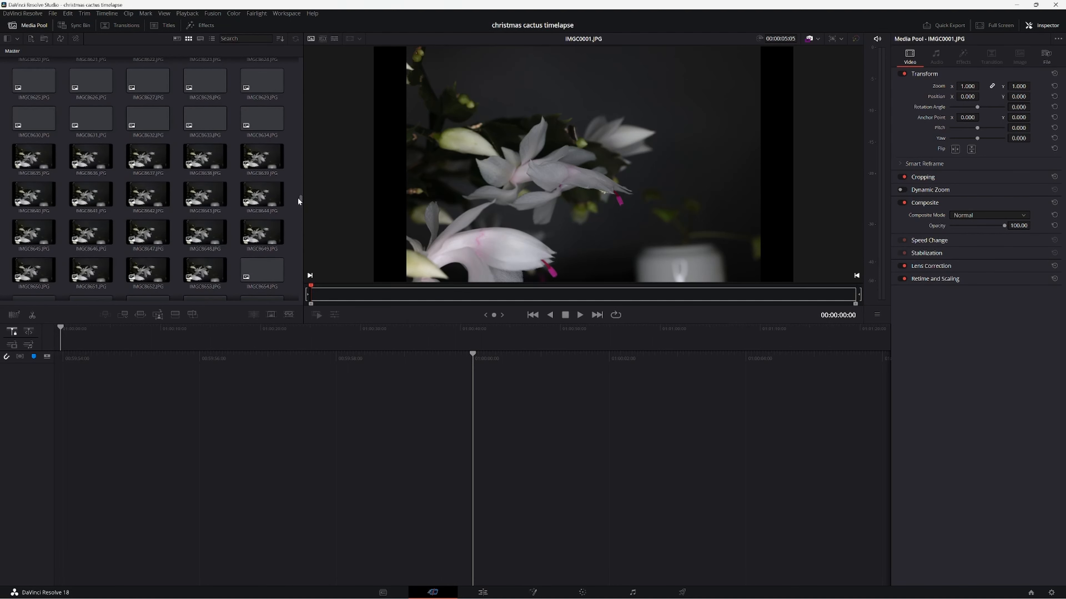
left_click(148, 194)
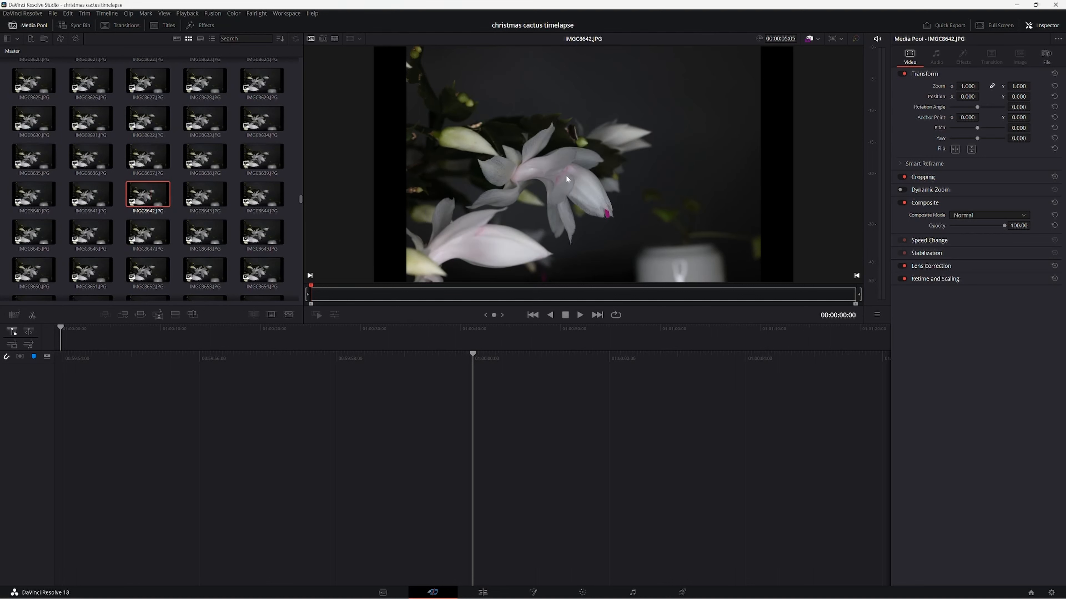
mouse_move(352, 206)
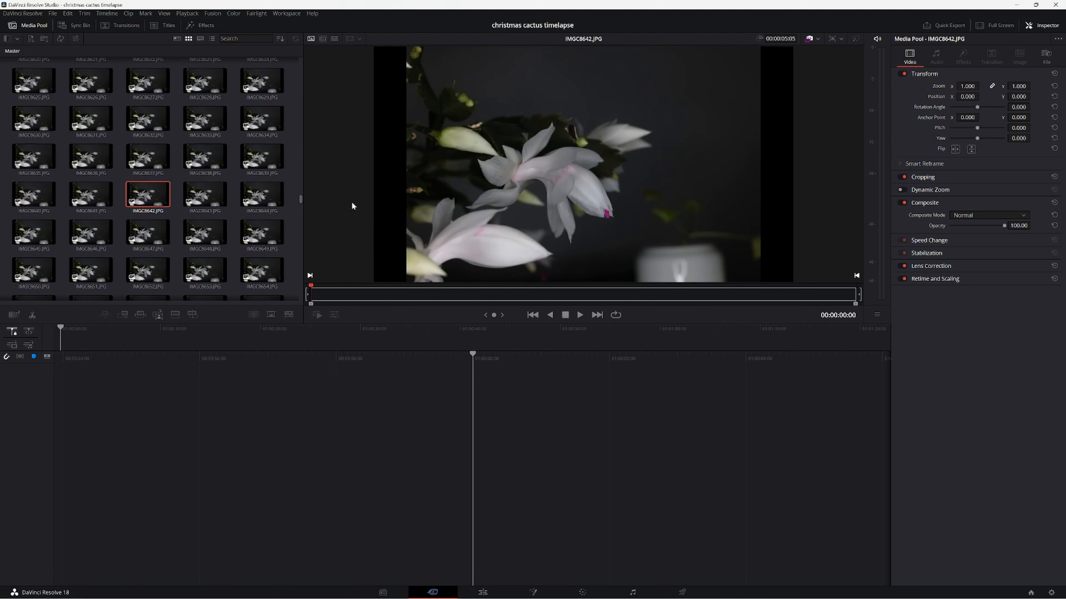
mouse_move(299, 201)
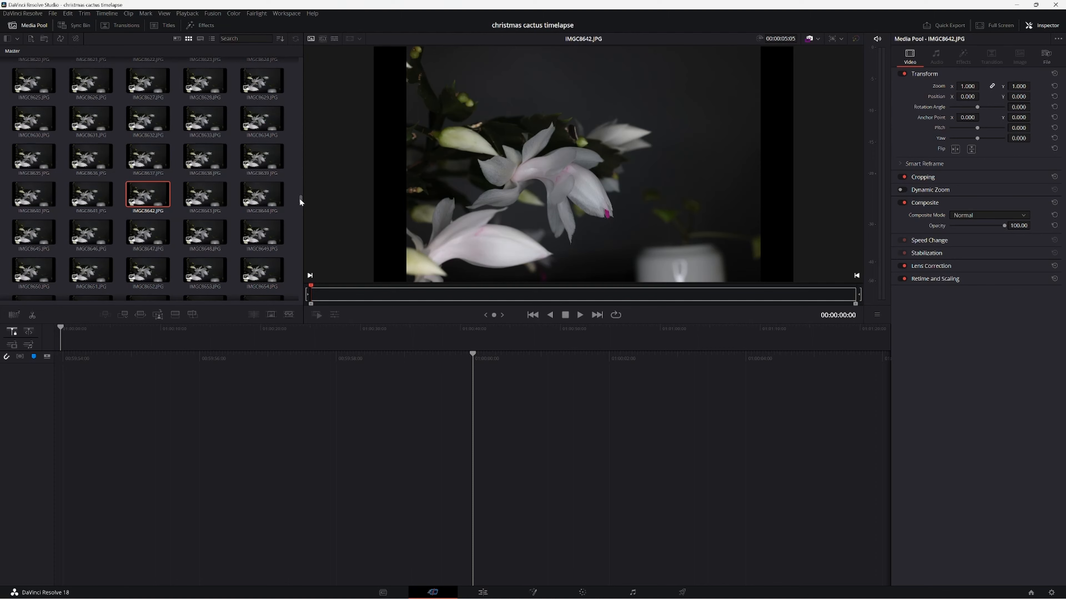
scroll("down", 3)
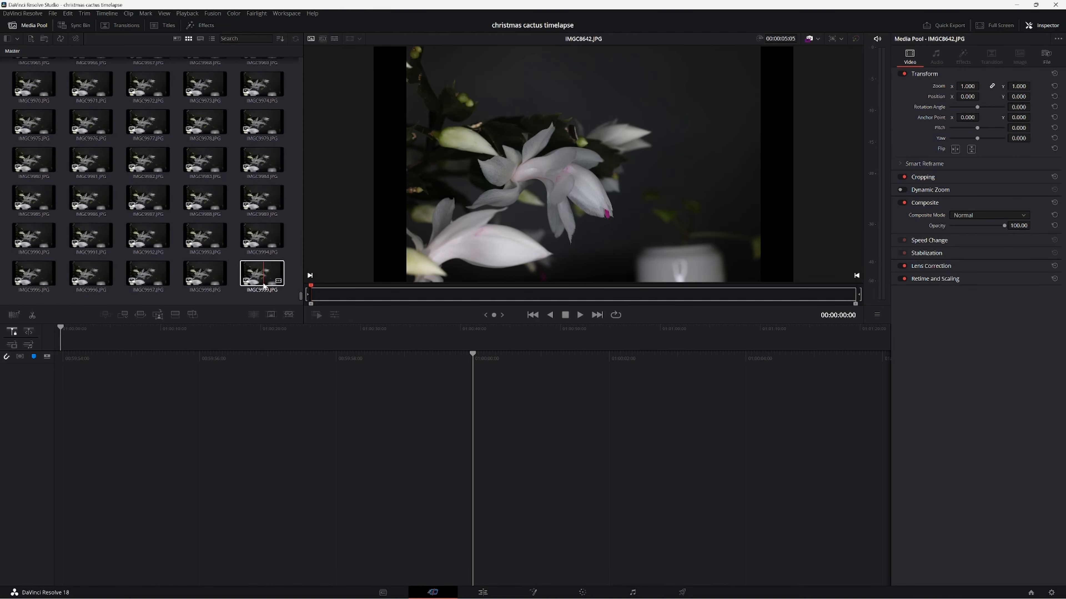
left_click(262, 275)
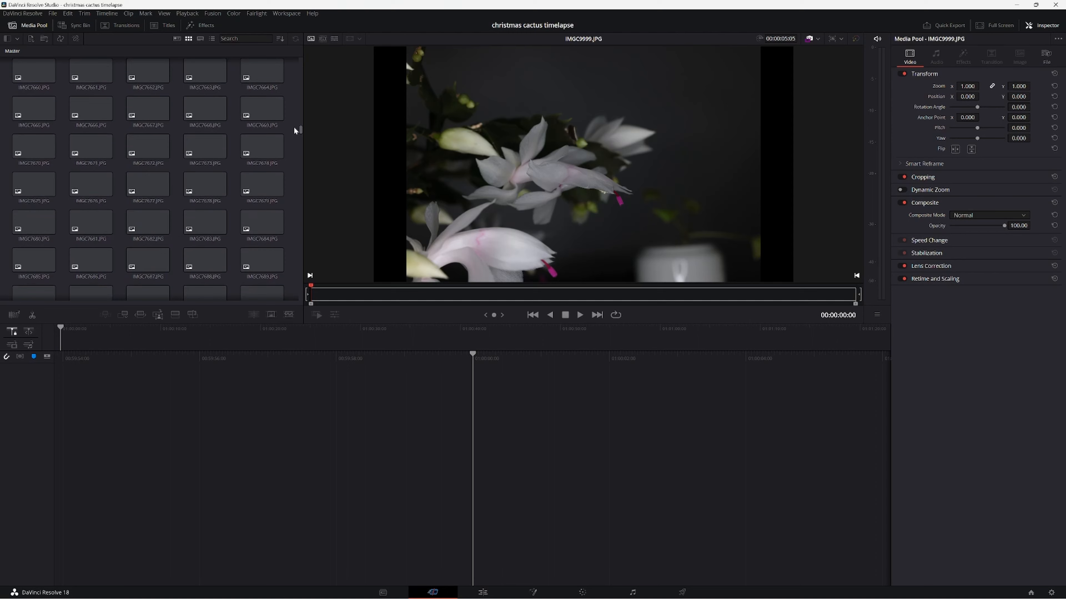
Append the selected cactus JPG stills to the end of a new timeline.
scroll("down", 3)
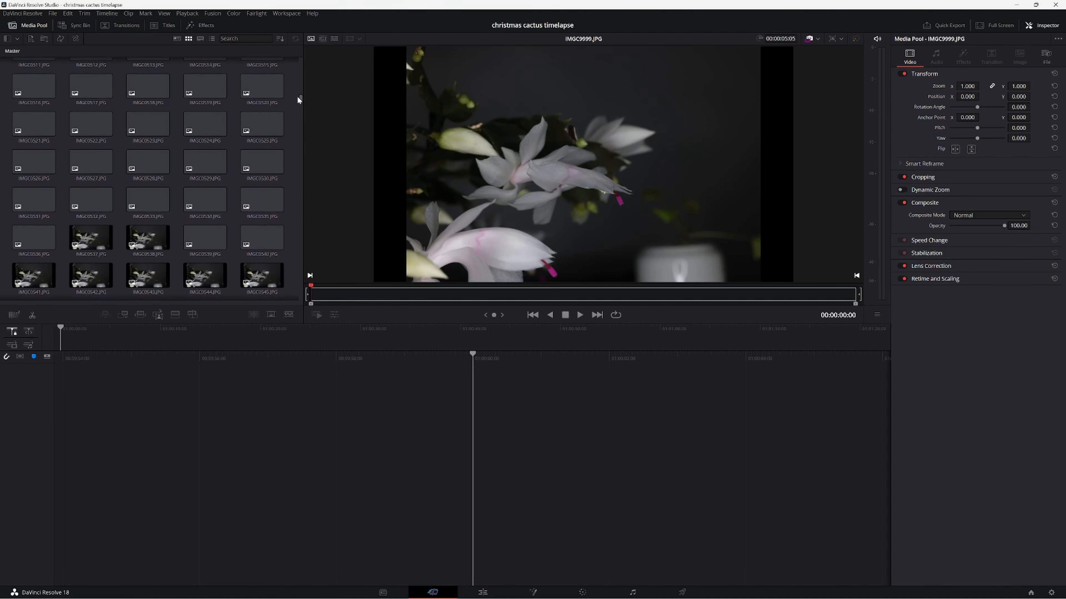
scroll("down", 3)
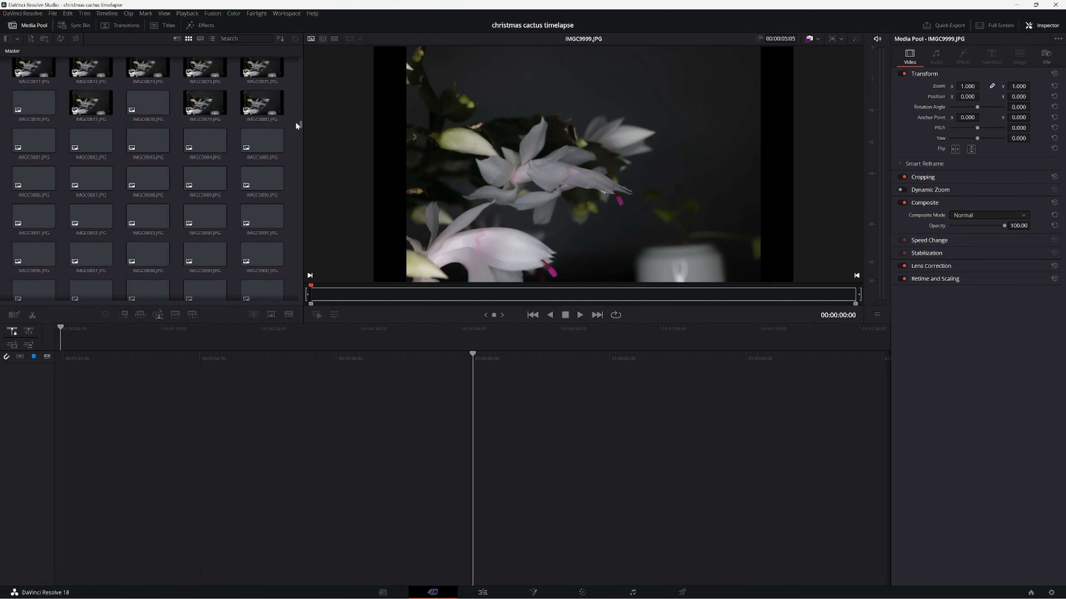
scroll("down", 3)
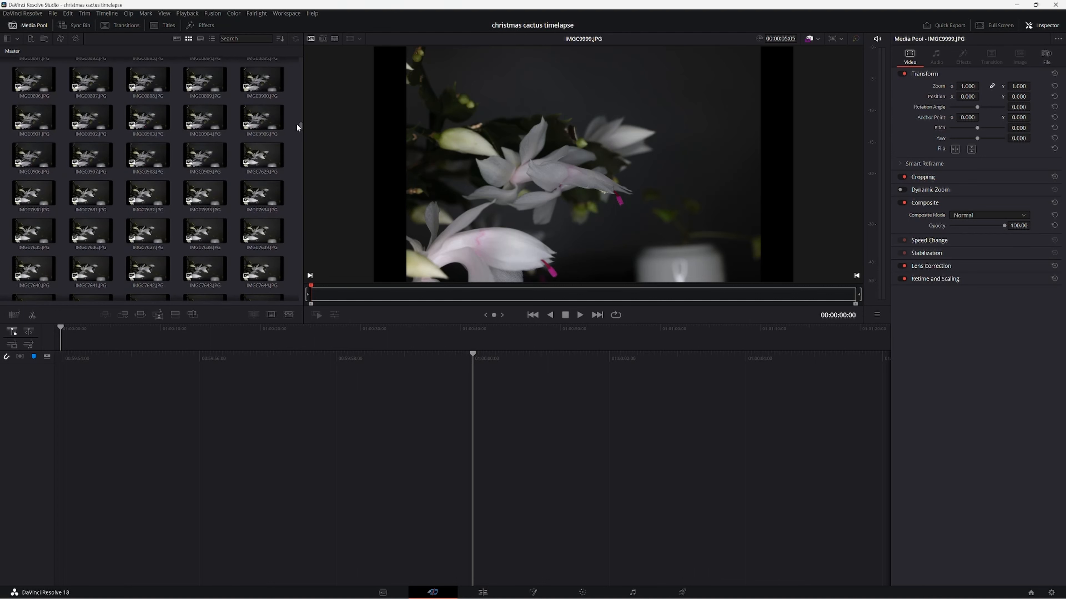
left_click(90, 231)
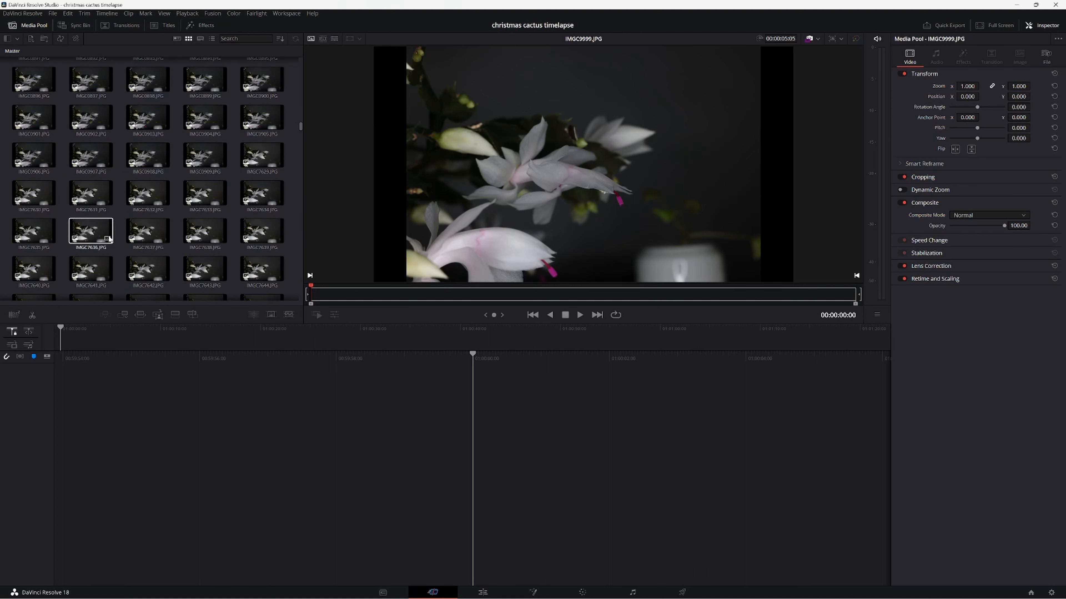
left_click(261, 156)
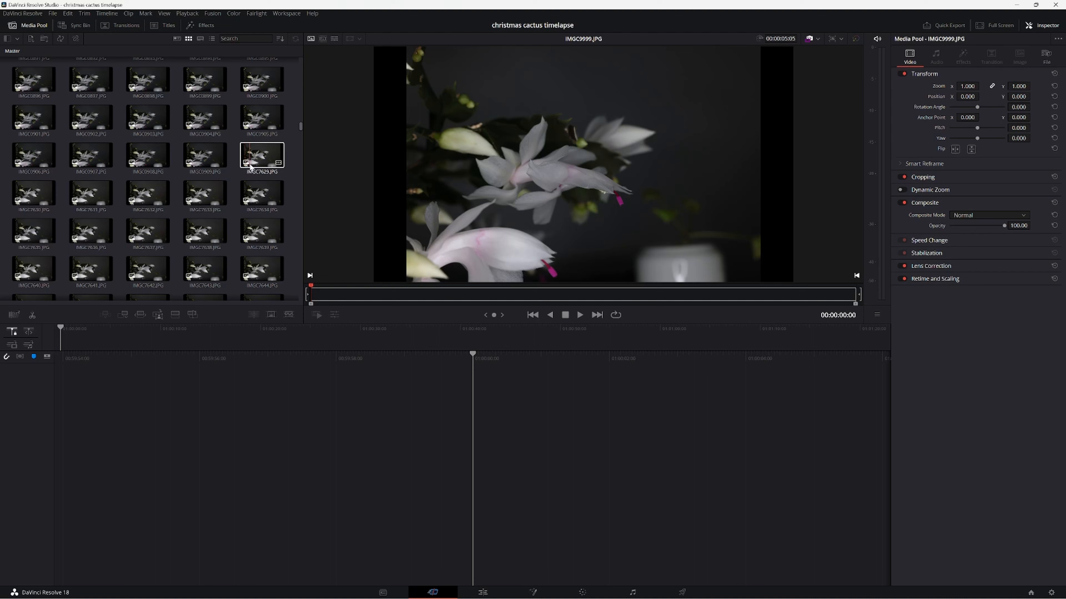
left_click(262, 155)
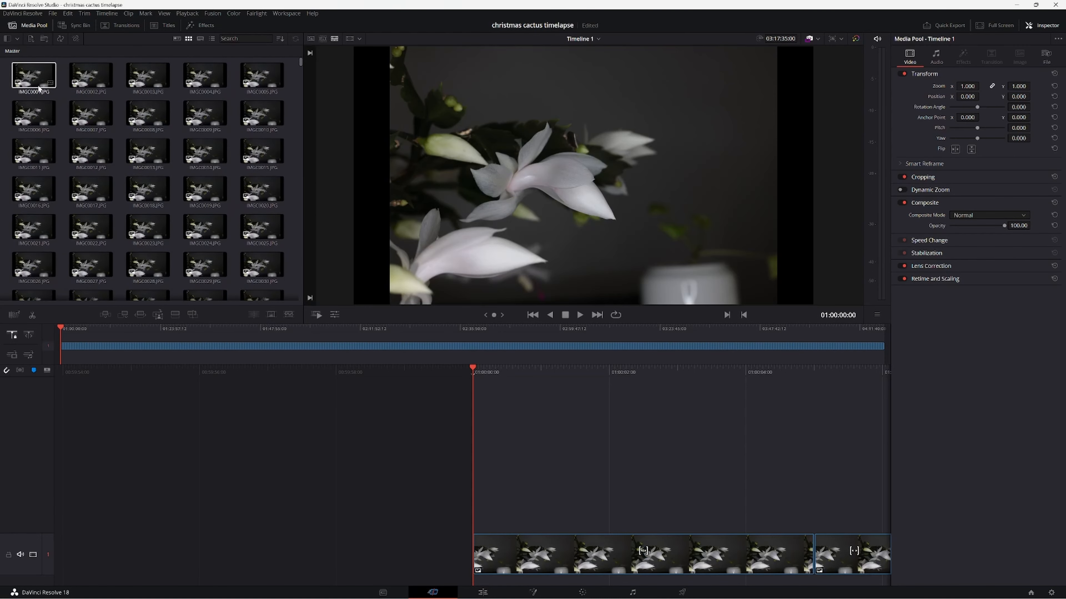
Select IMGC0001 through the unused later stills and append them, extending the edit to 04:33:20.
left_click(33, 76)
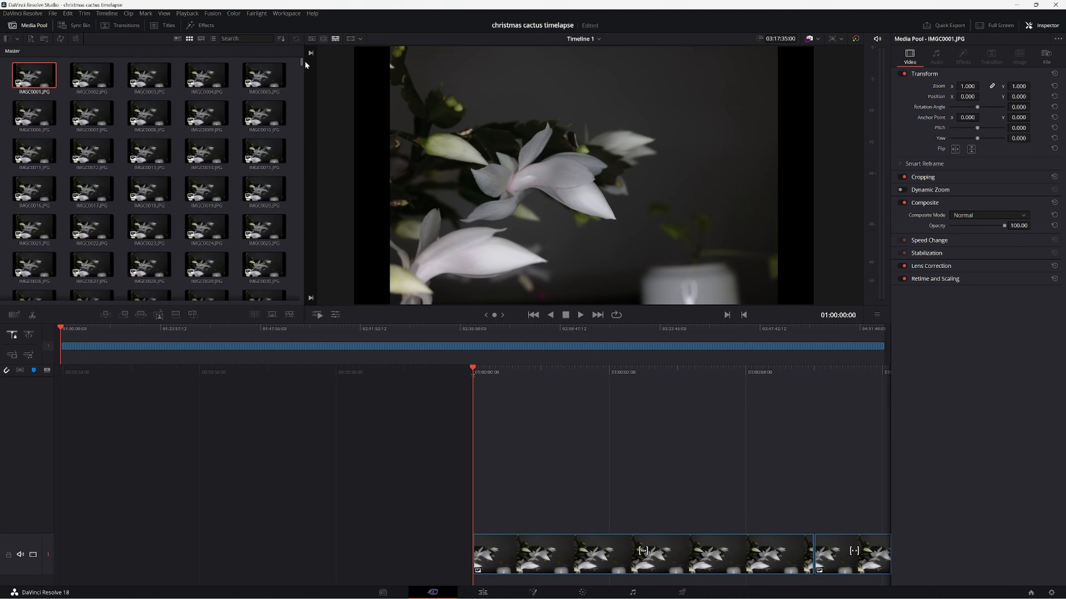
scroll("down", 3)
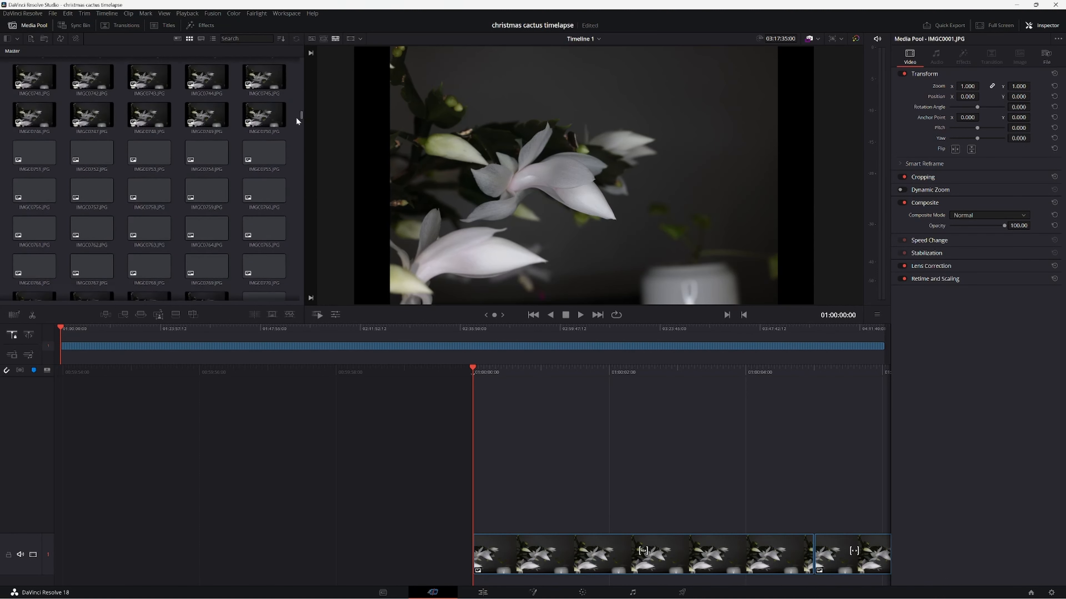
scroll("down", 3)
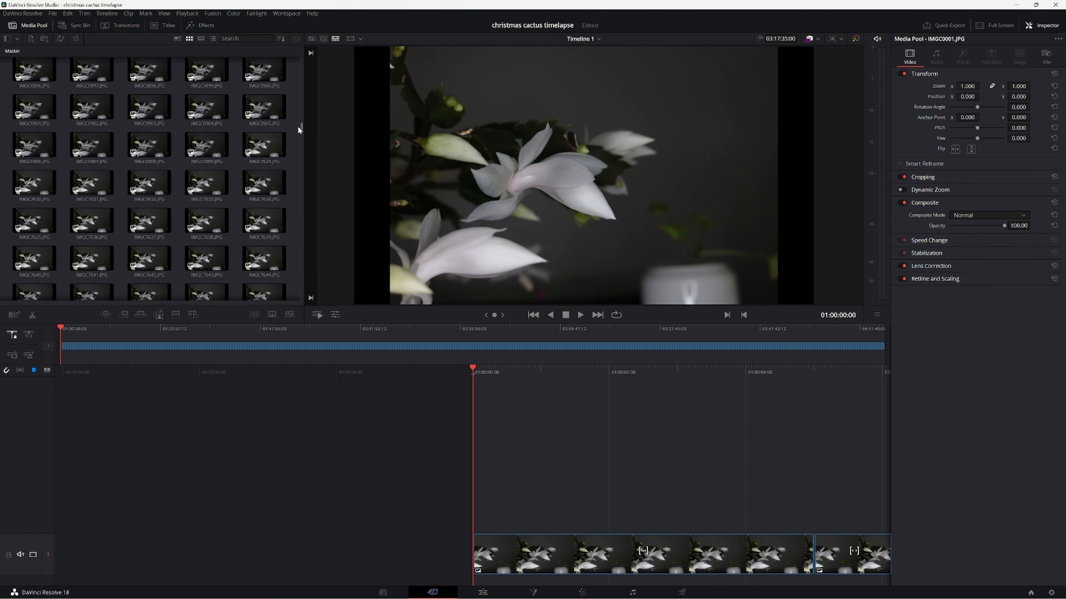
left_click(206, 145)
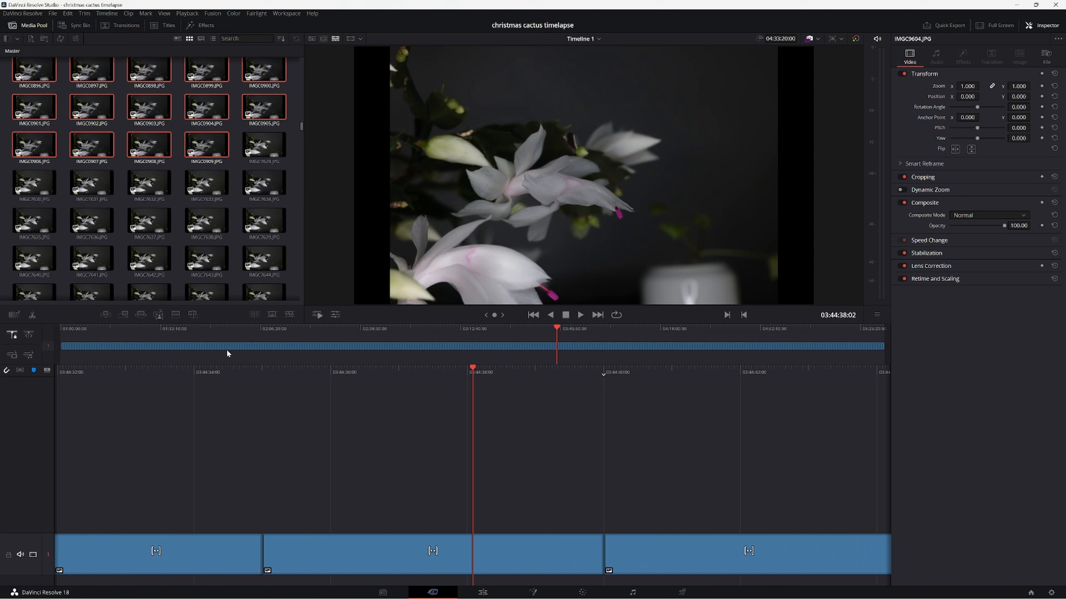
left_click(34, 185)
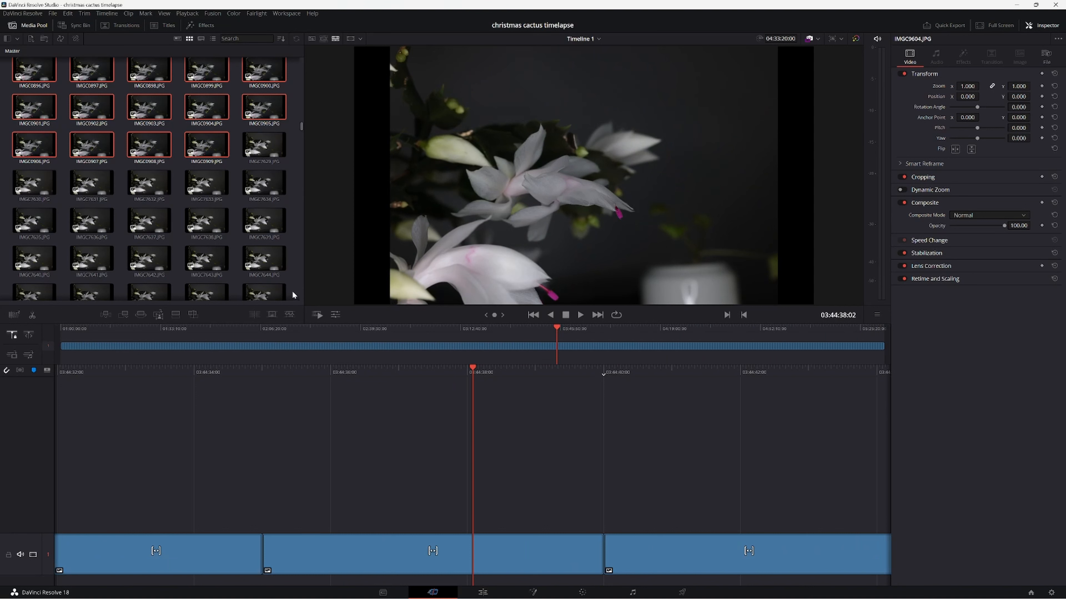
mouse_move(195, 329)
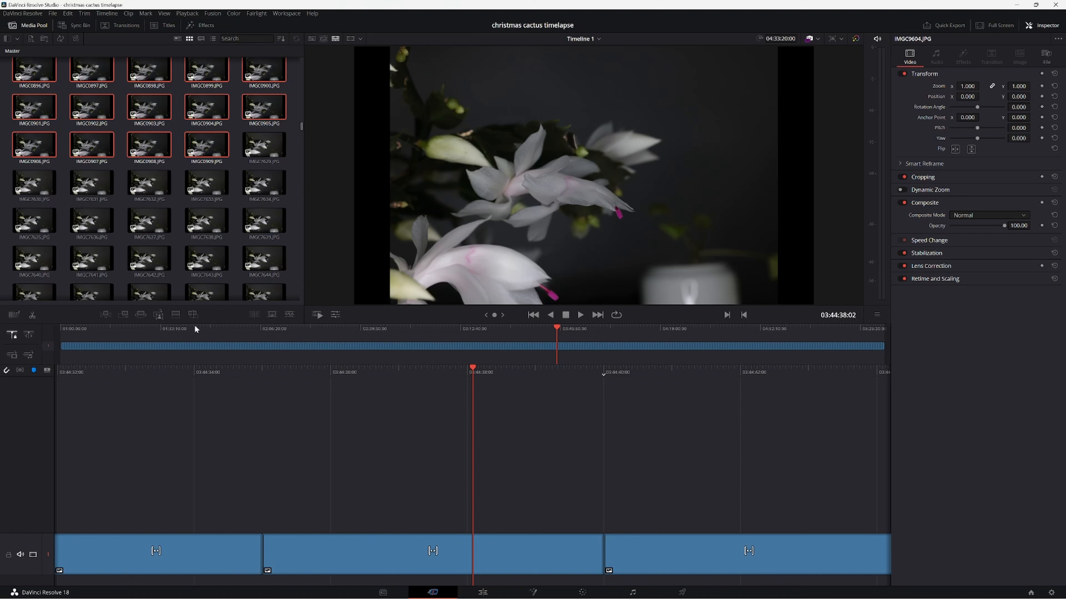
left_click(149, 258)
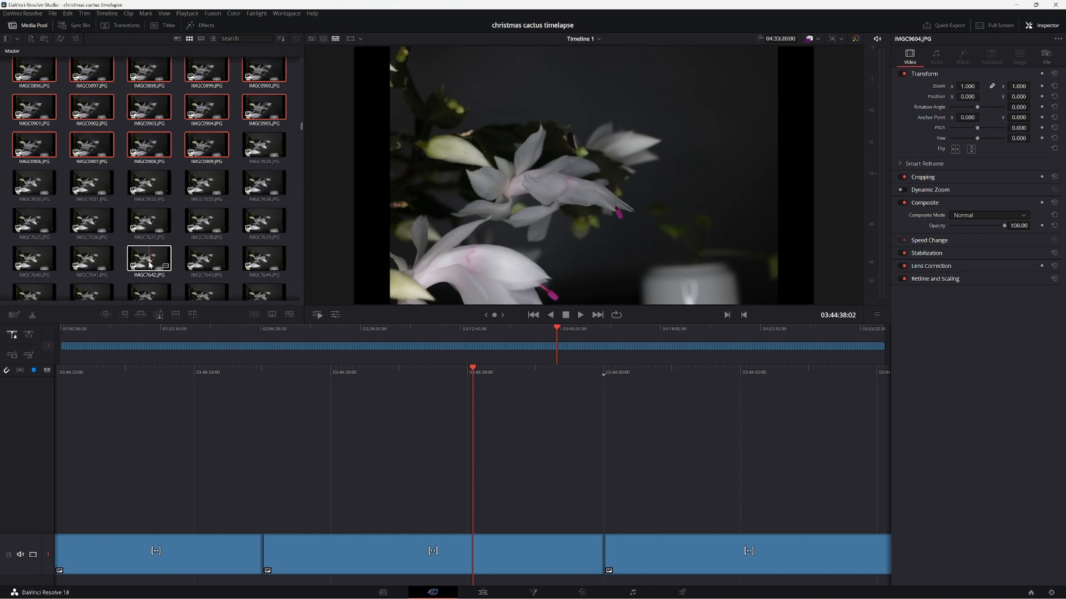
left_click(148, 220)
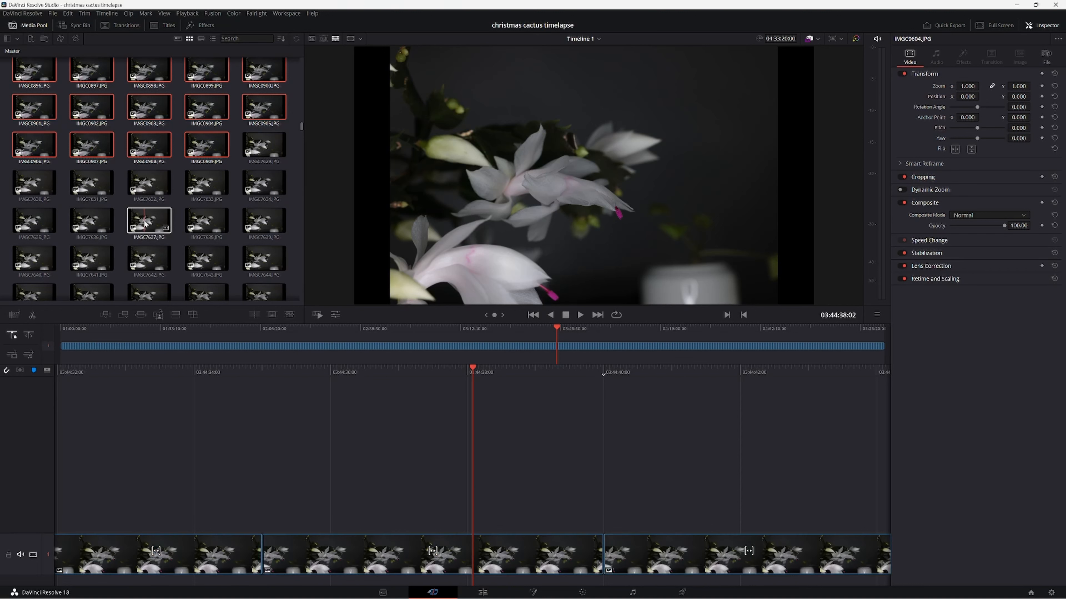
left_click(148, 182)
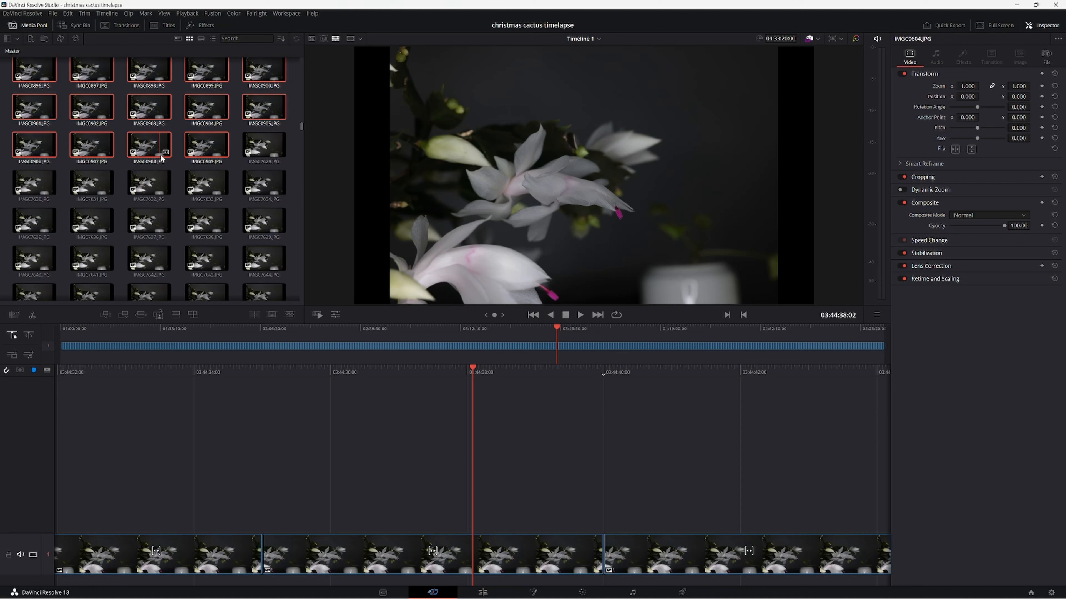
mouse_move(155, 160)
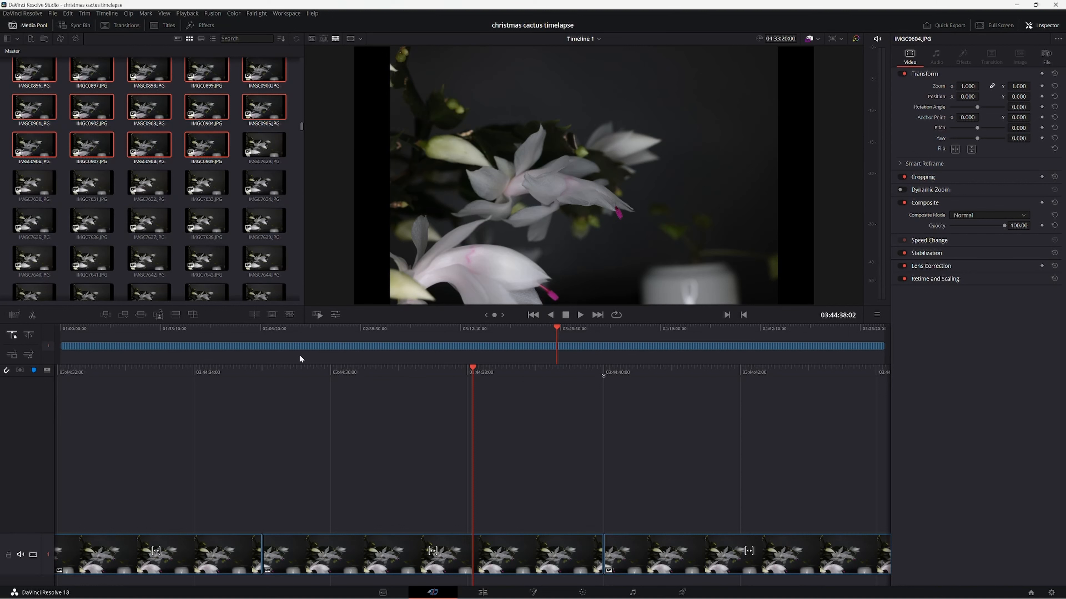
mouse_move(218, 442)
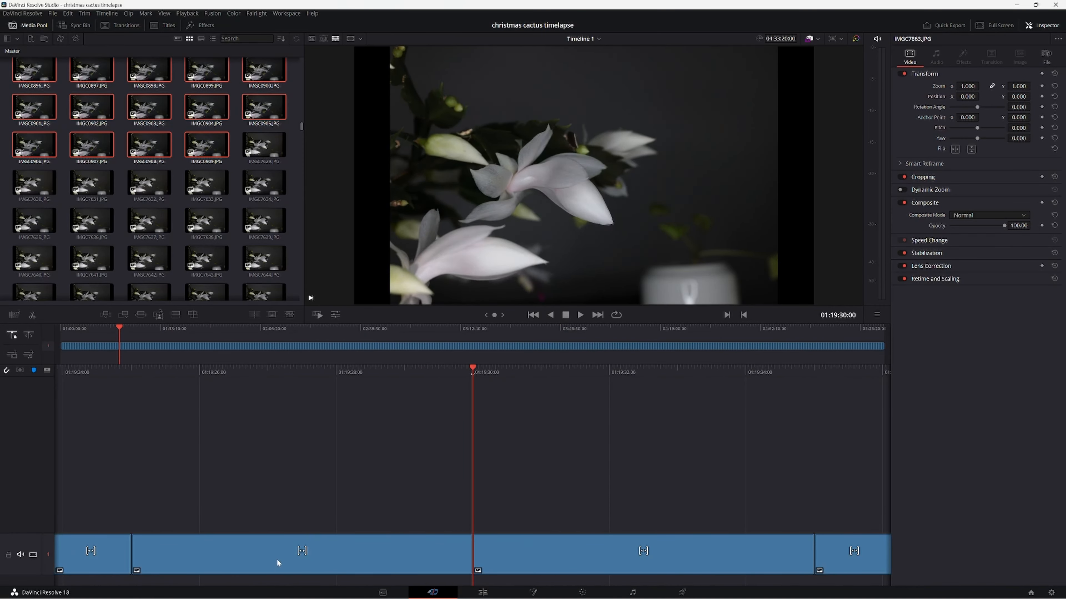
Select all the still clips on the timeline track together.
left_click(299, 554)
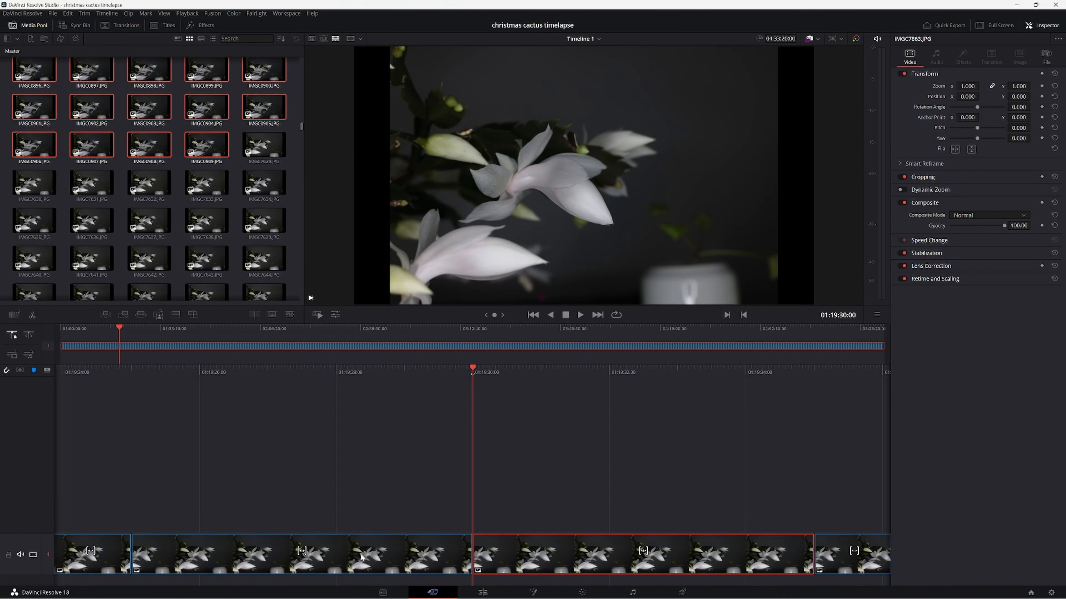
left_click(299, 554)
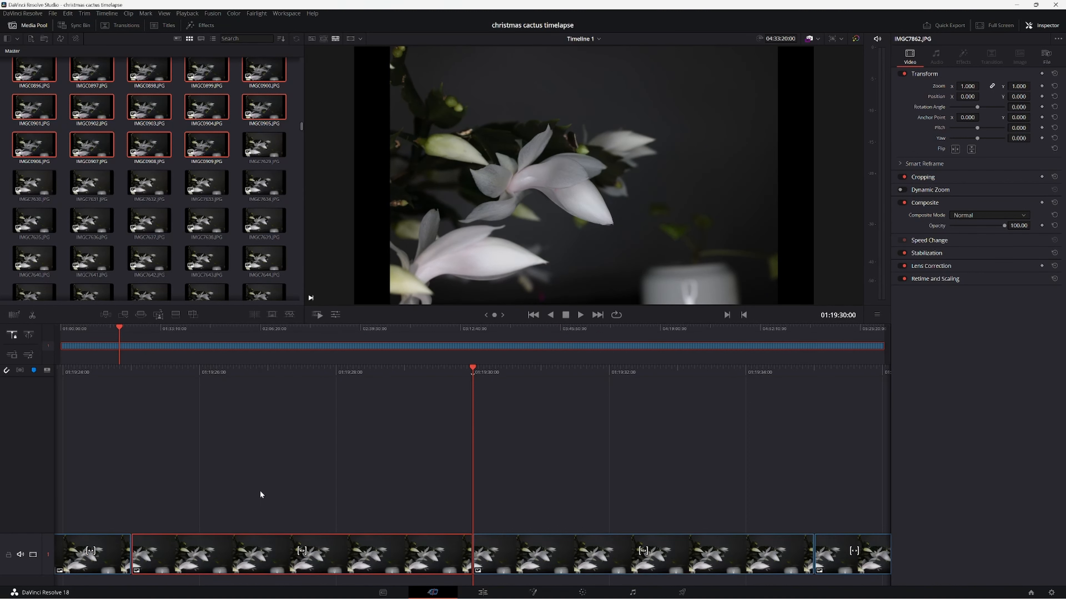
mouse_move(476, 276)
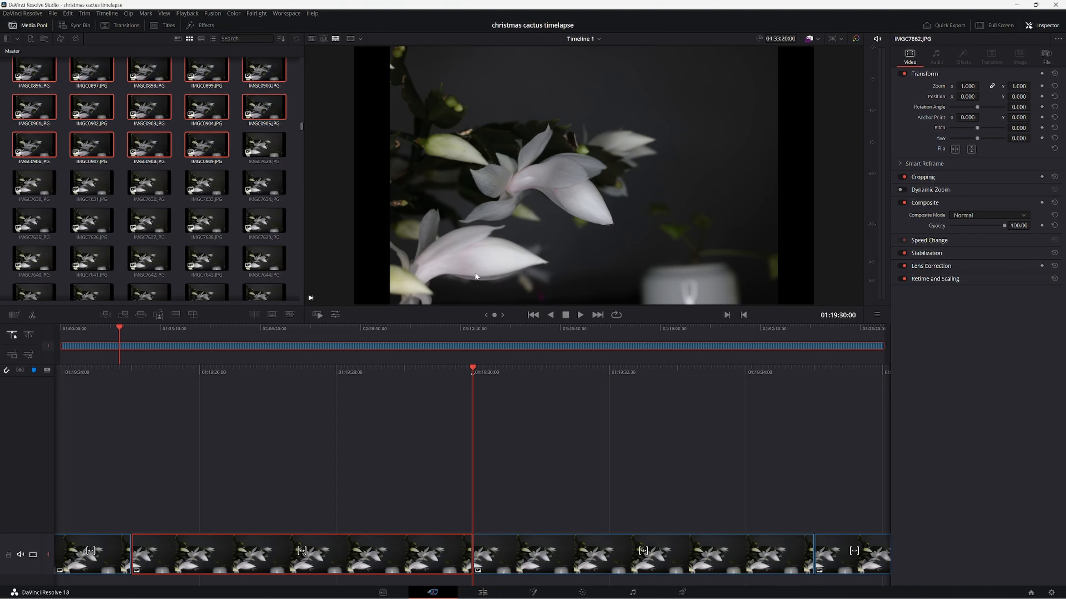
mouse_move(276, 345)
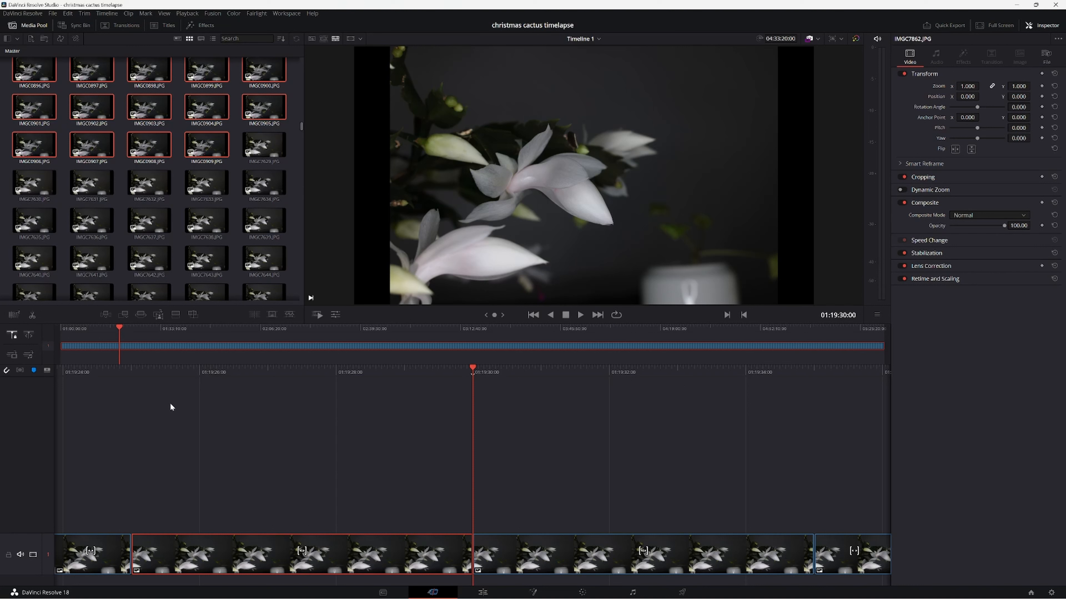
mouse_move(271, 547)
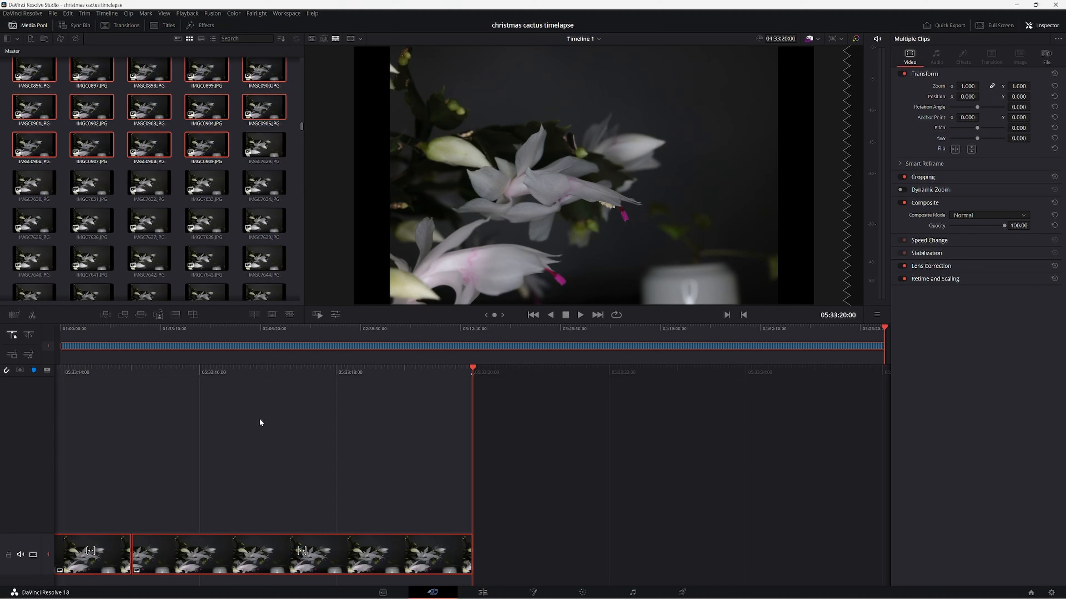
mouse_move(127, 13)
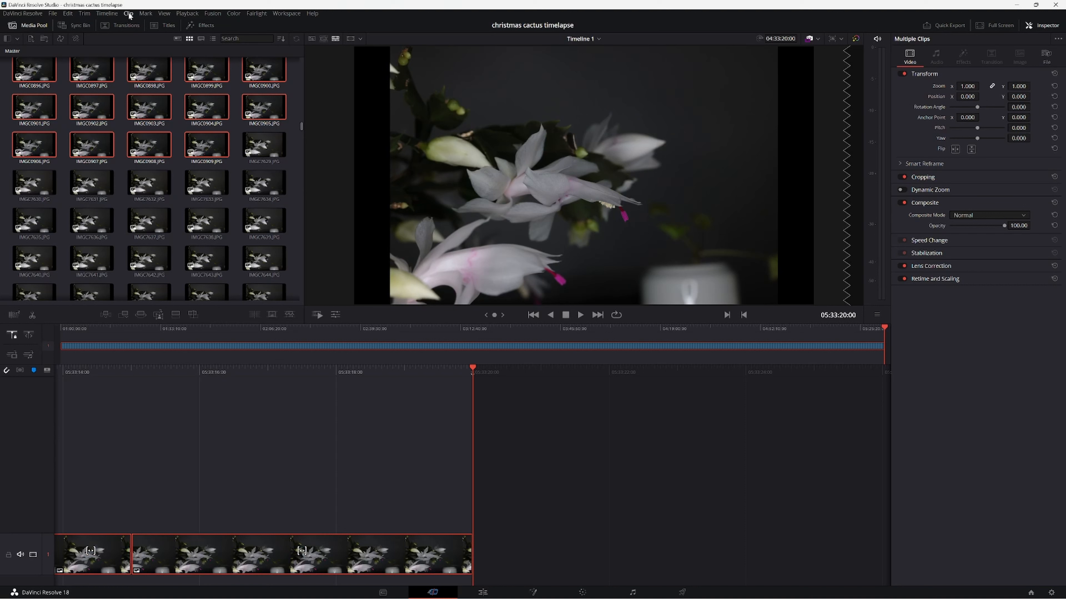
Make a compound clip named 'christmas cactus' from the selected stills.
left_click(128, 13)
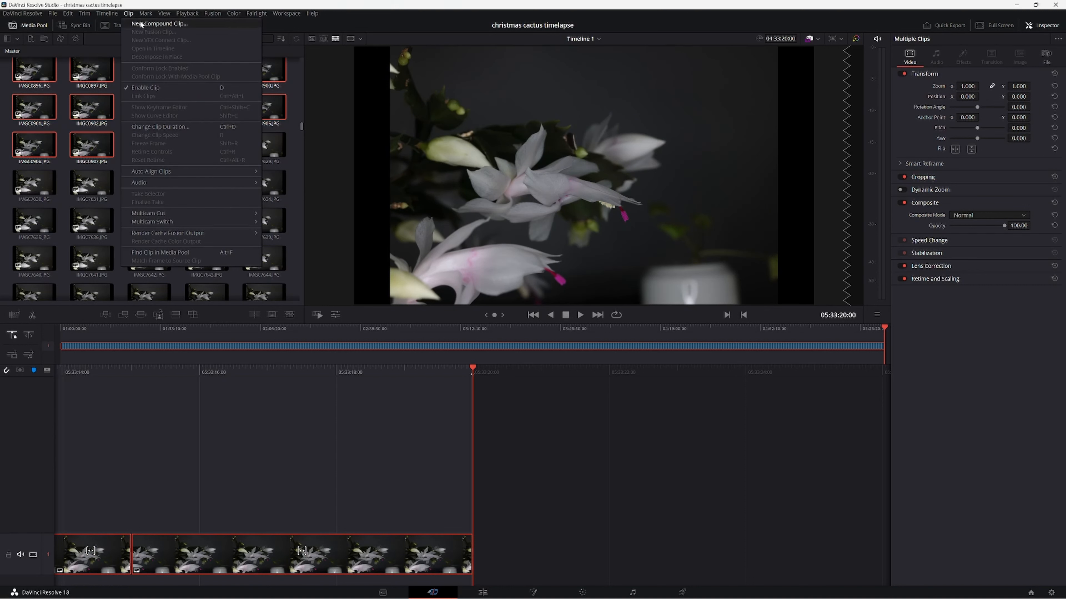
left_click(160, 23)
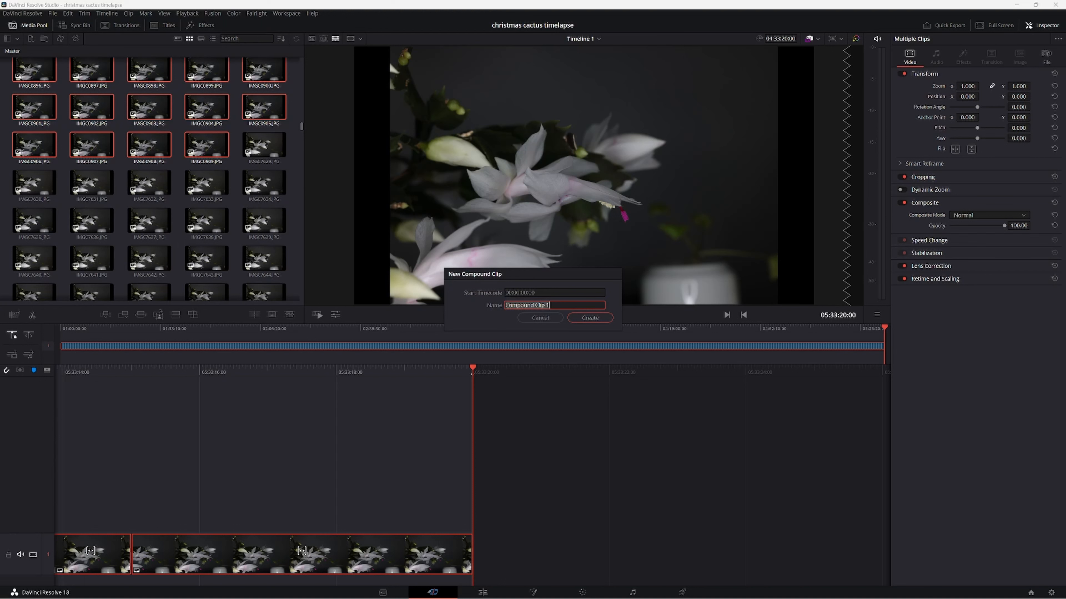
type("chris")
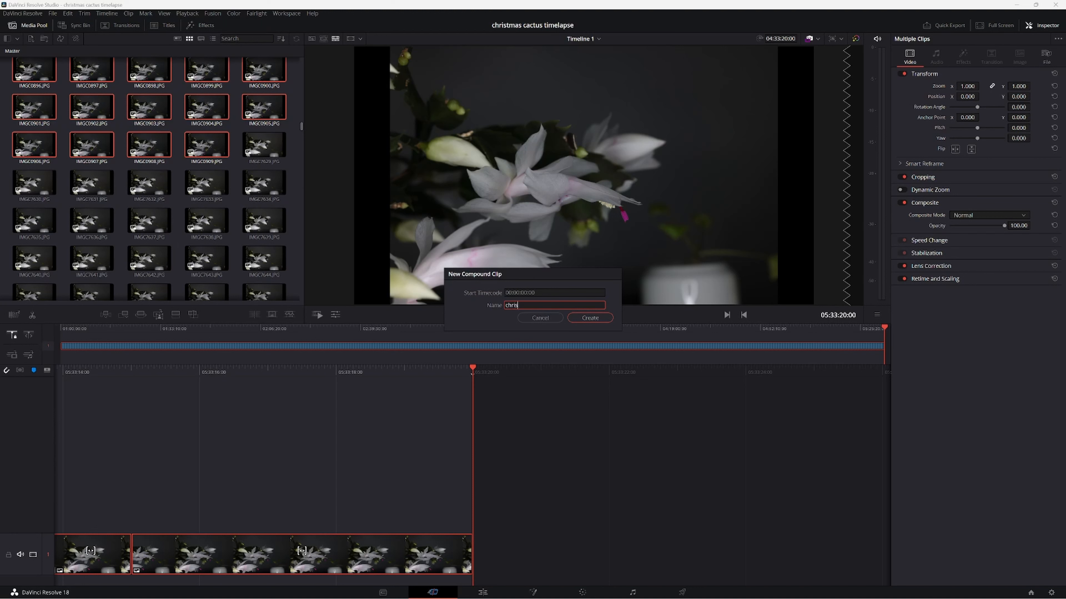
type("christmas cac")
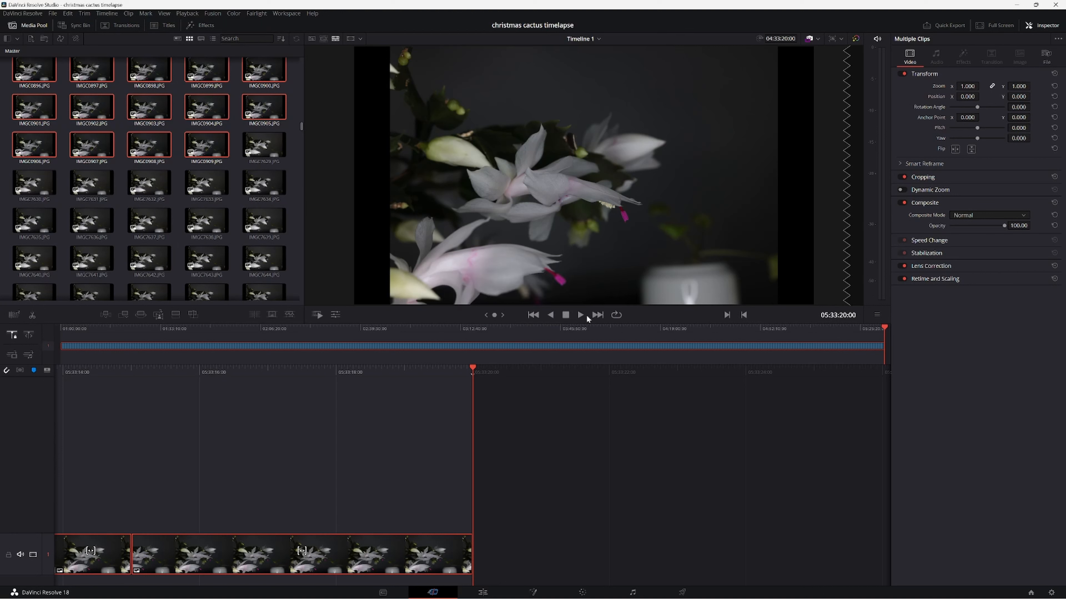
mouse_move(495, 330)
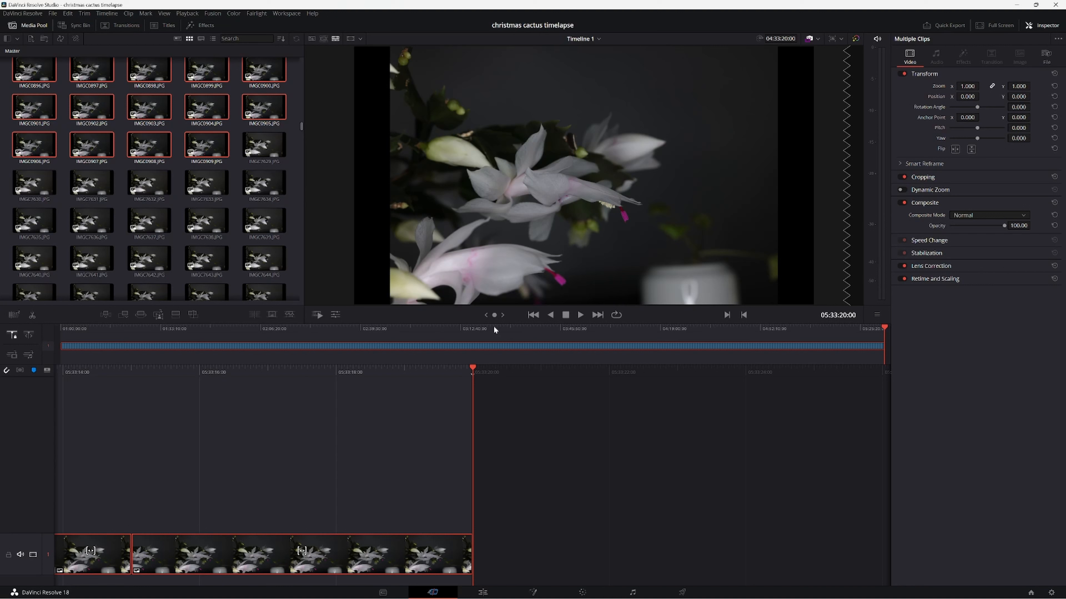
mouse_move(418, 333)
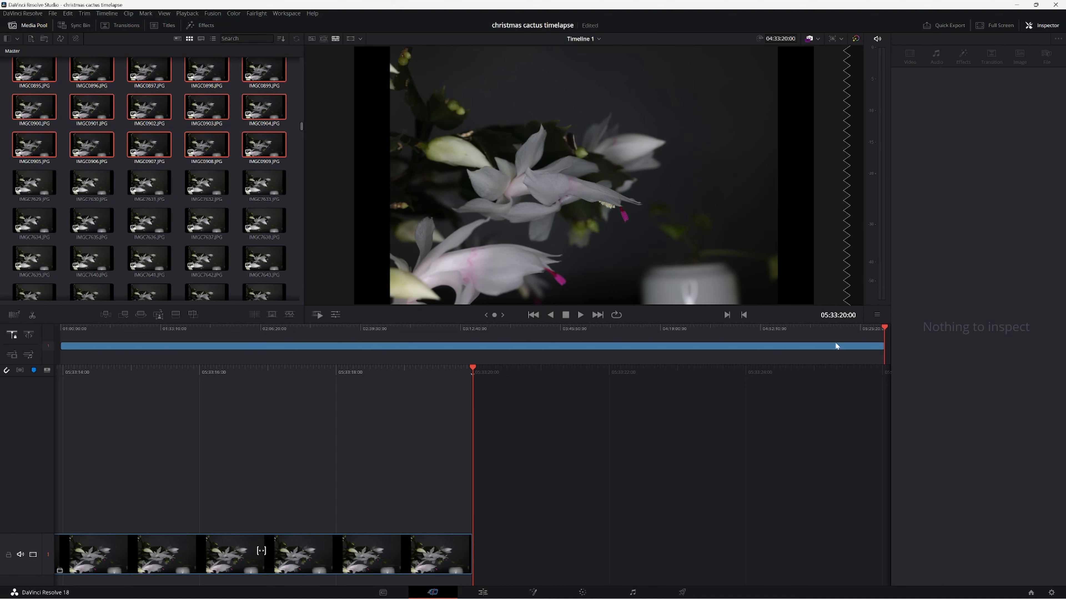
mouse_move(888, 330)
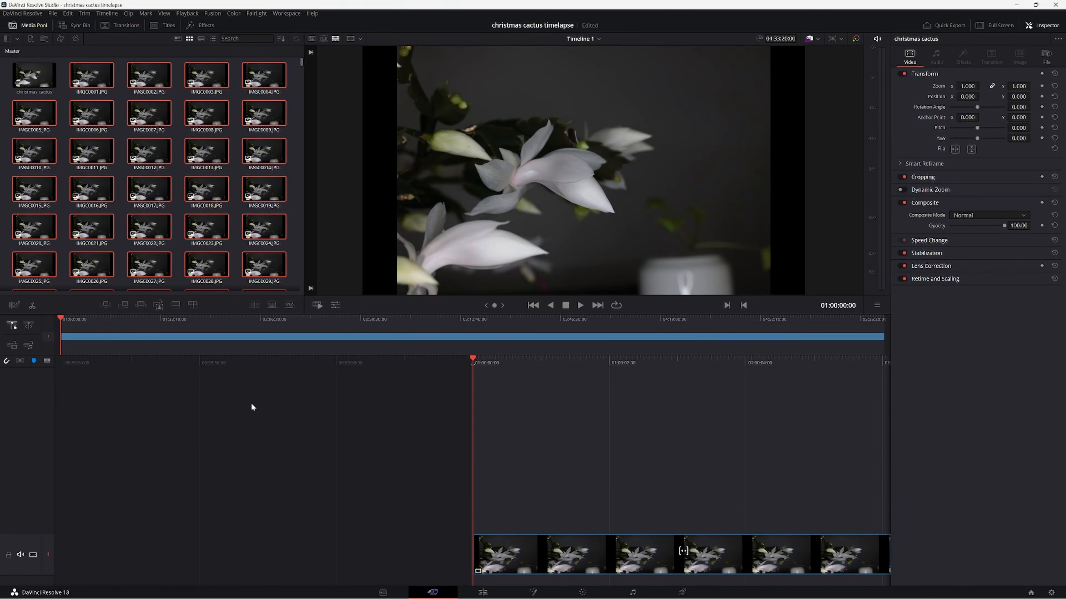
mouse_move(520, 533)
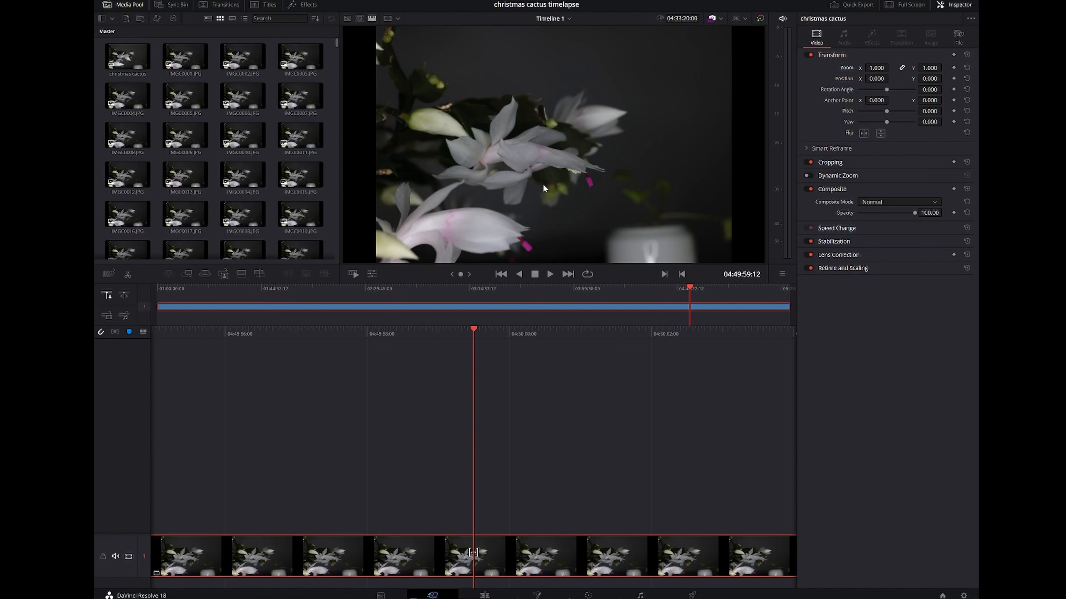
mouse_move(516, 141)
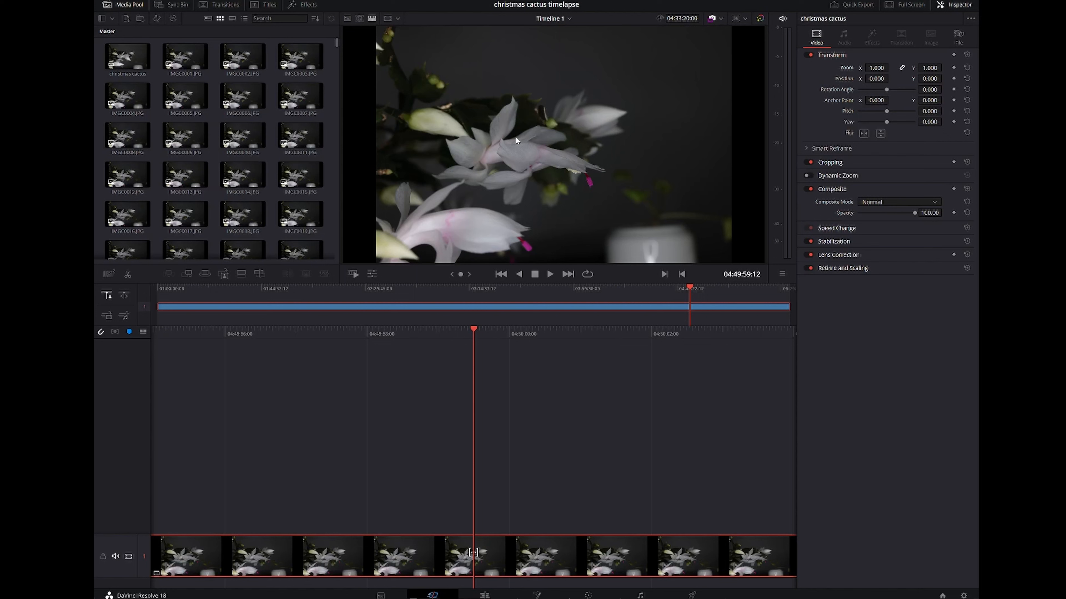
mouse_move(488, 174)
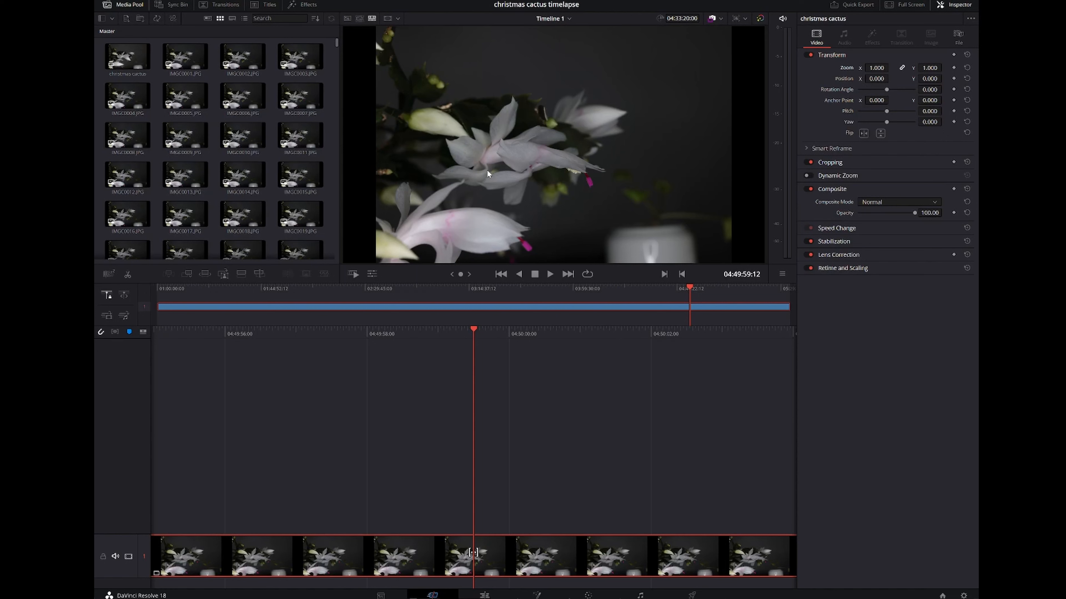
mouse_move(694, 181)
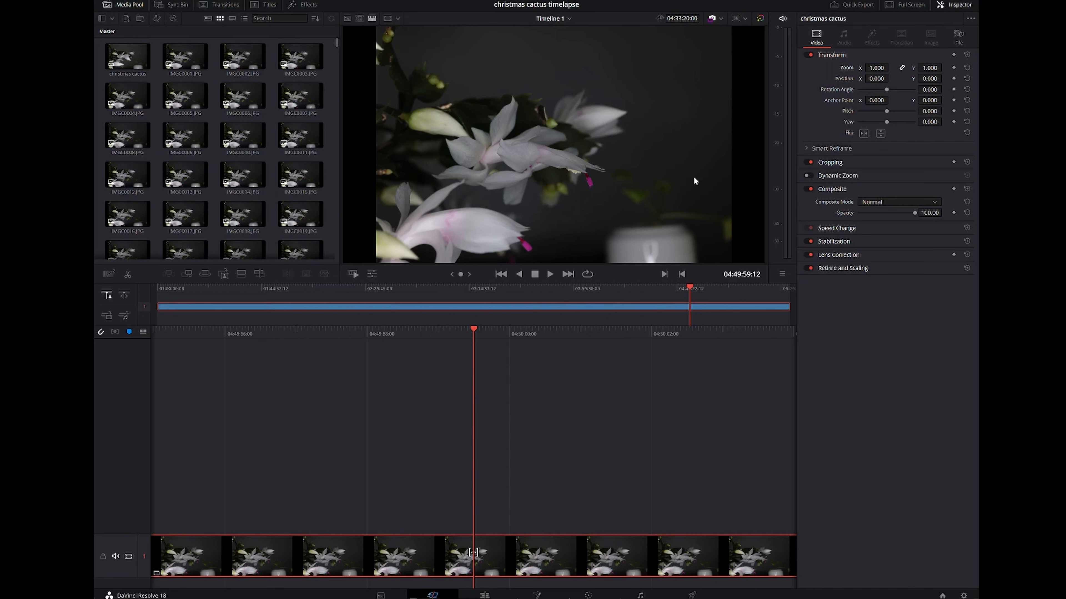
mouse_move(633, 182)
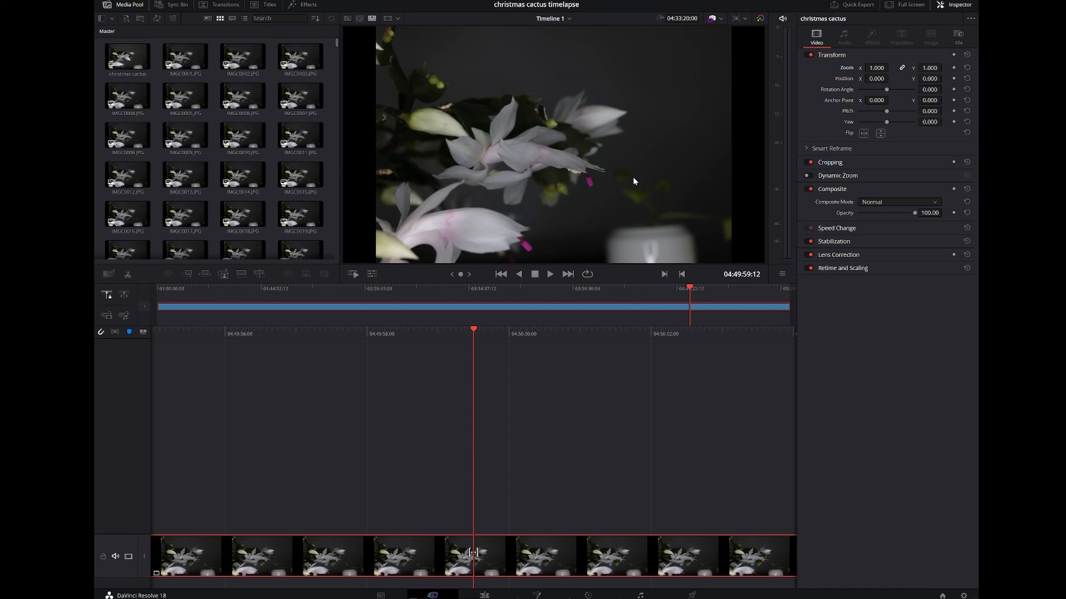
mouse_move(573, 151)
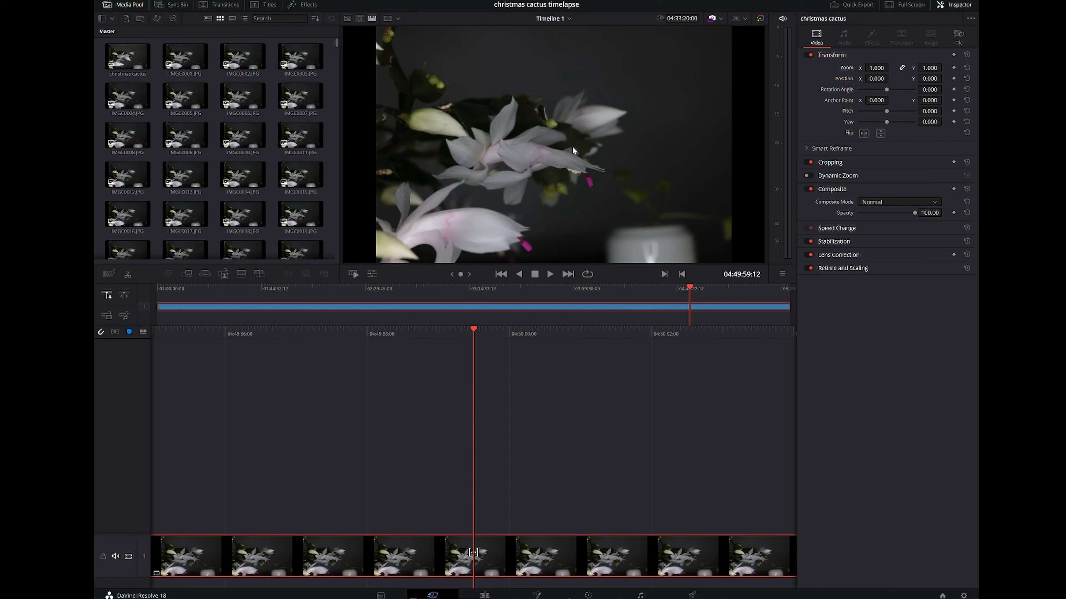
mouse_move(569, 154)
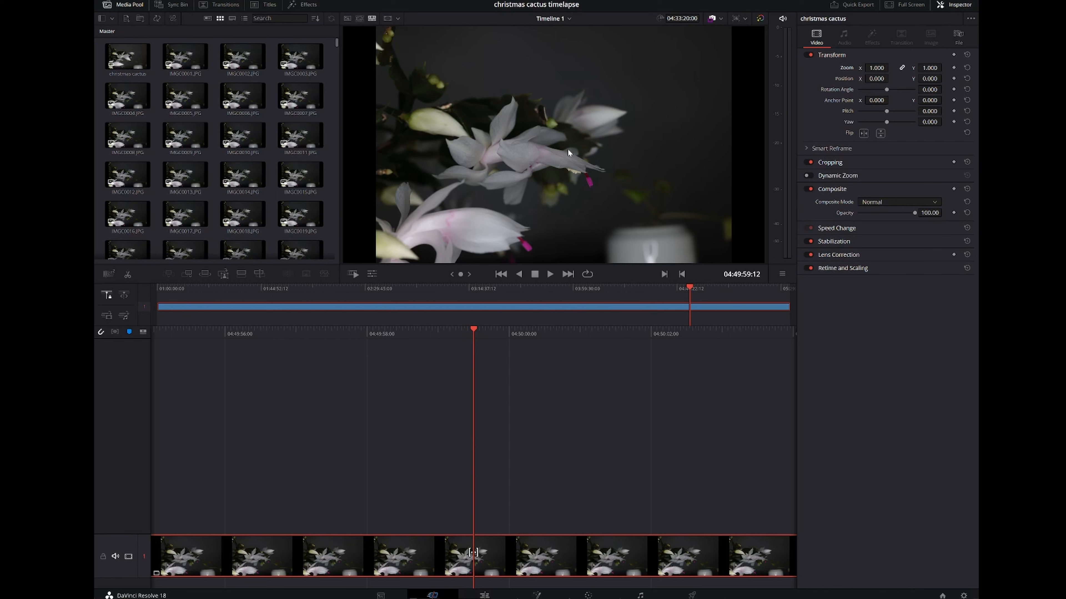
mouse_move(577, 178)
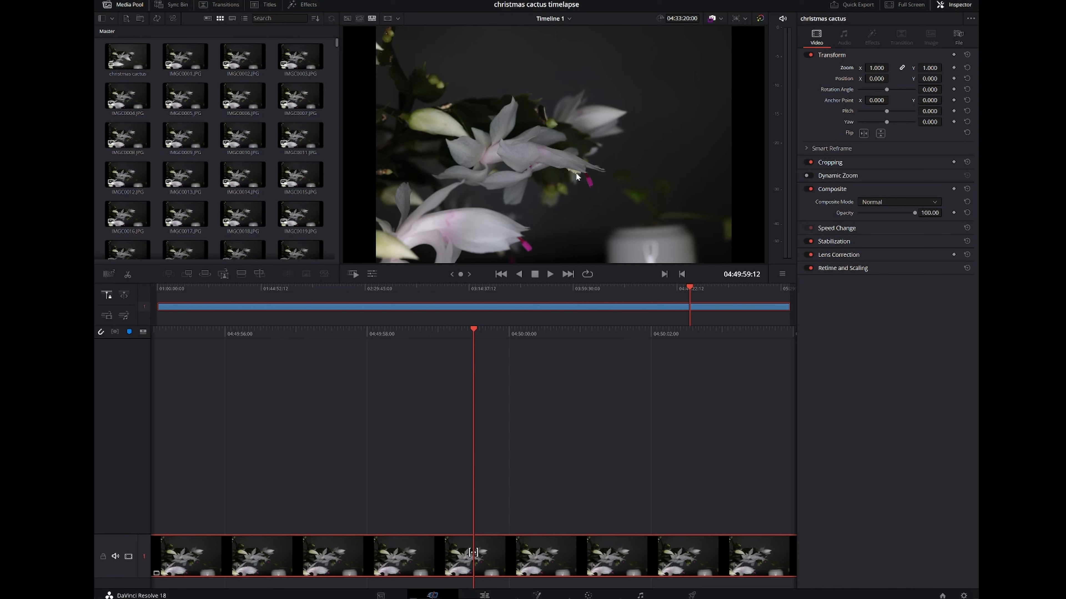
mouse_move(587, 190)
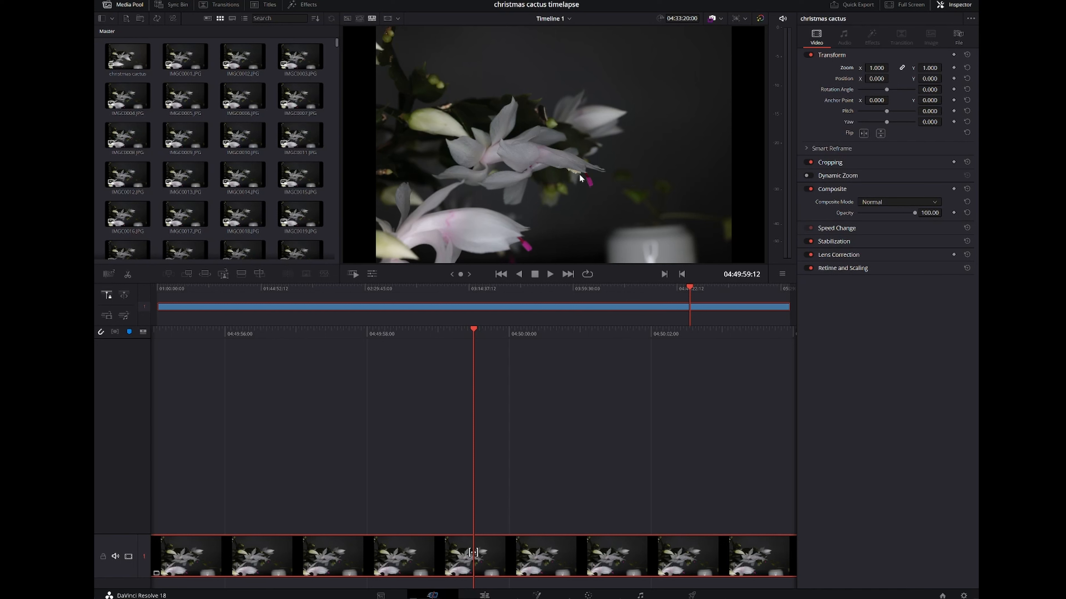
mouse_move(584, 180)
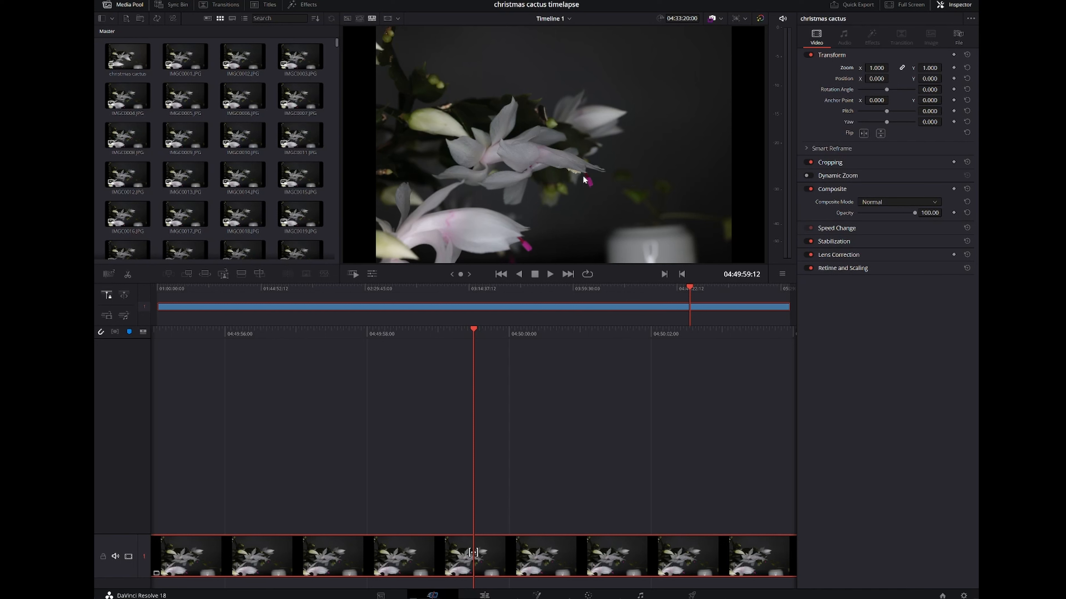
mouse_move(675, 190)
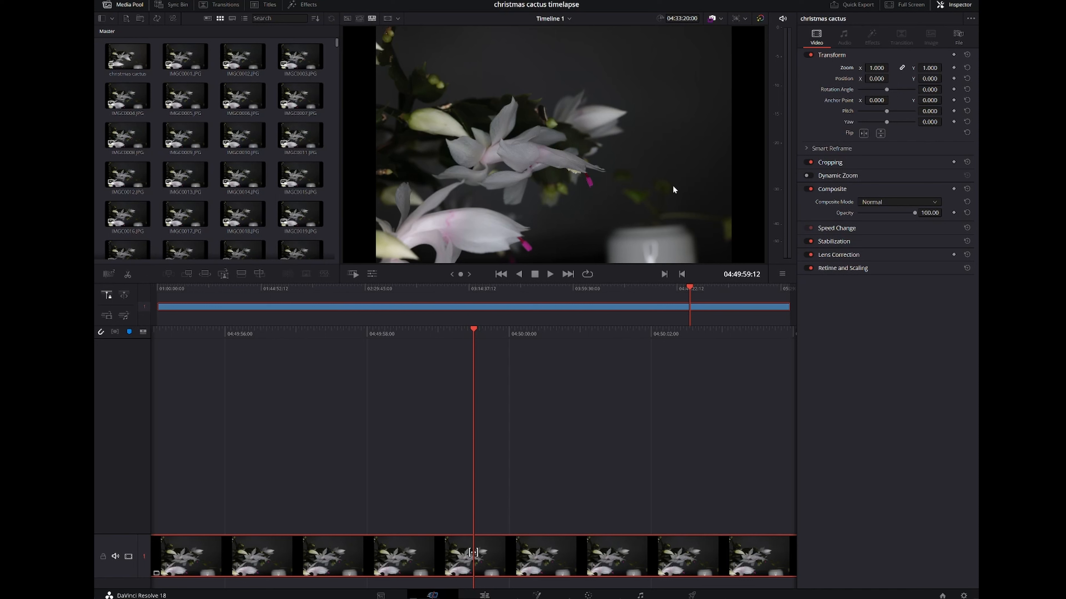
mouse_move(633, 175)
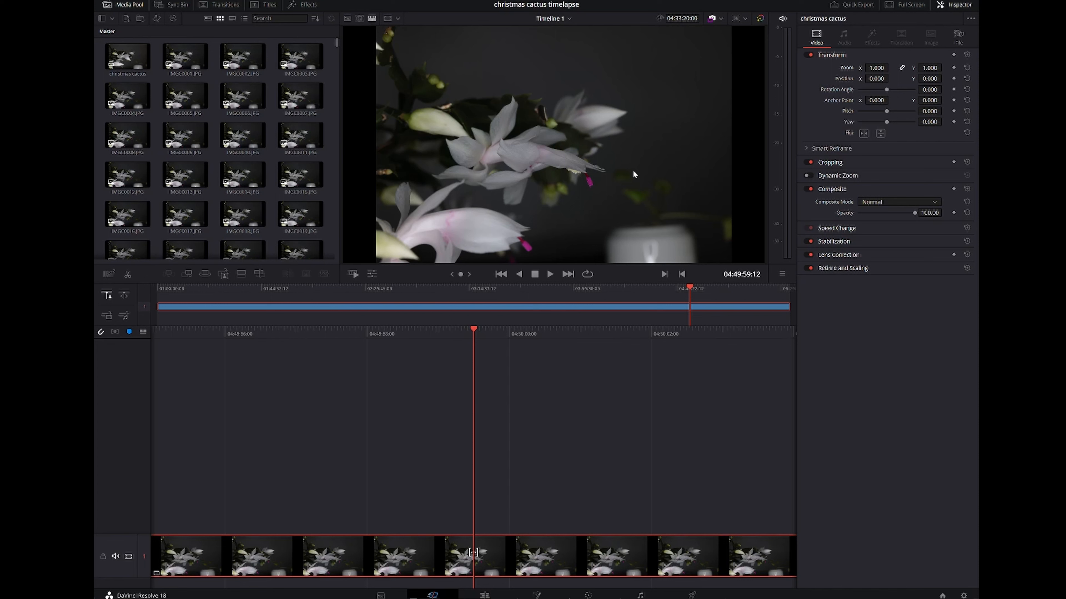
mouse_move(843, 56)
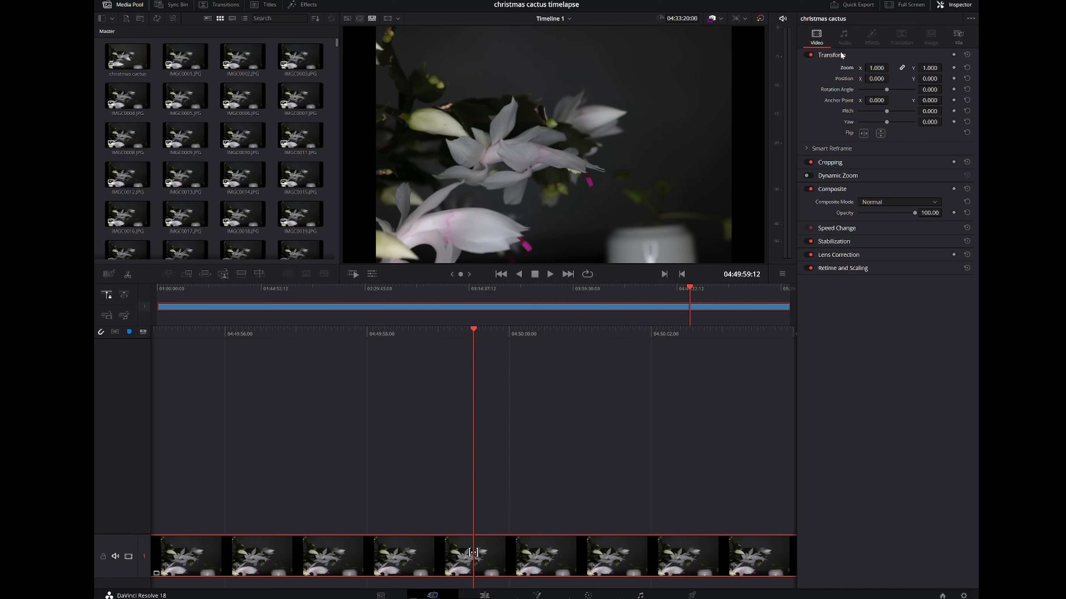
mouse_move(896, 133)
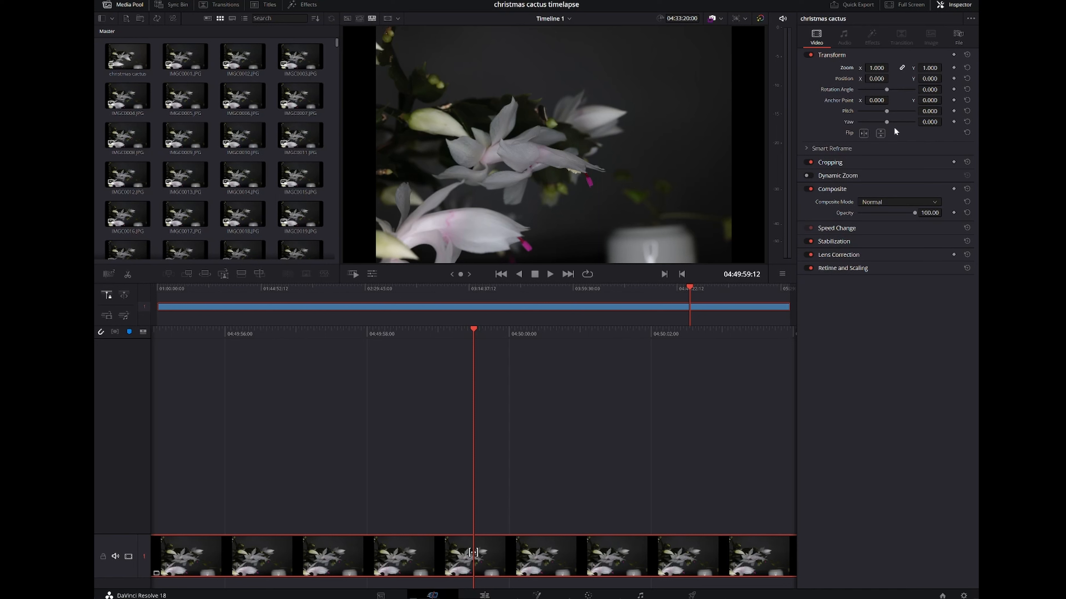
mouse_move(876, 52)
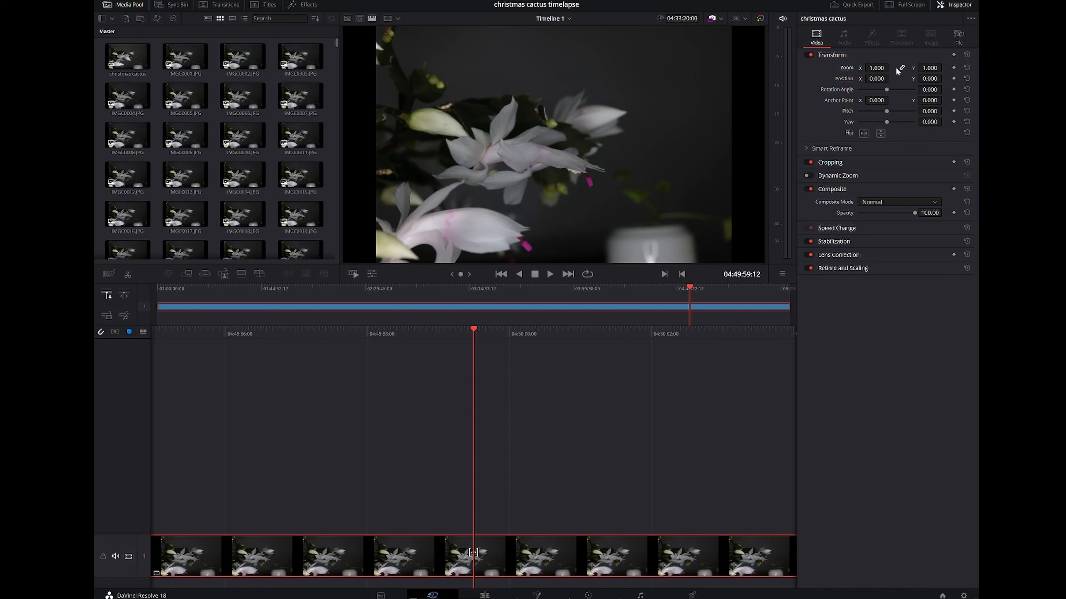
mouse_move(909, 72)
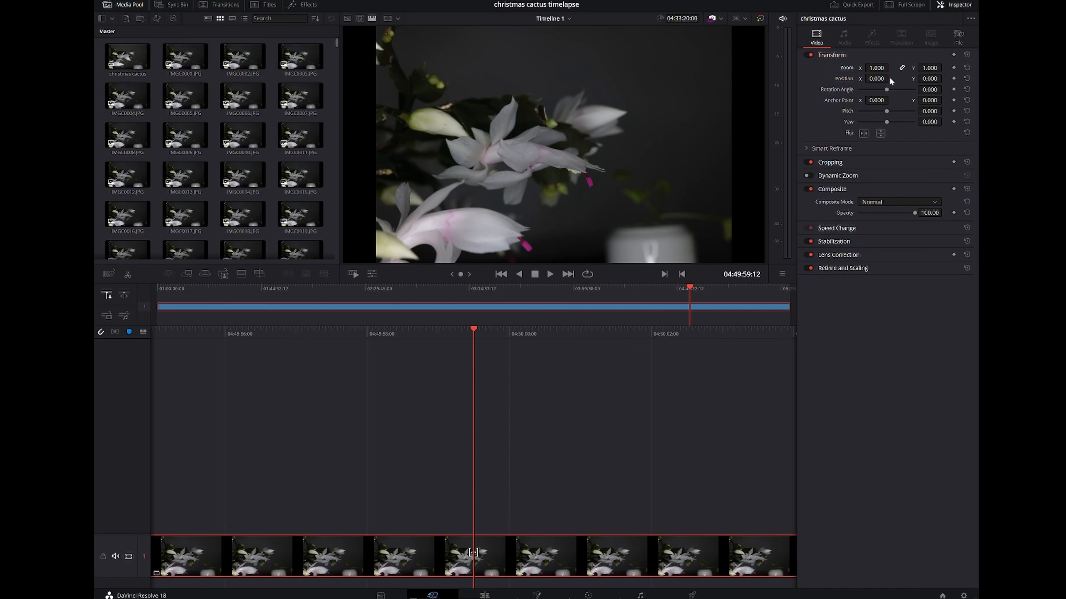
Raise the clip's linked Transform Zoom to 1.570 in the Inspector.
left_click(876, 67)
type("1.440")
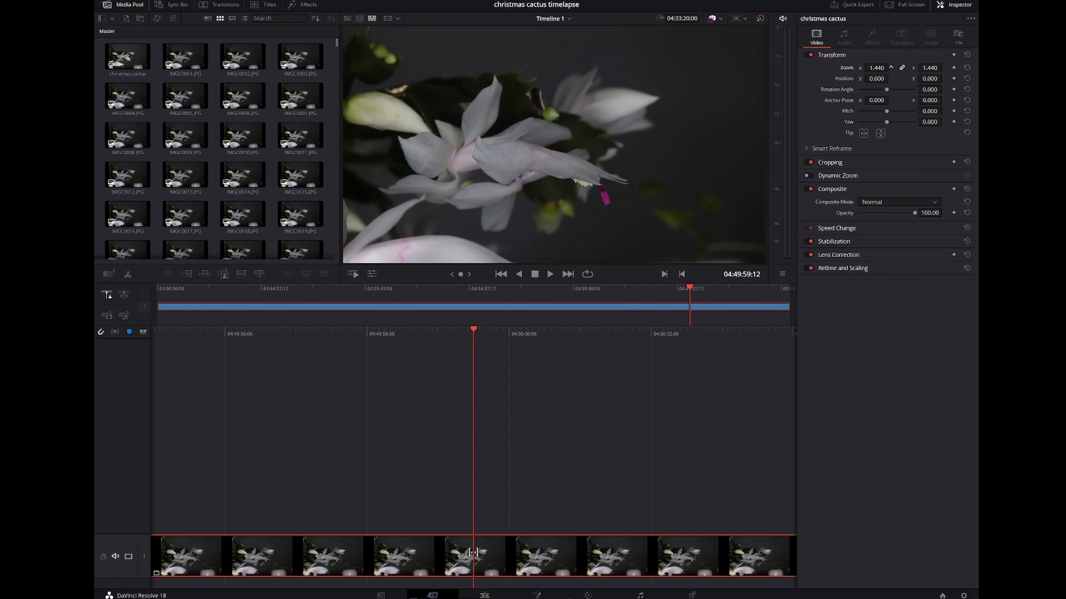
left_click(877, 68)
type("1.570")
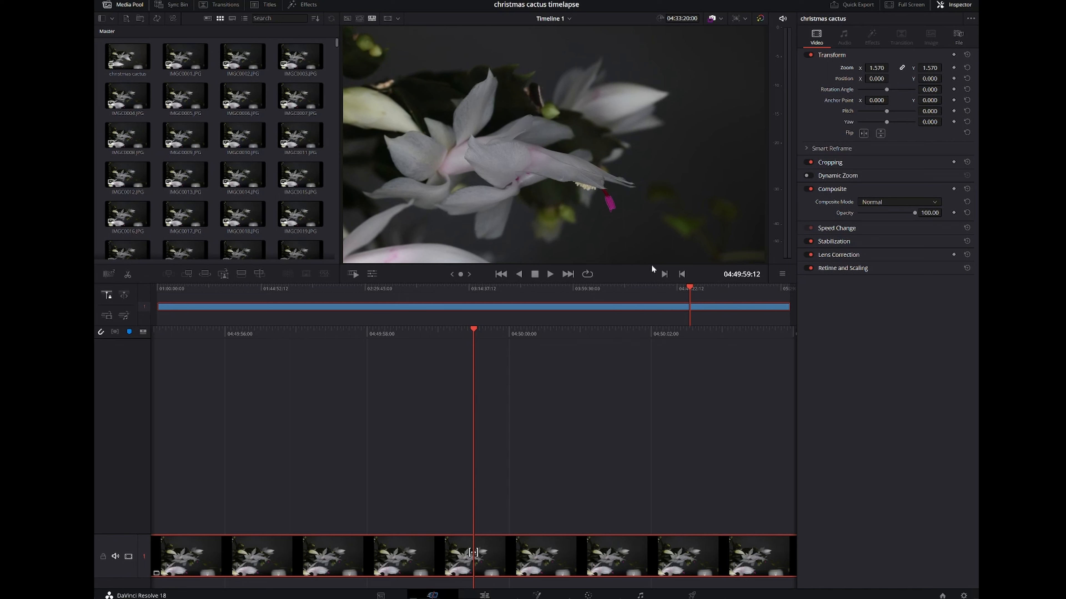
mouse_move(696, 295)
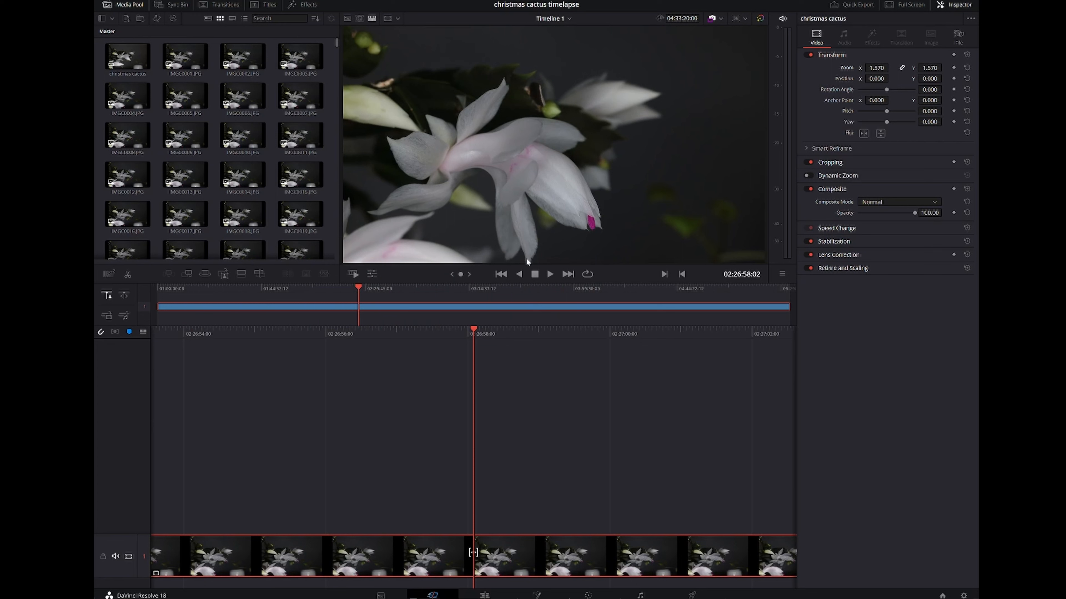
mouse_move(530, 262)
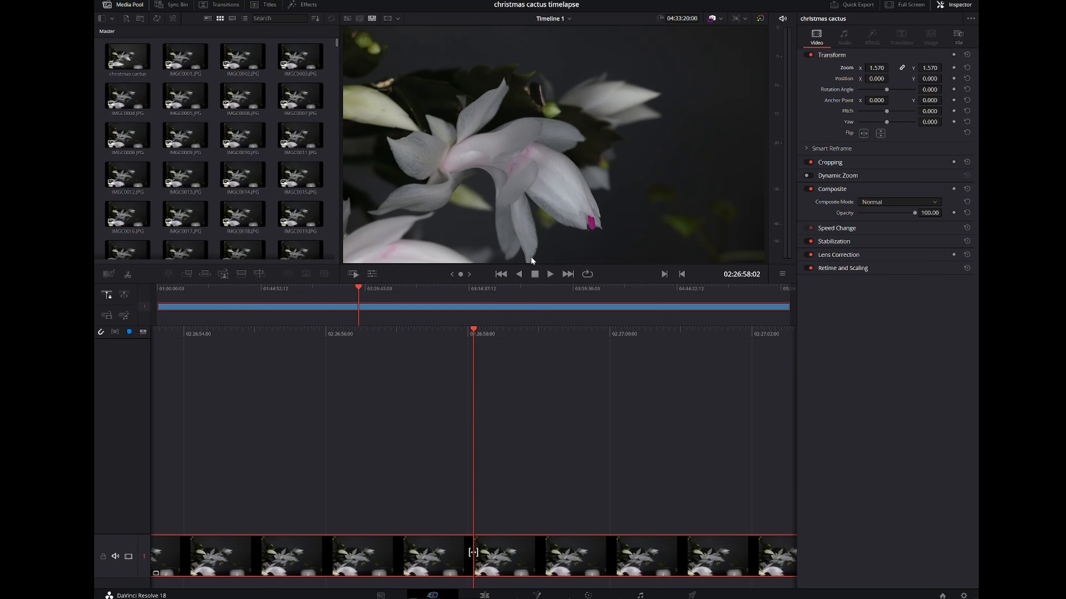
mouse_move(529, 255)
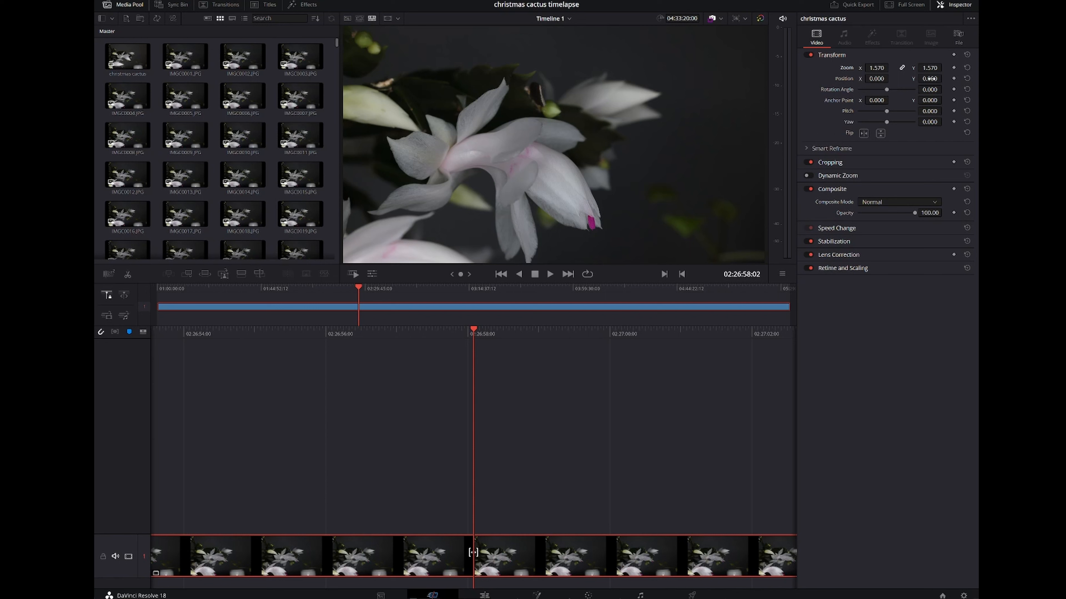
Set Position X 21.000 and Y 113.000, then return the playhead to the timeline start.
left_click(944, 76)
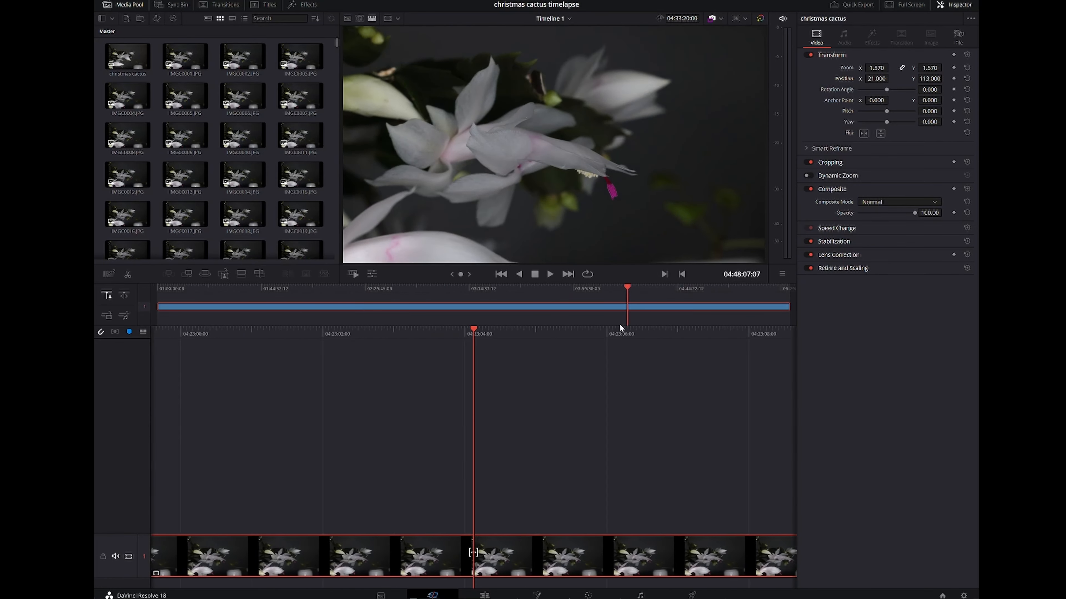
left_click(254, 286)
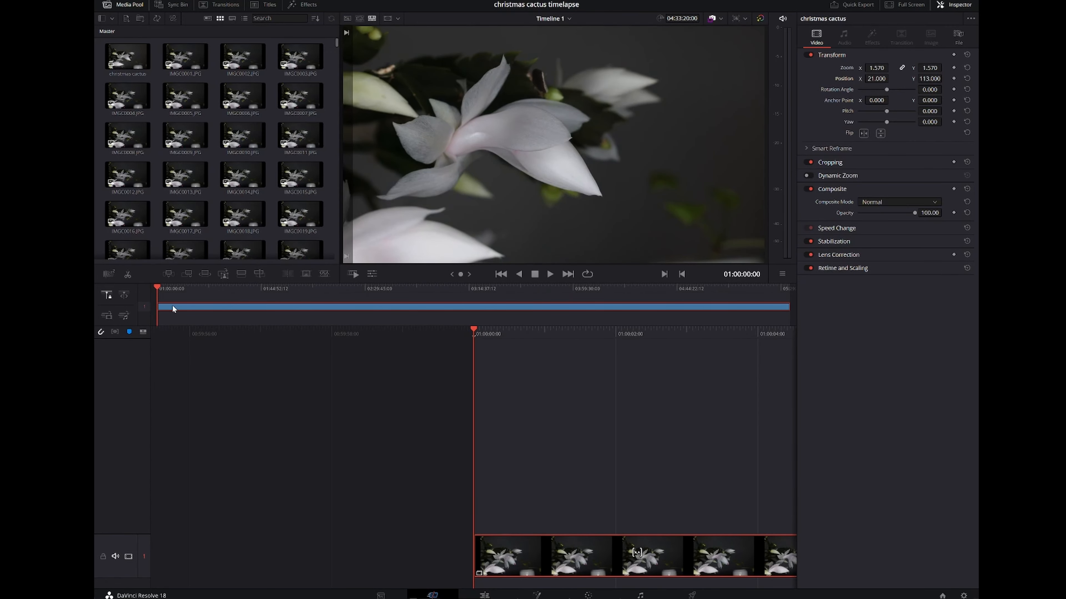
mouse_move(391, 313)
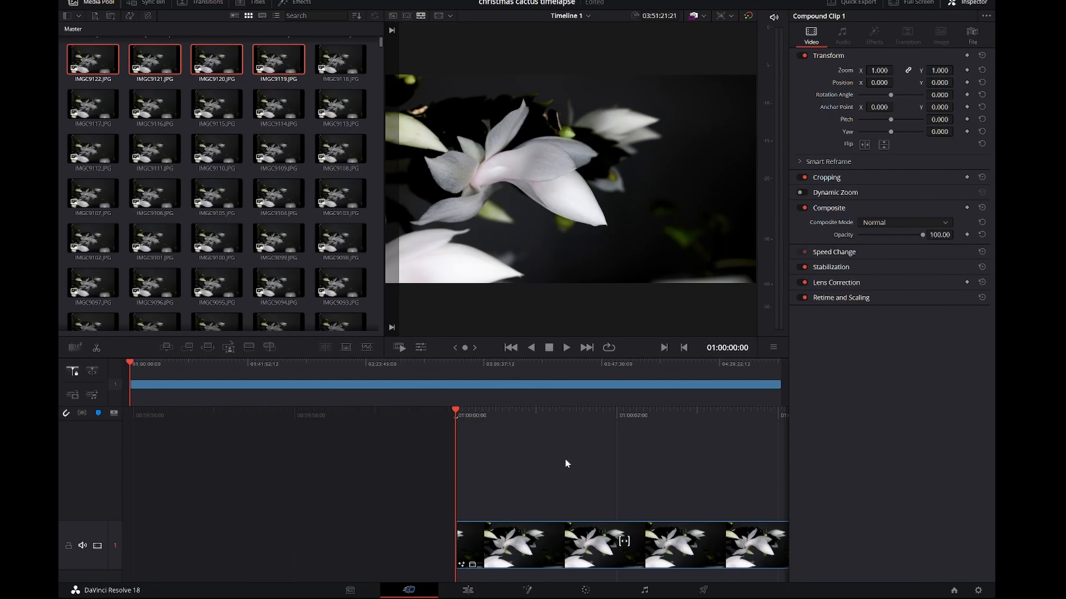
mouse_move(544, 496)
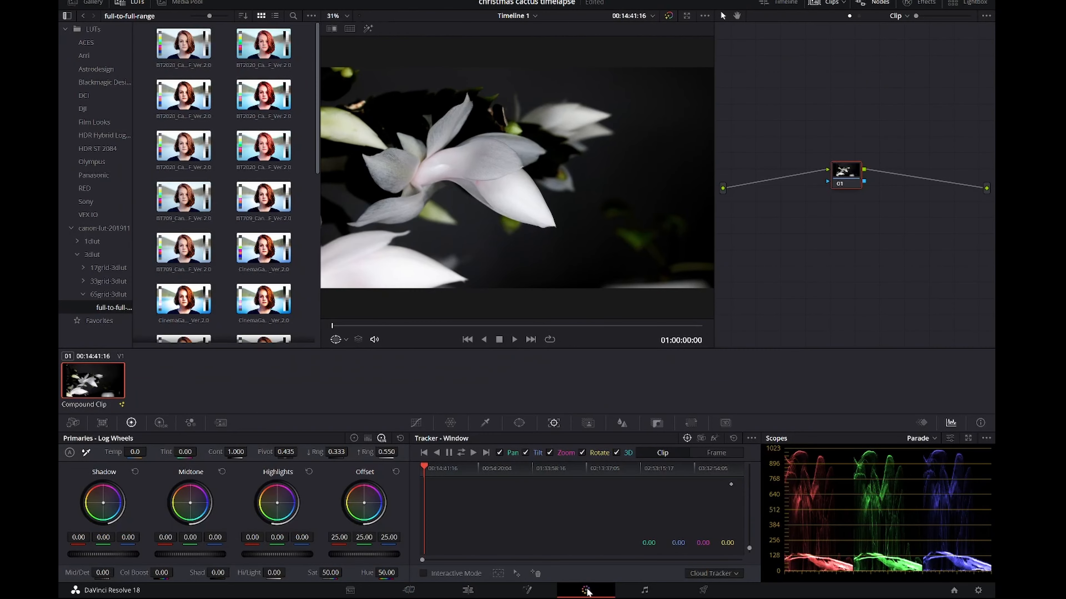
mouse_move(421, 339)
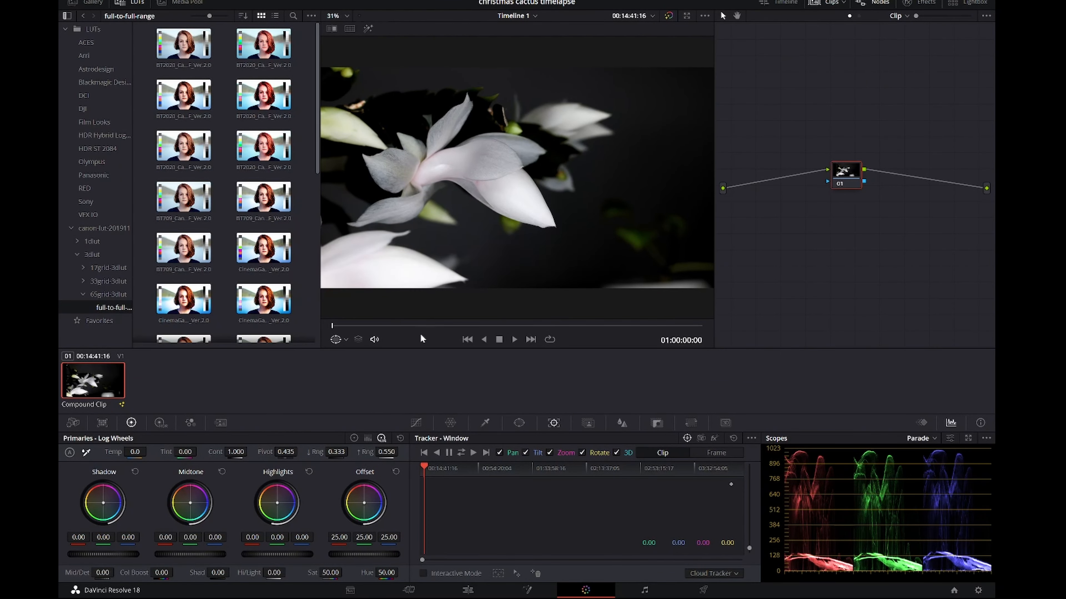
mouse_move(502, 413)
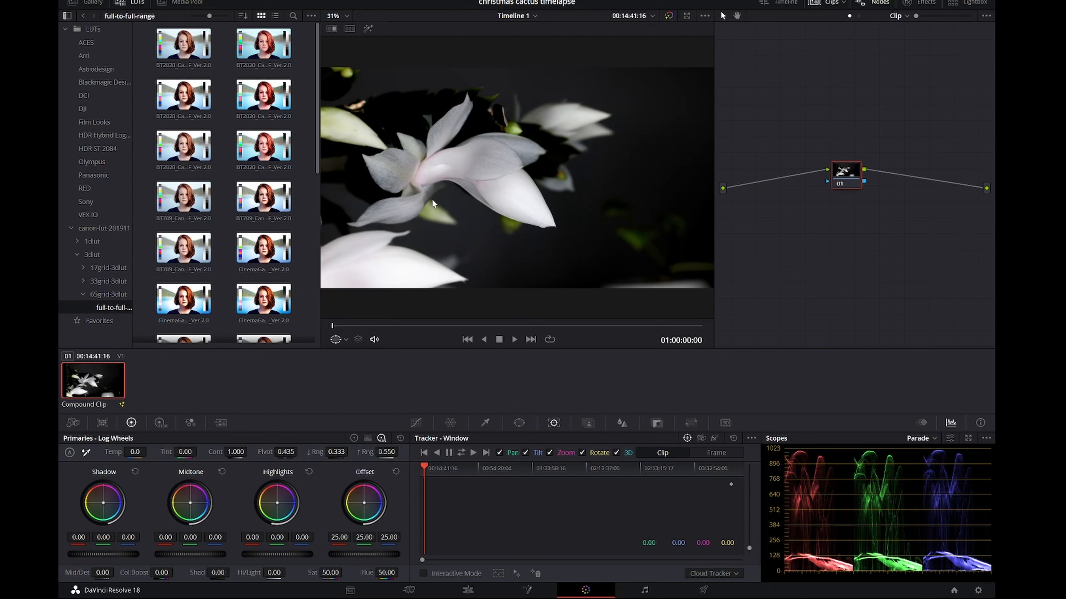
mouse_move(439, 200)
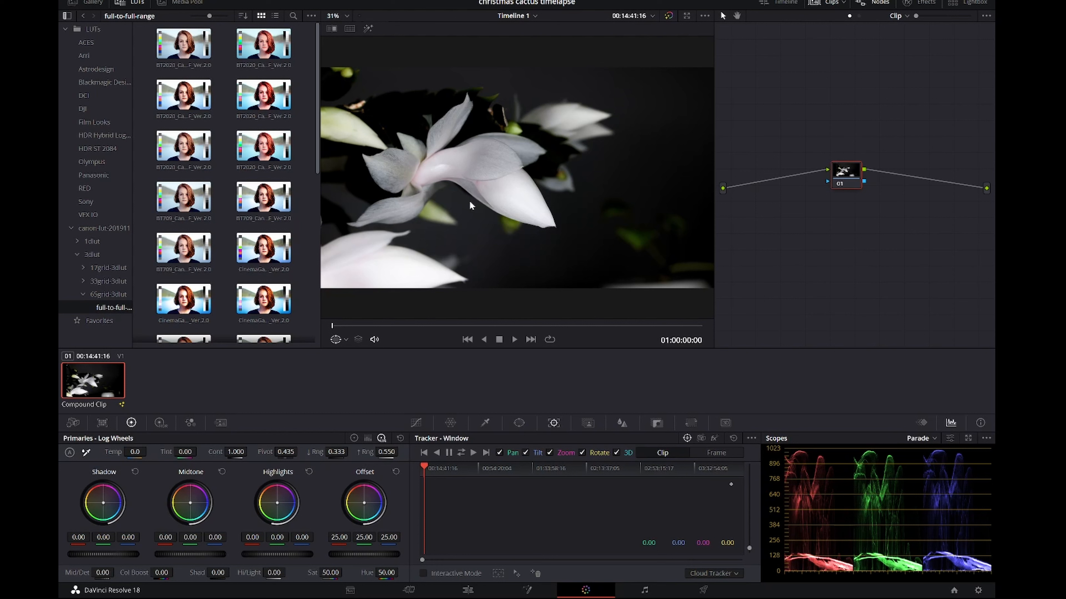
mouse_move(478, 356)
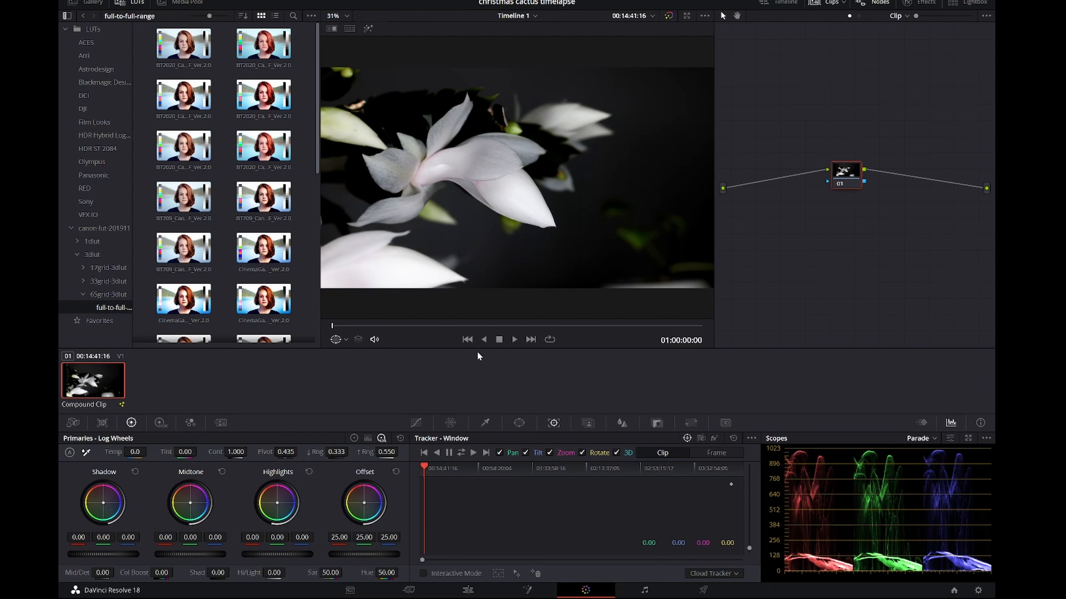
mouse_move(777, 484)
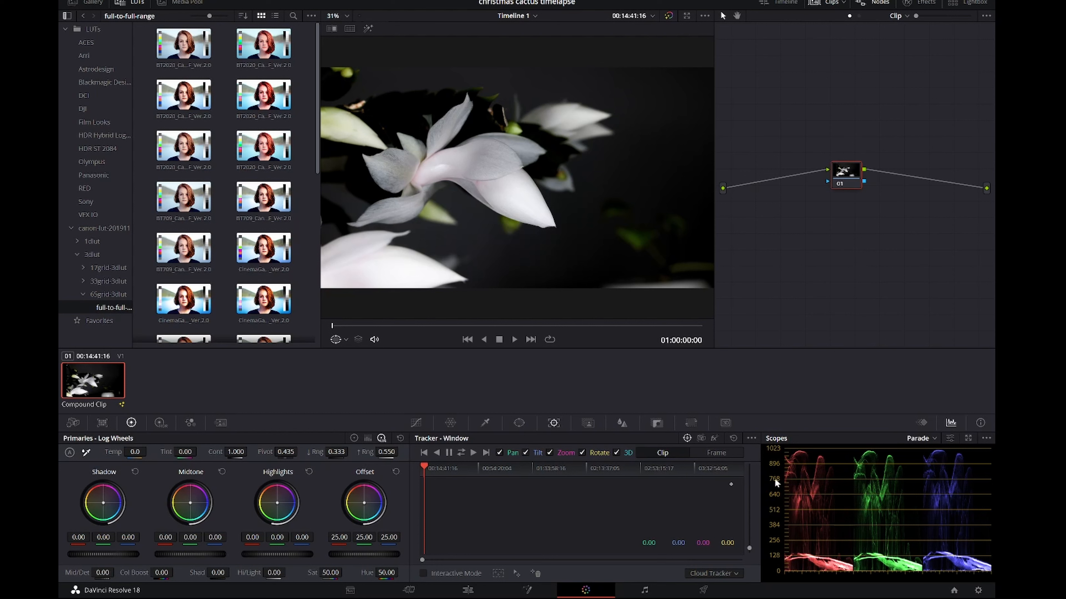
mouse_move(847, 456)
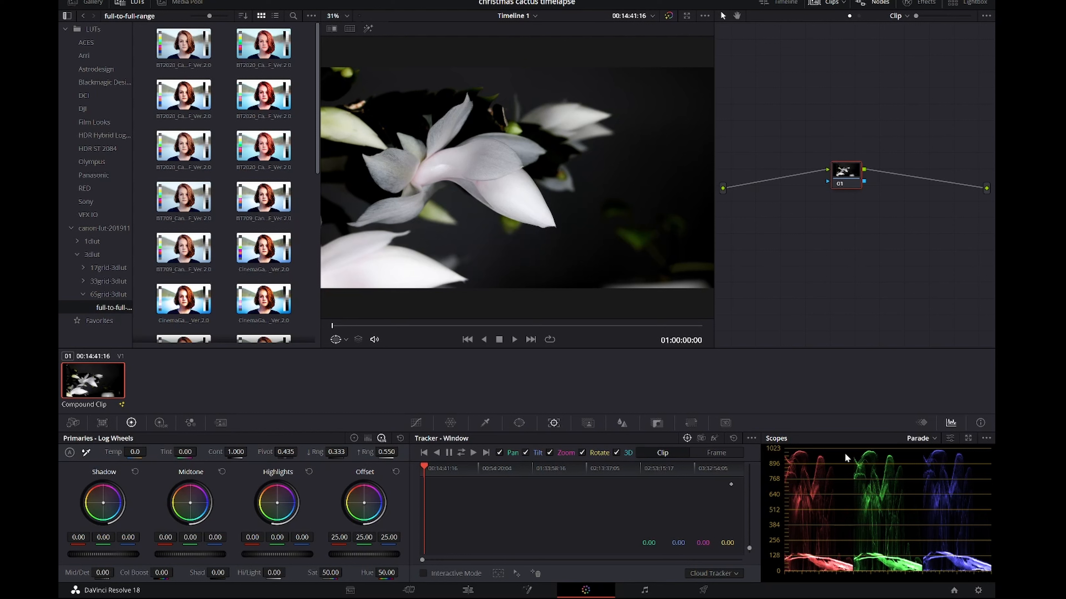
mouse_move(796, 444)
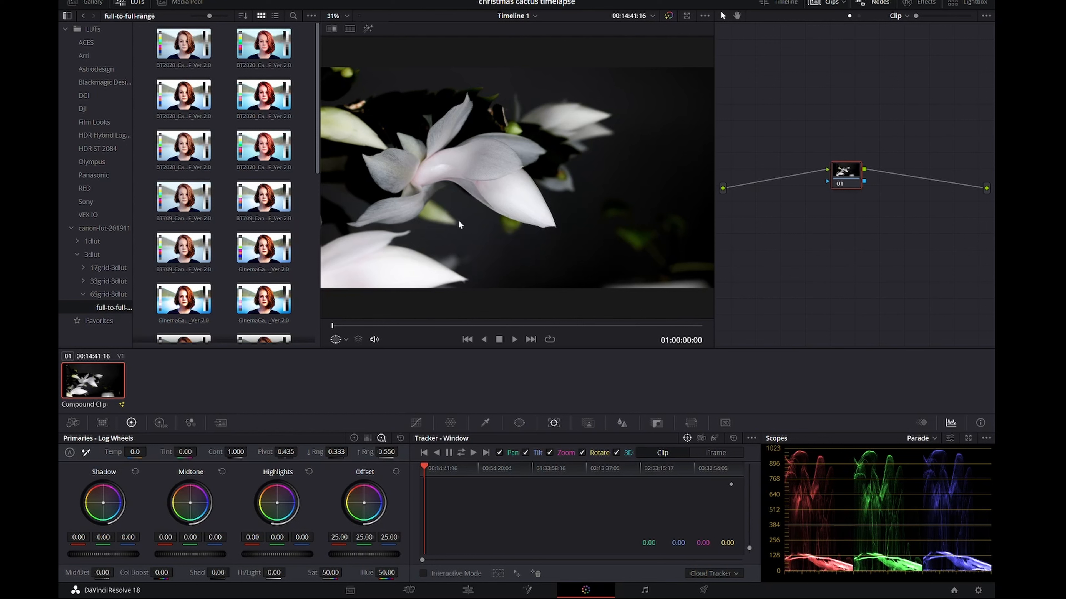
mouse_move(579, 264)
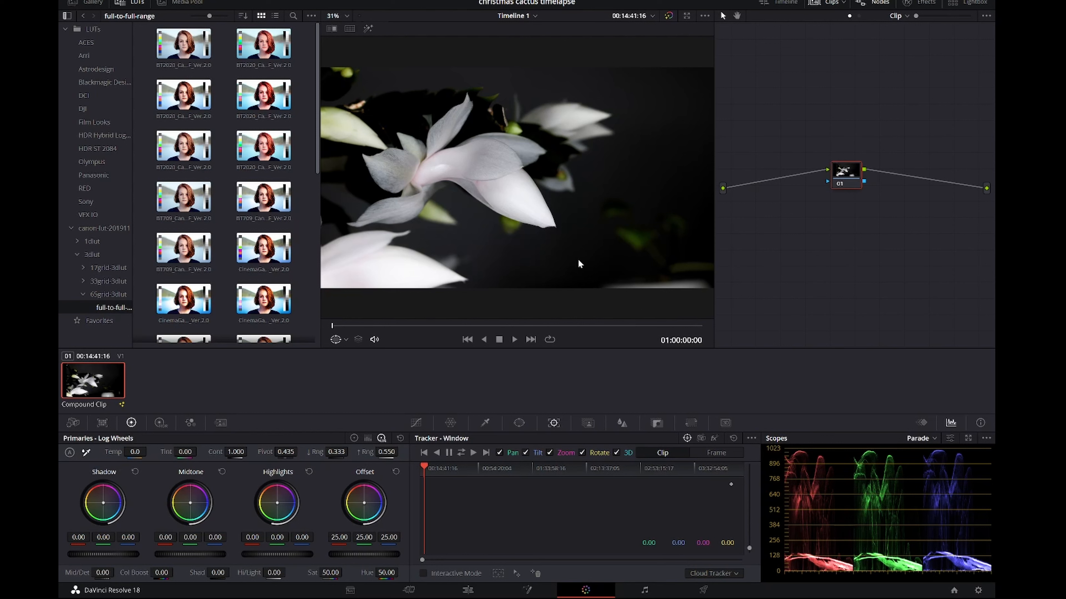
mouse_move(557, 287)
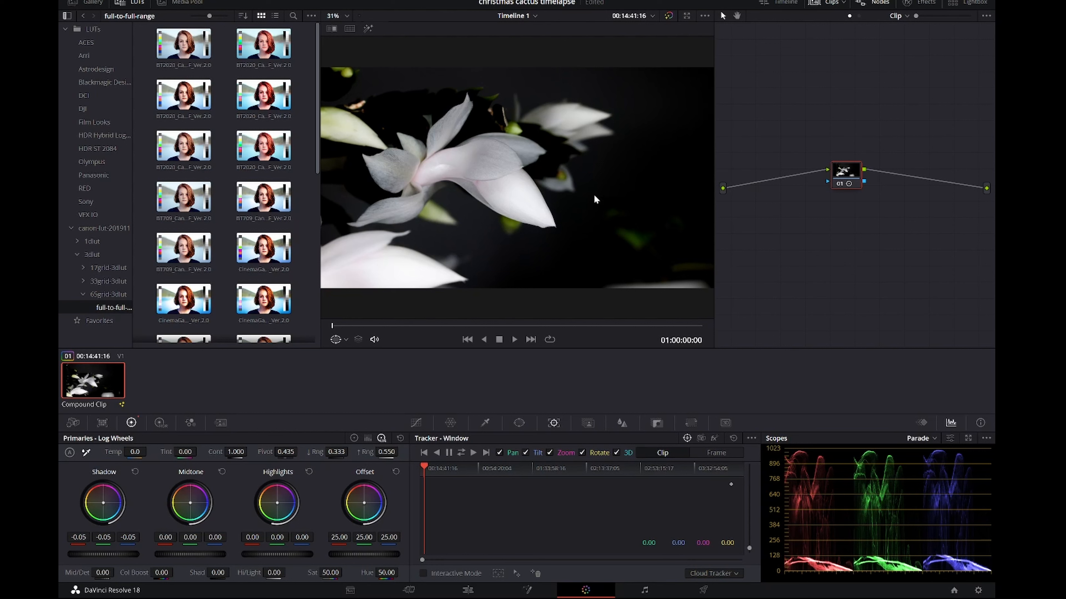
mouse_move(332, 328)
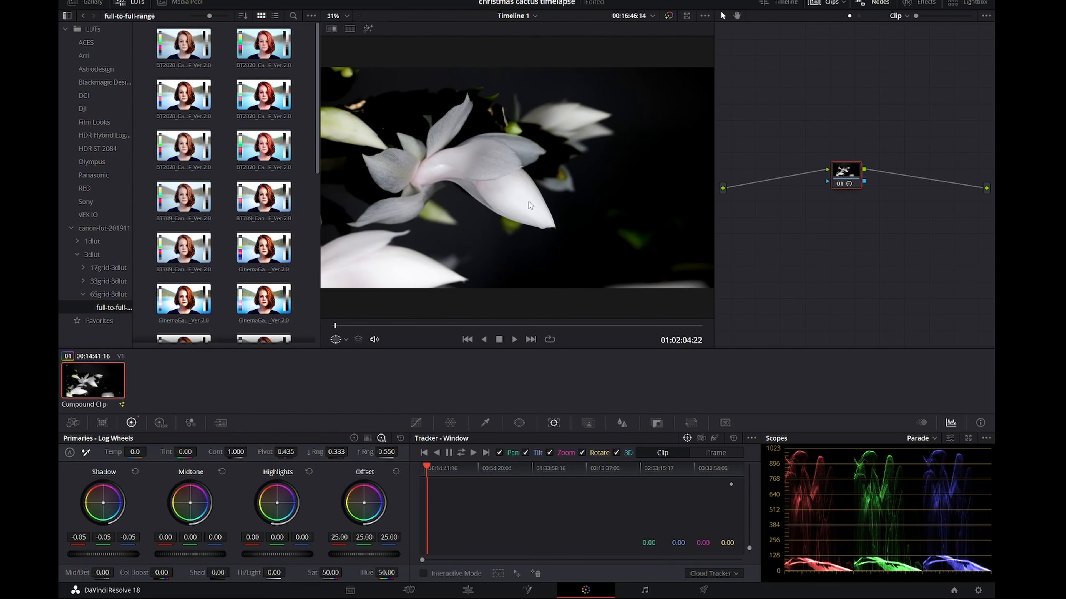
mouse_move(520, 209)
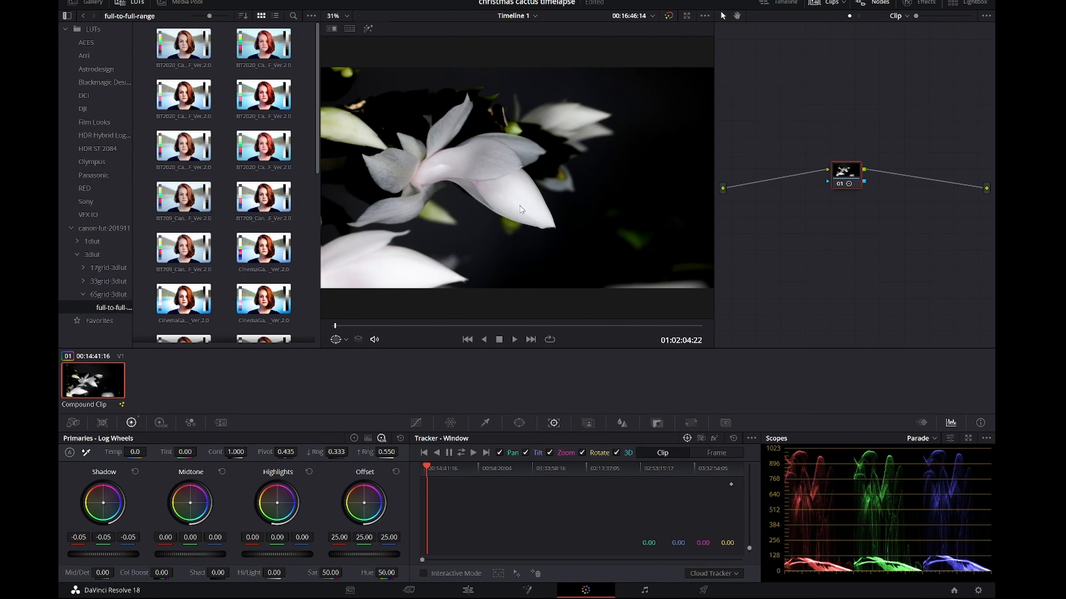
mouse_move(504, 246)
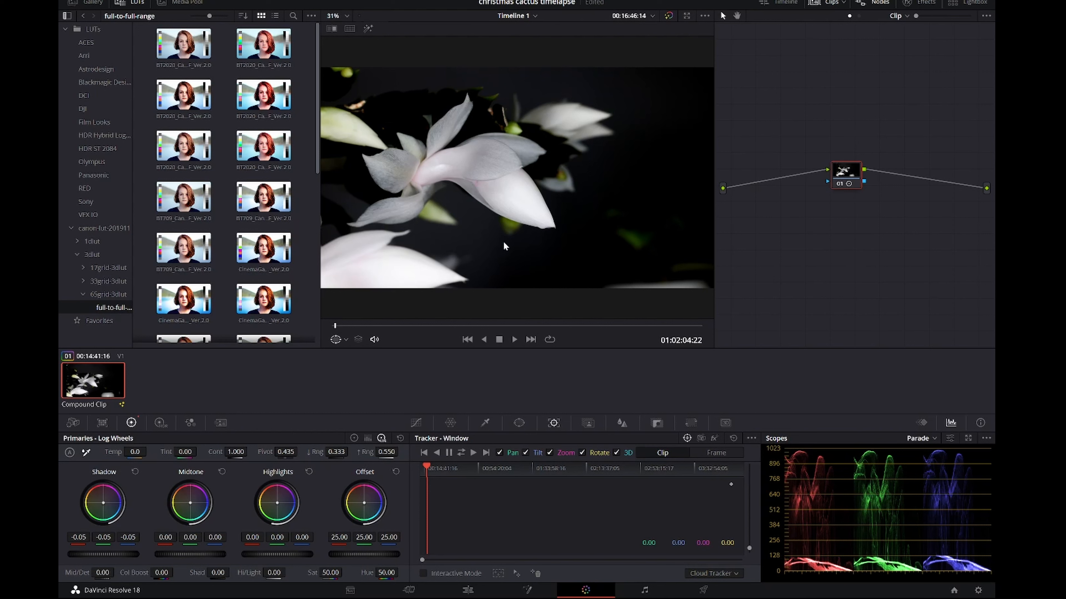
mouse_move(275, 491)
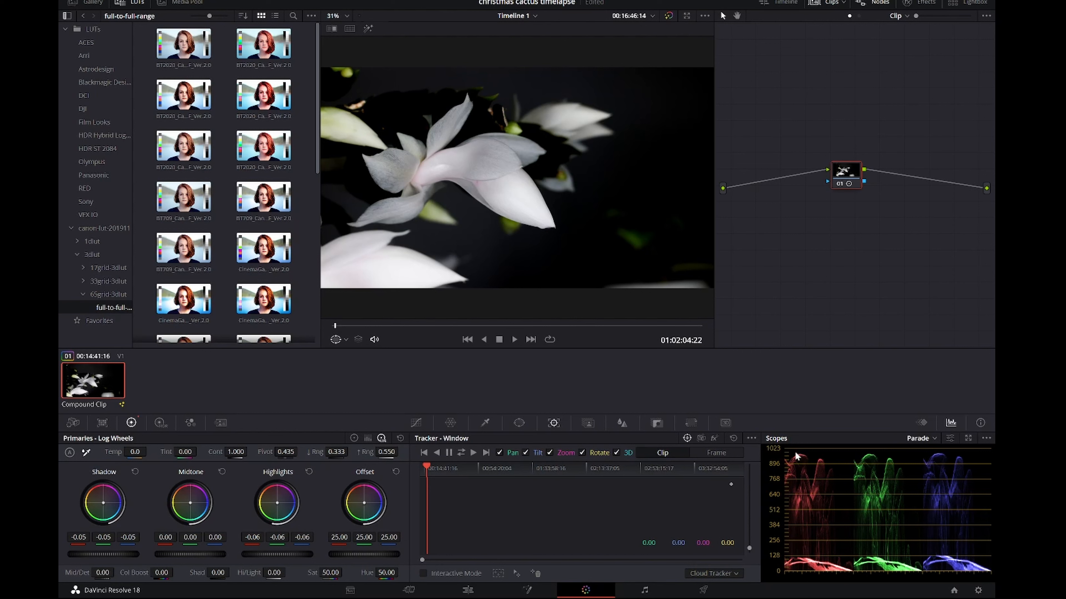
mouse_move(336, 327)
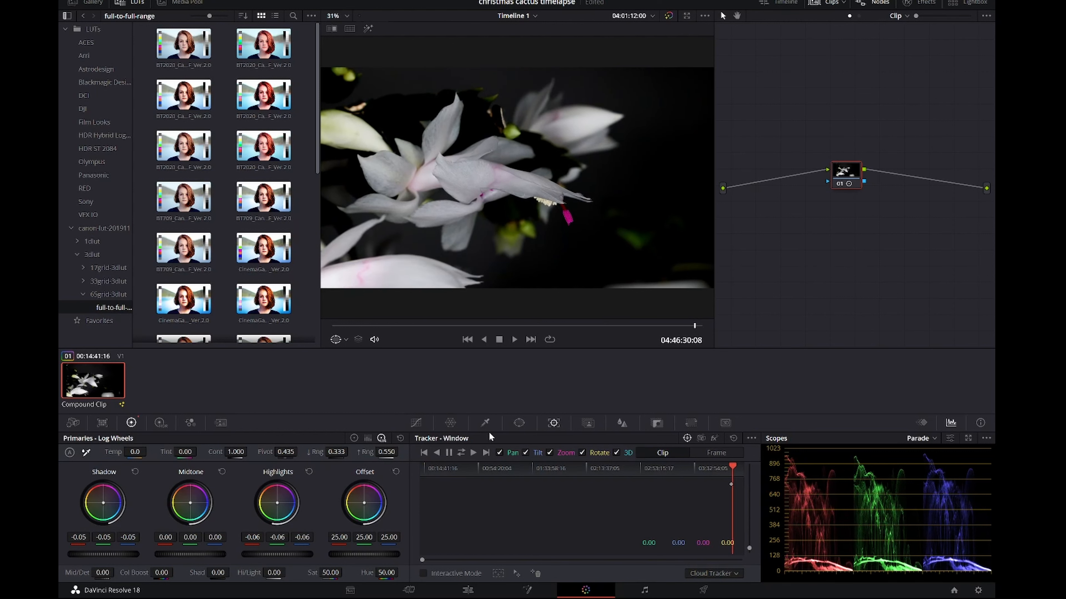
mouse_move(537, 204)
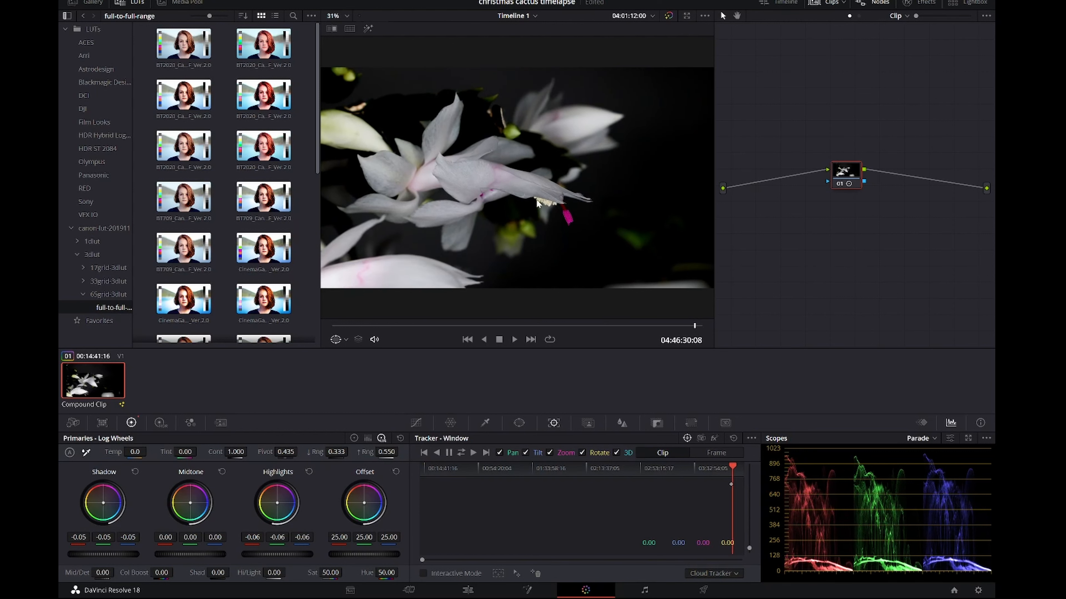
mouse_move(552, 209)
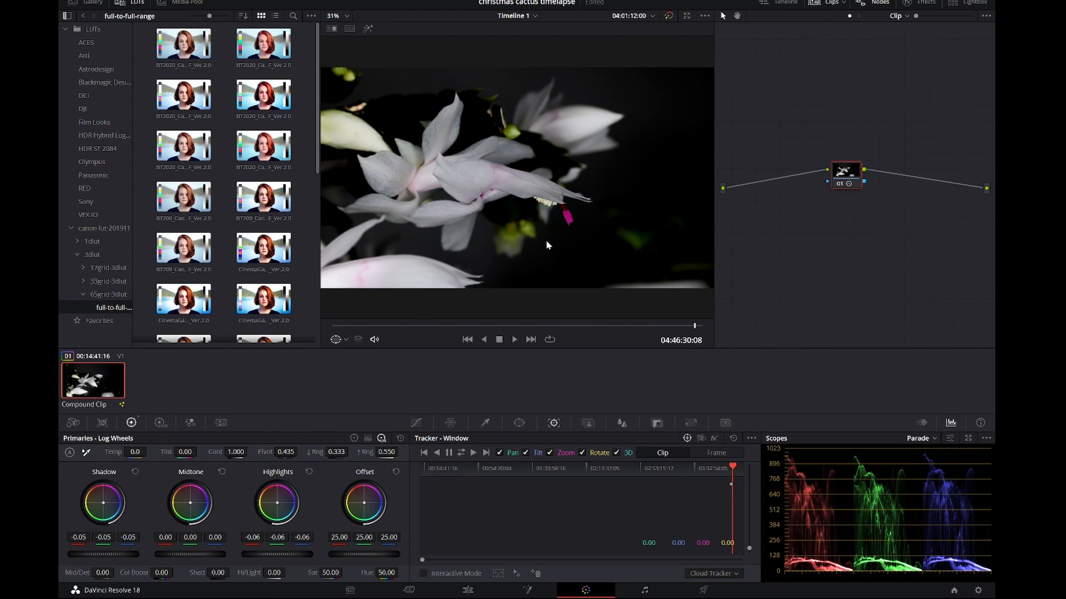
mouse_move(594, 563)
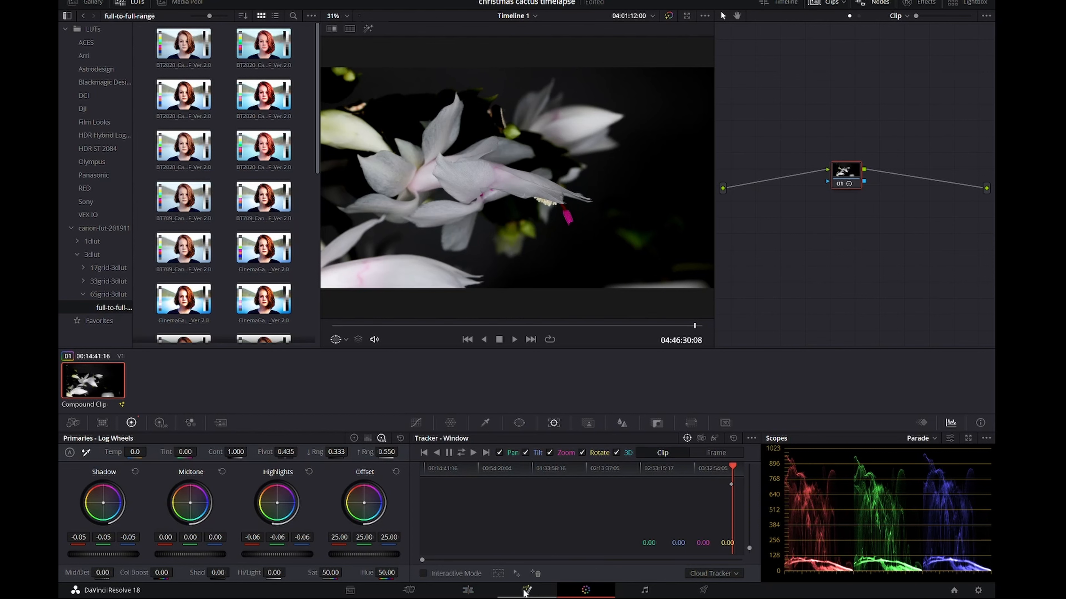
On the Fusion page, insert an Unsharp Mask node between MediaIn1 and MediaOut1 and show its settings.
left_click(527, 590)
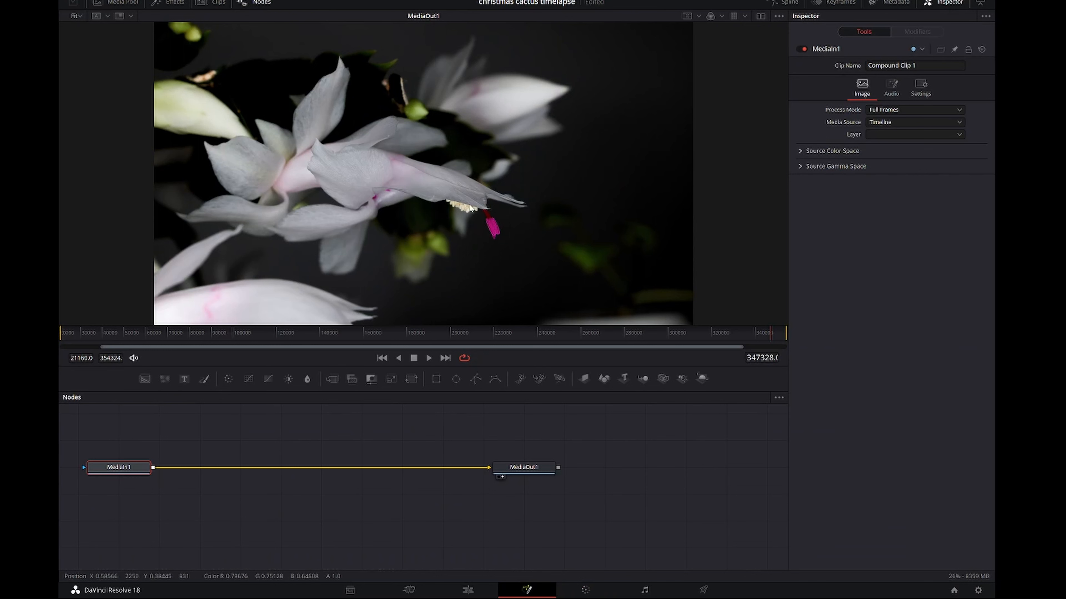
mouse_move(494, 242)
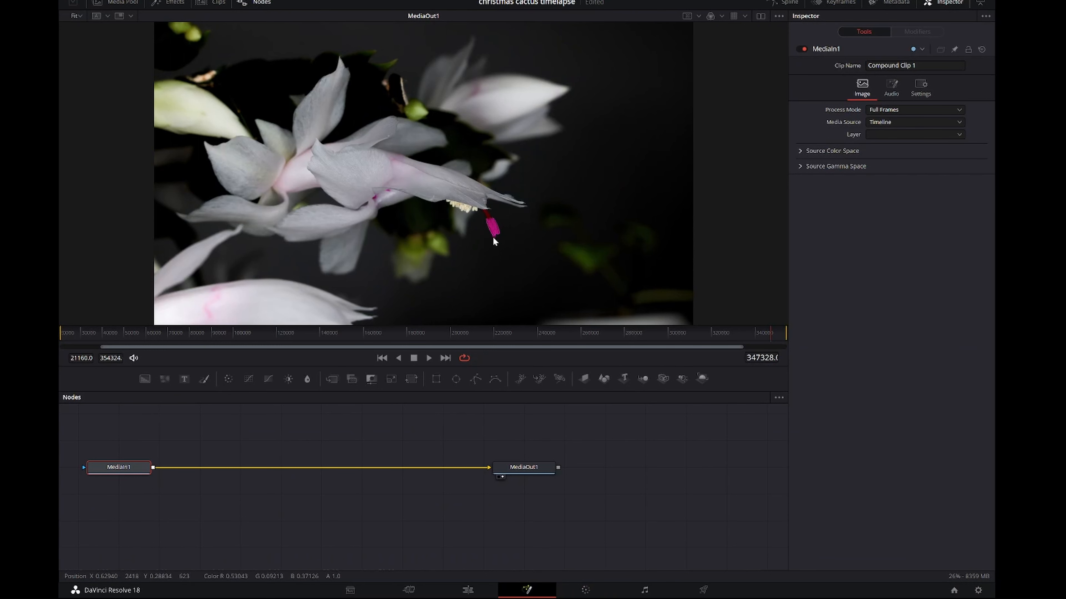
mouse_move(167, 5)
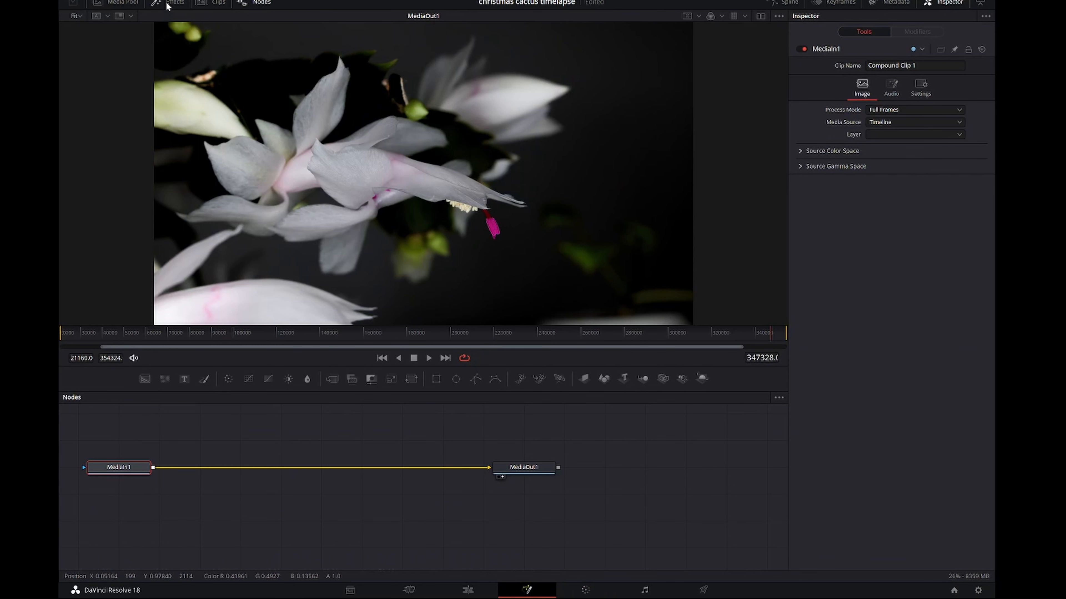
left_click(176, 3)
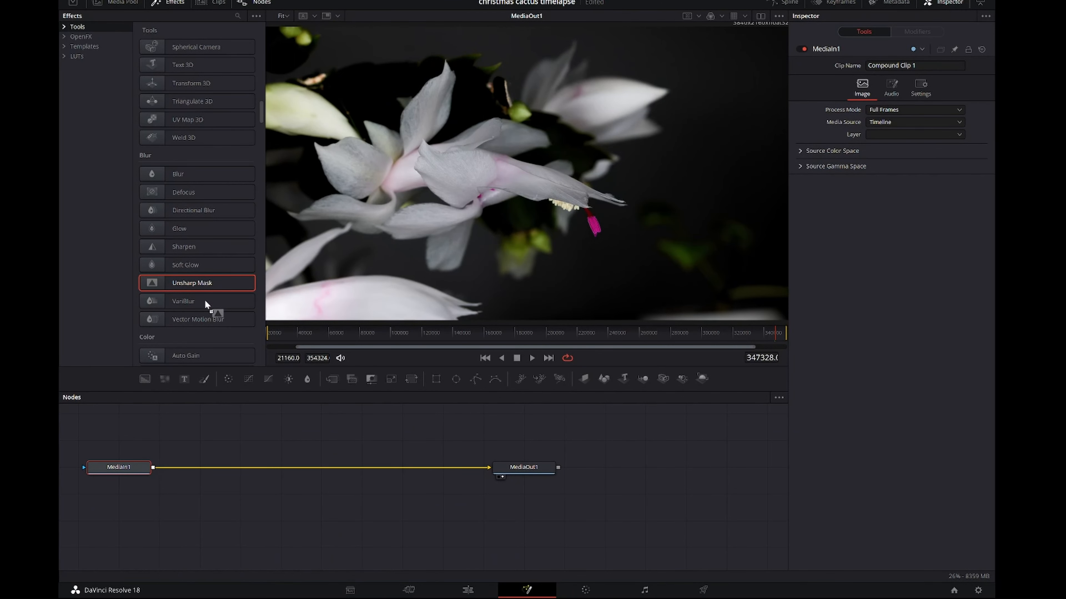
left_click_drag(197, 282, 154, 438)
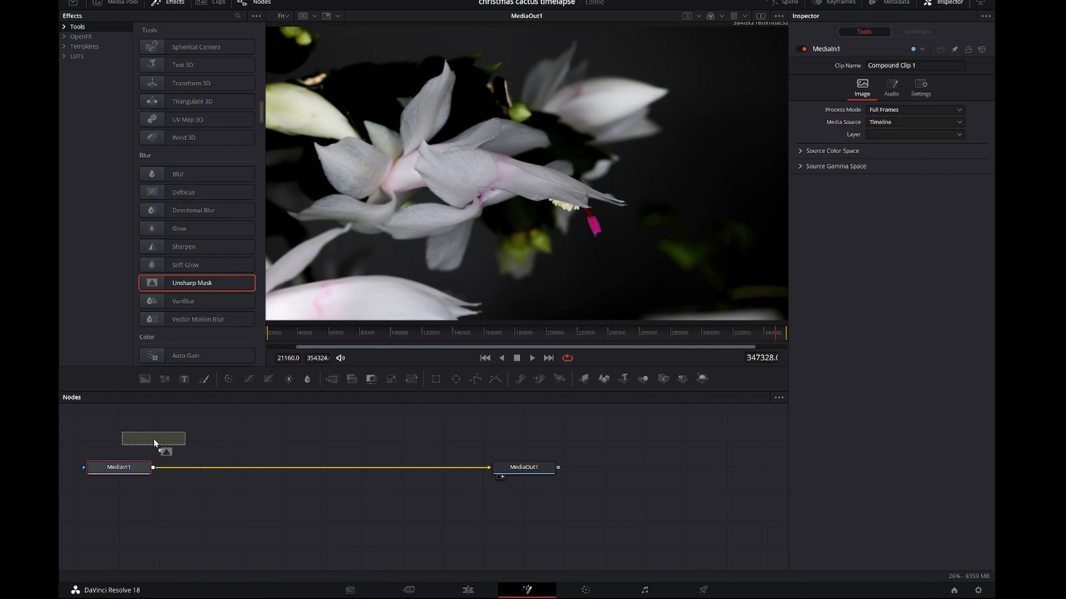
left_click_drag(153, 438, 311, 467)
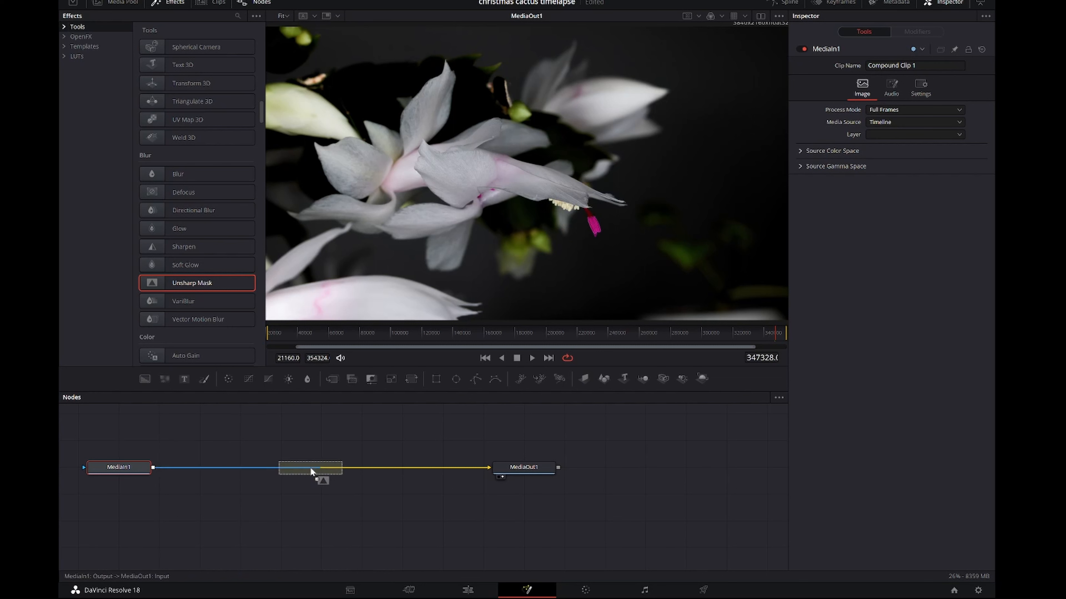
double_click(191, 283)
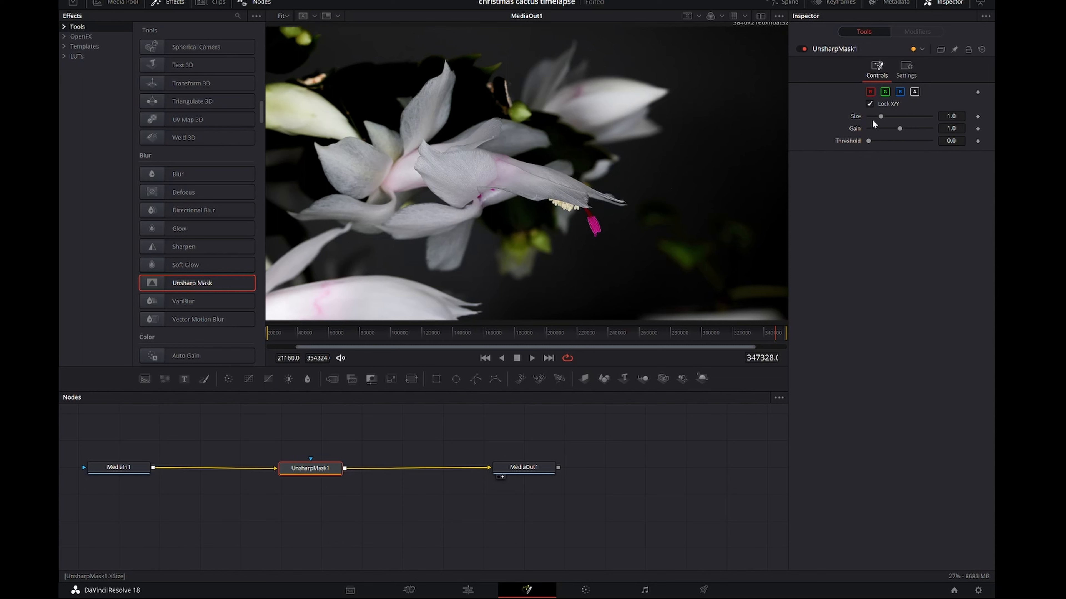
mouse_move(879, 121)
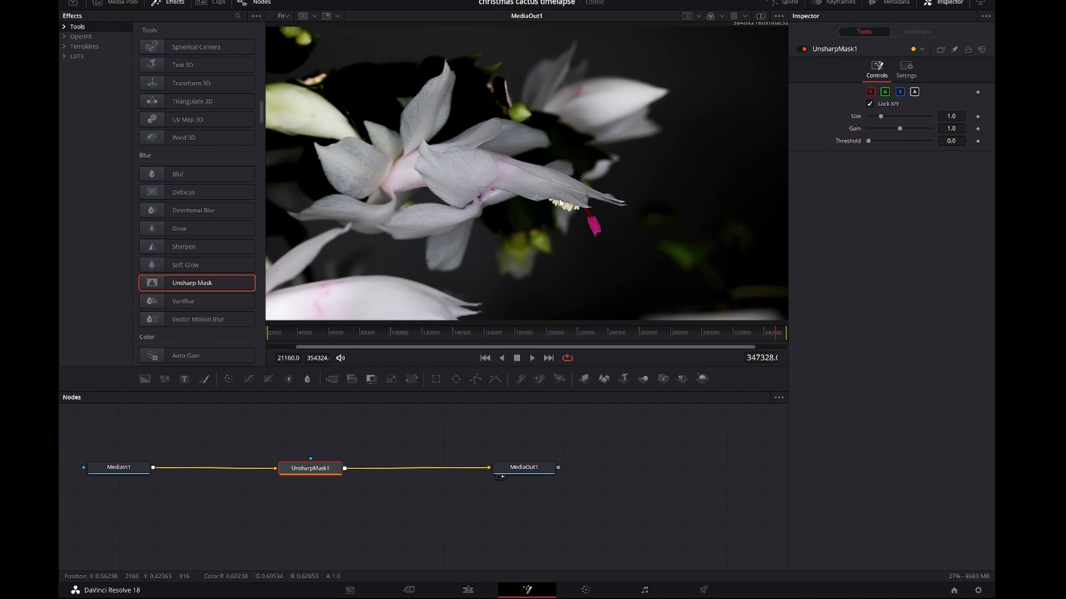
mouse_move(556, 202)
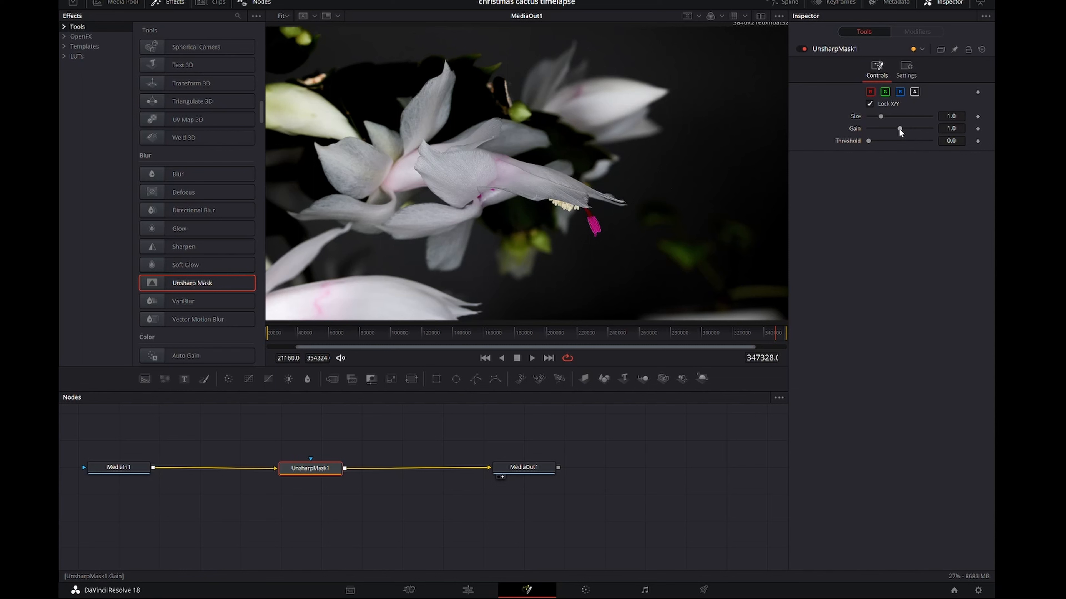
Rough in the sharpening: gain up to 5.0 then down to 2.21, size raised to 1.378.
left_click_drag(881, 129, 932, 129)
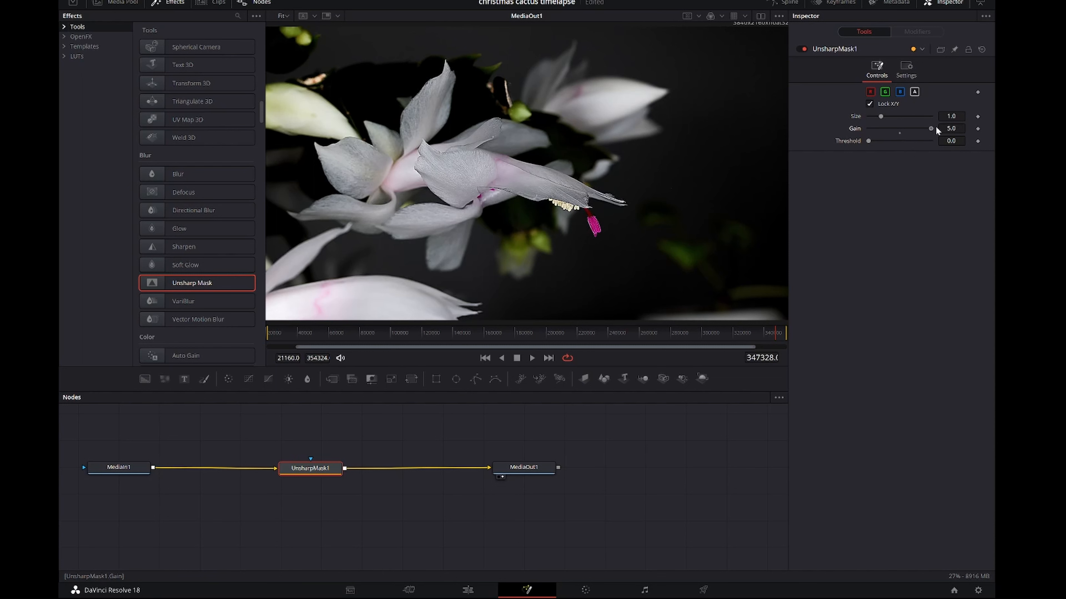
mouse_move(592, 242)
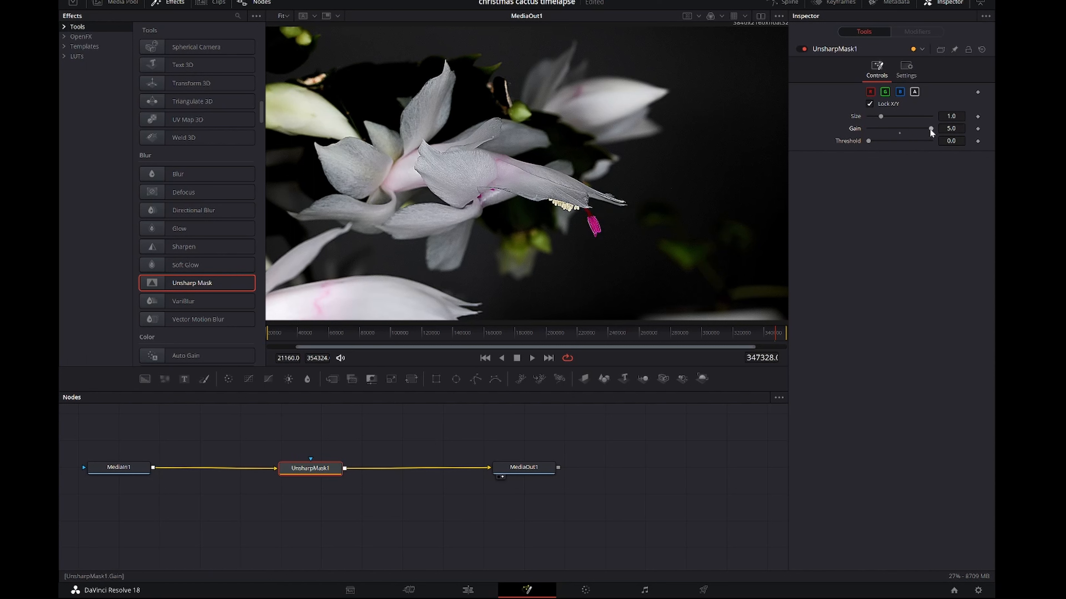
left_click_drag(928, 130, 918, 130)
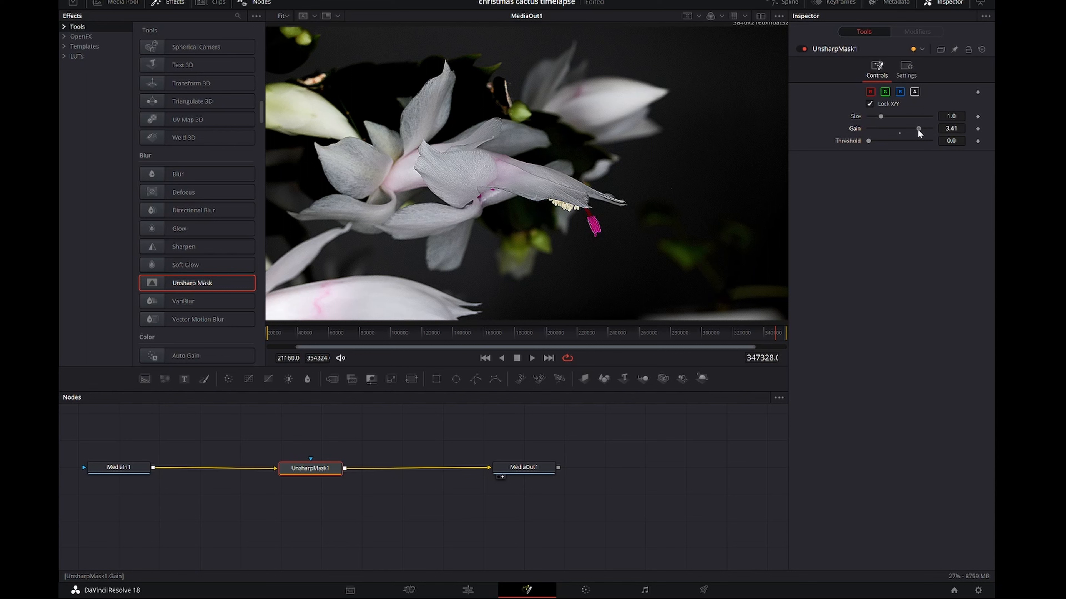
left_click_drag(917, 130, 909, 130)
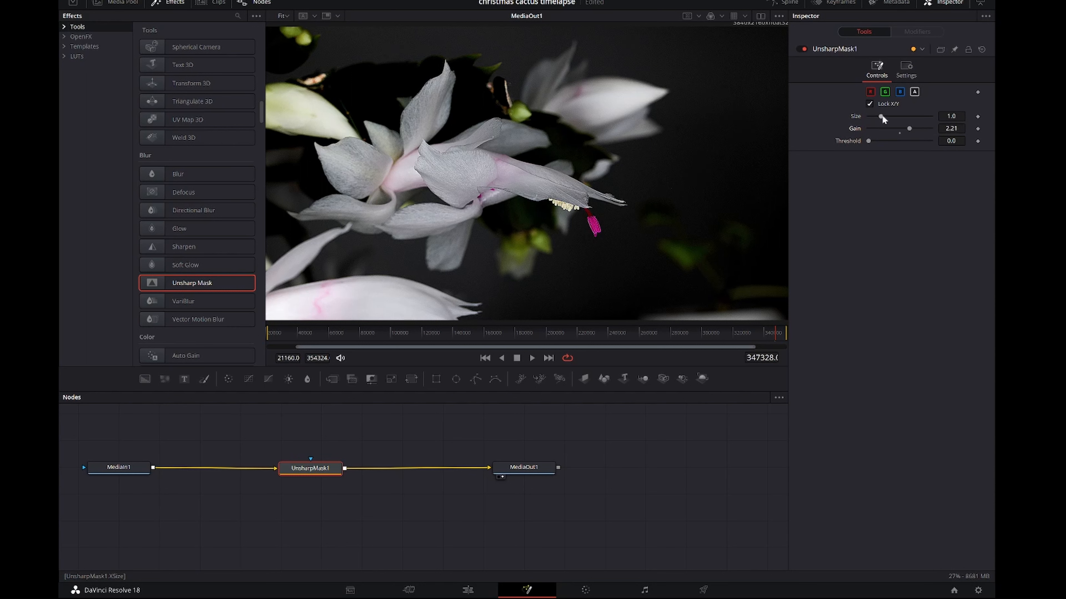
left_click_drag(878, 121, 890, 121)
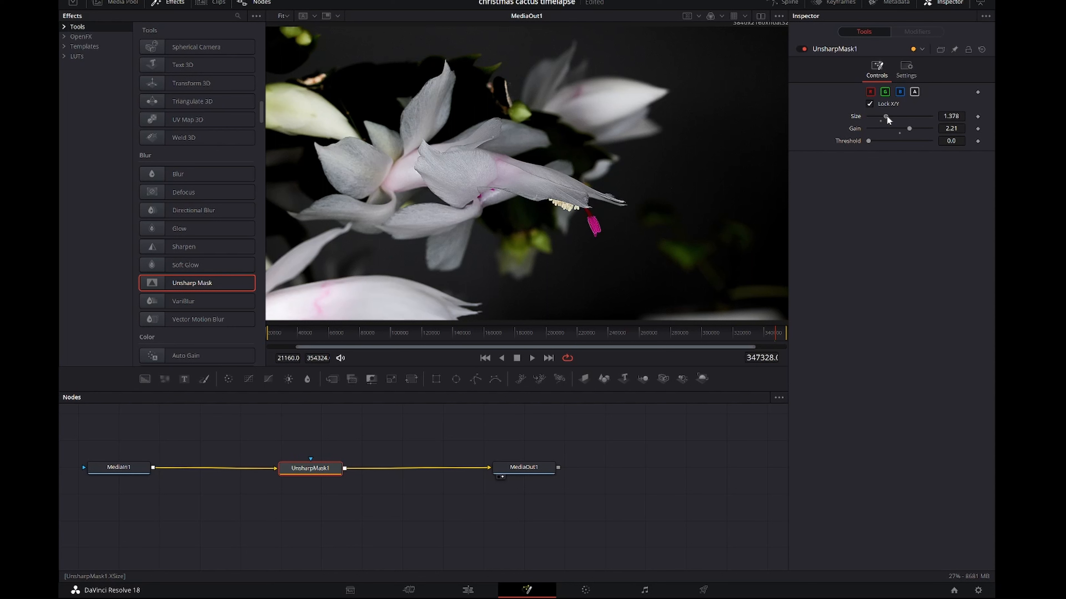
Fine-tune the Unsharp Mask to size 1.457 and gain 1.7.
left_click_drag(886, 120, 891, 120)
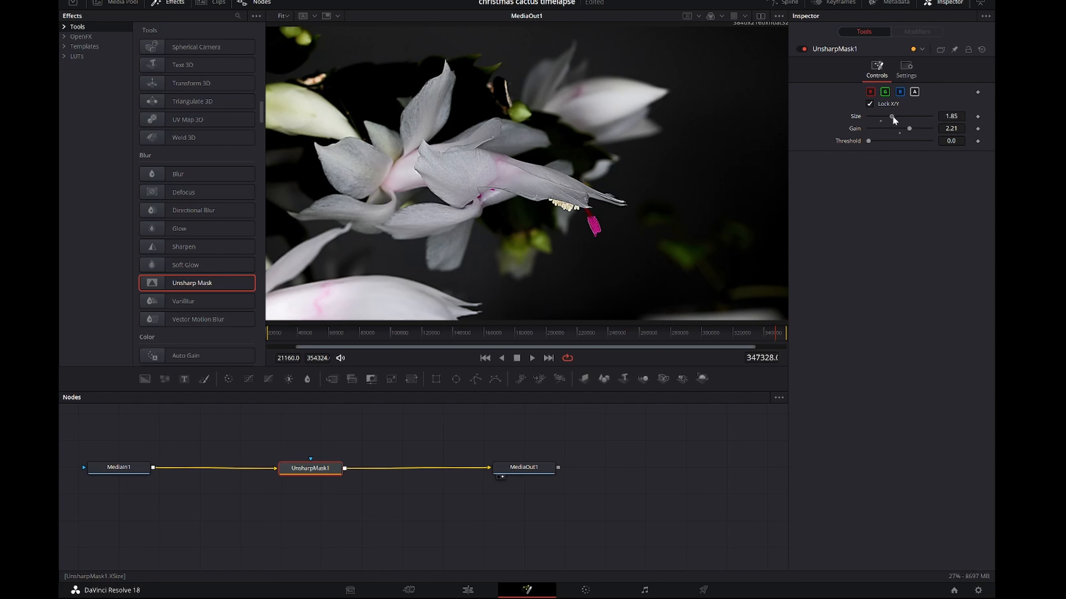
left_click_drag(890, 118, 886, 118)
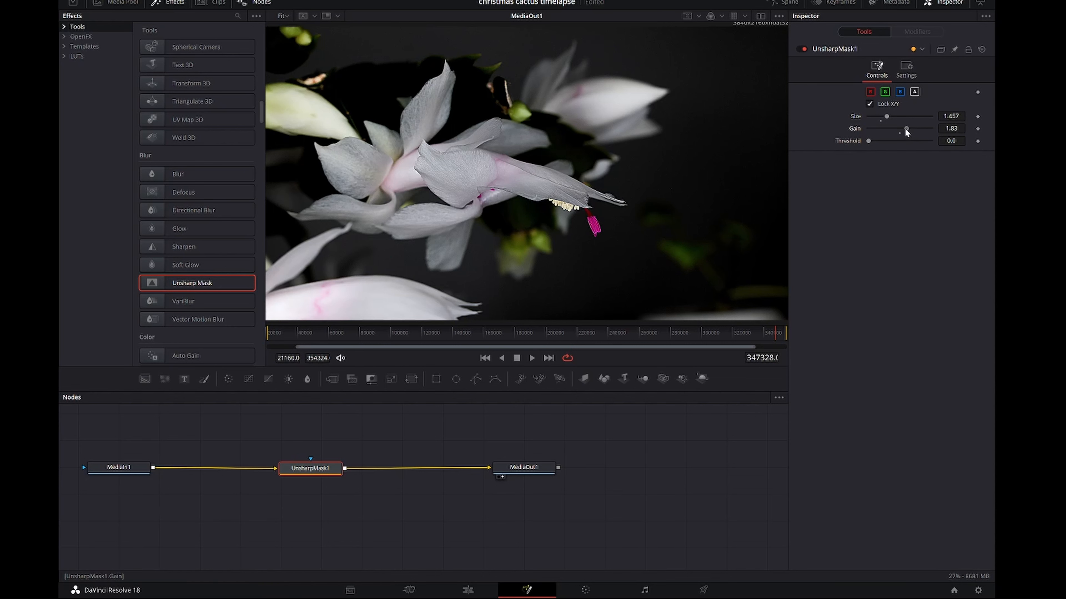
left_click_drag(911, 131, 904, 131)
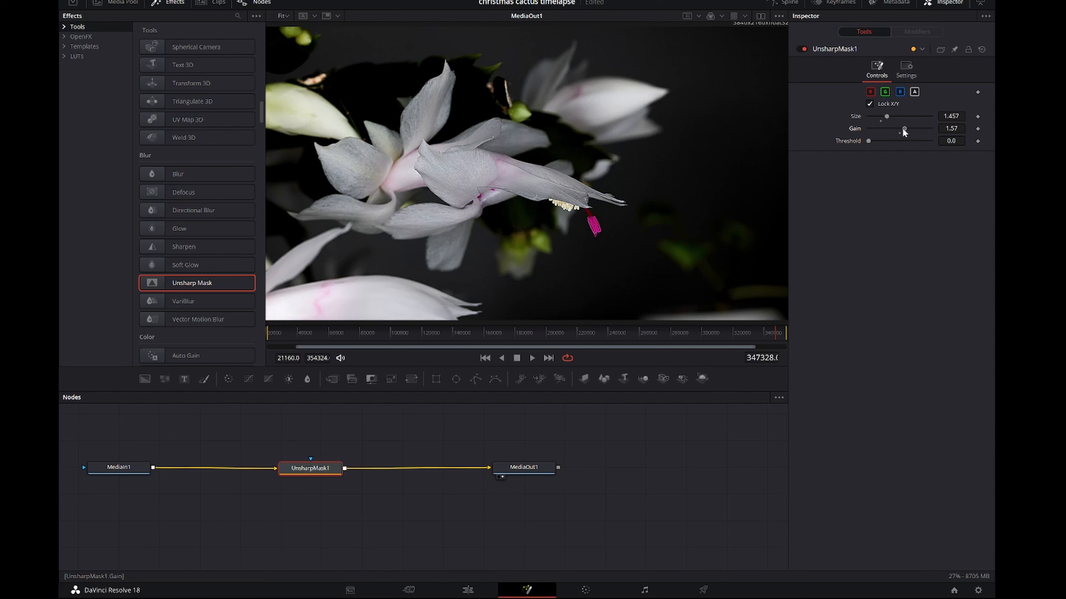
left_click_drag(904, 129, 899, 129)
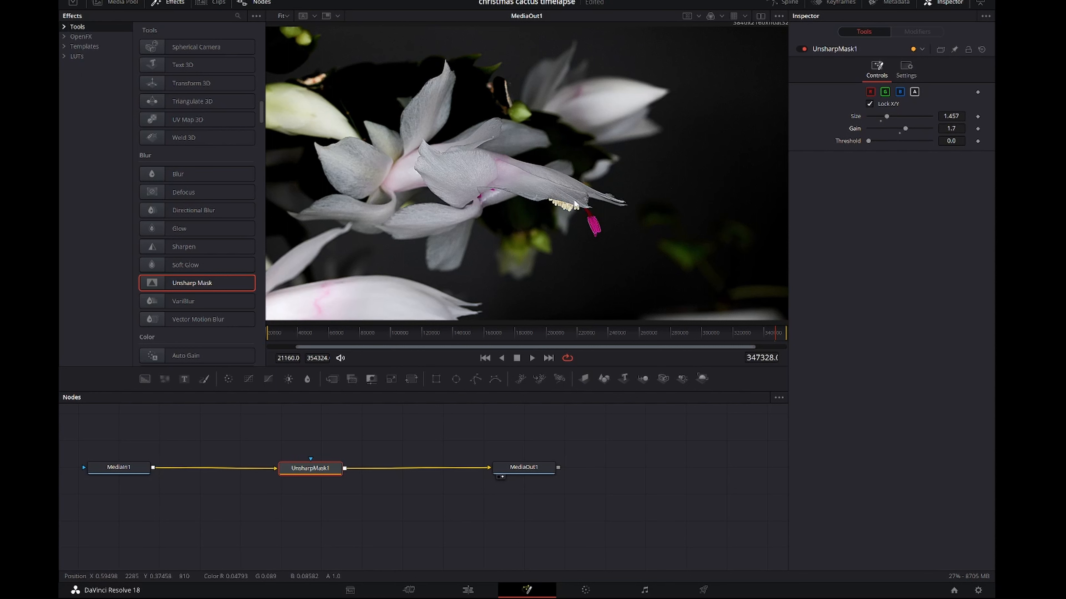
mouse_move(691, 282)
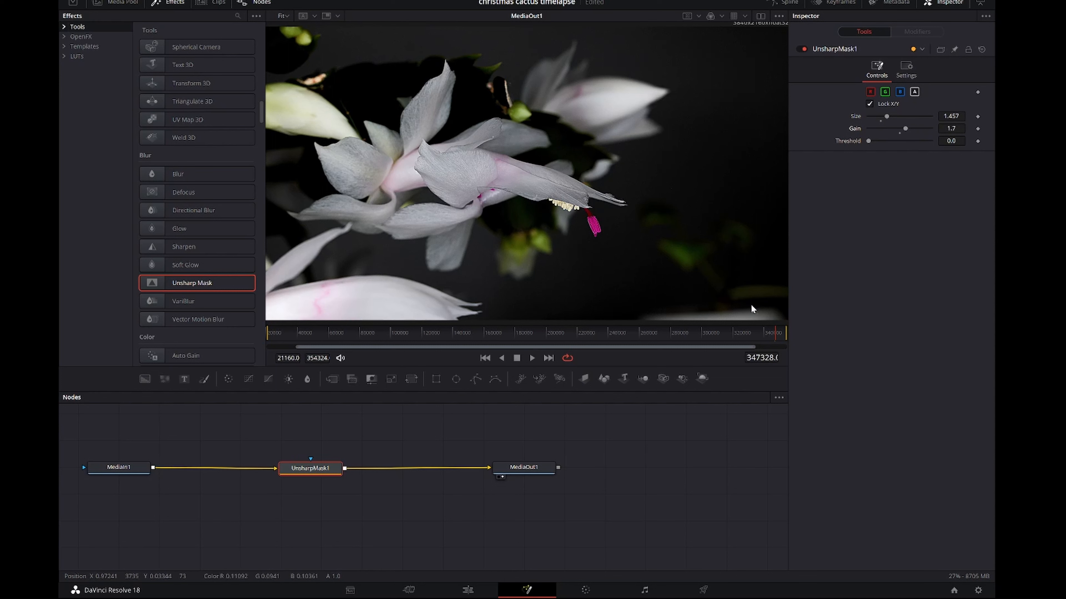
mouse_move(567, 291)
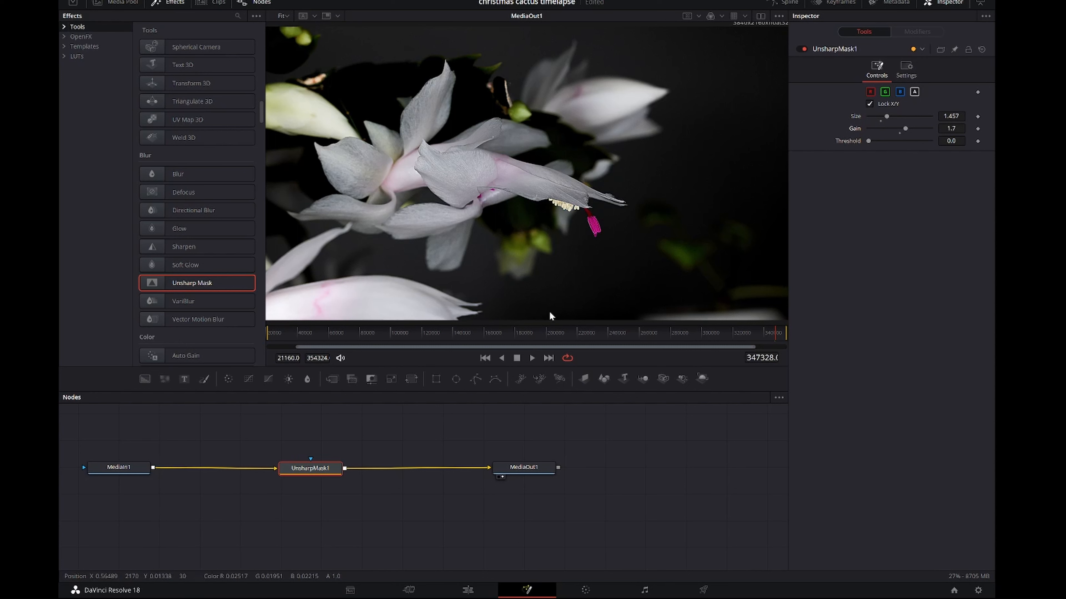
mouse_move(557, 211)
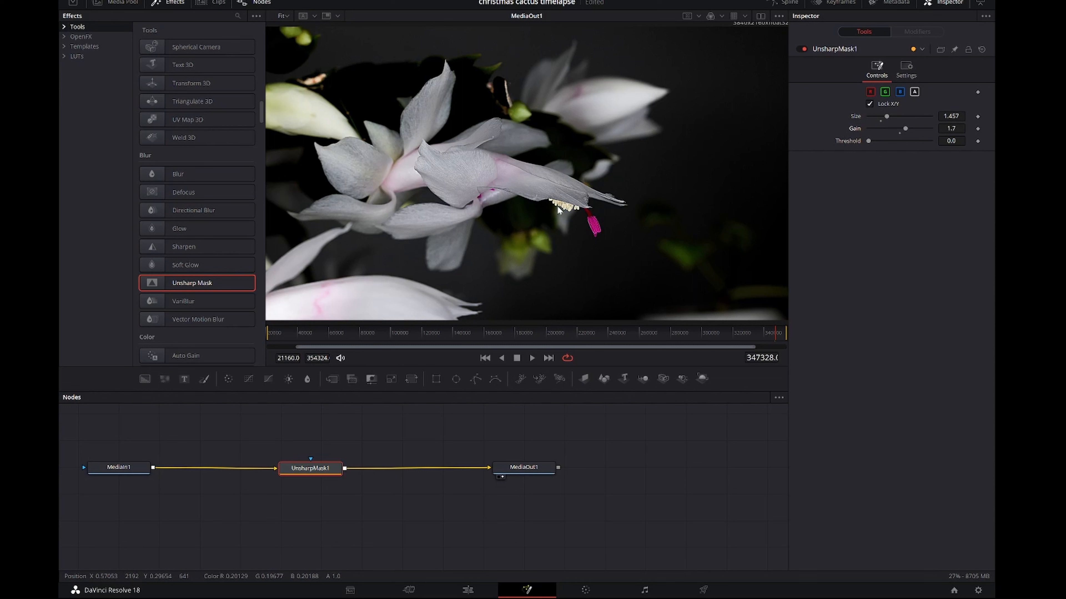
mouse_move(475, 446)
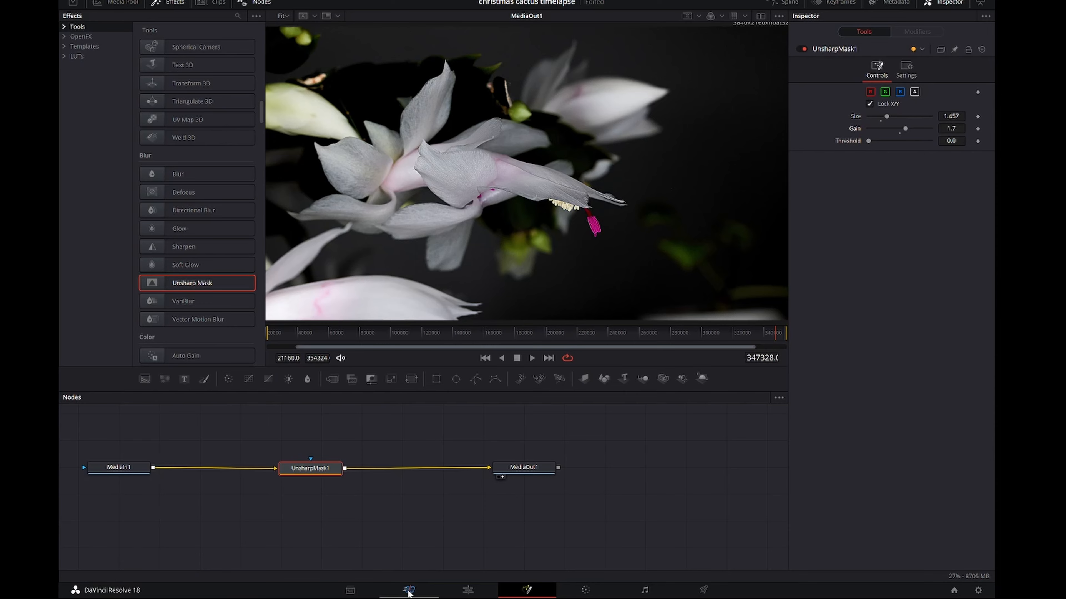
left_click(338, 588)
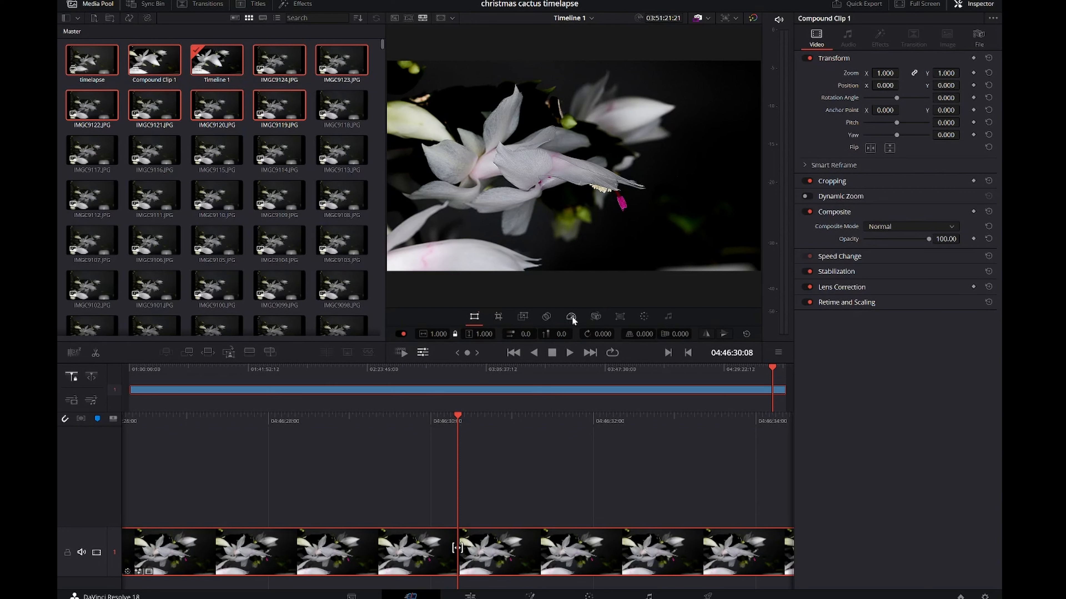
left_click(571, 318)
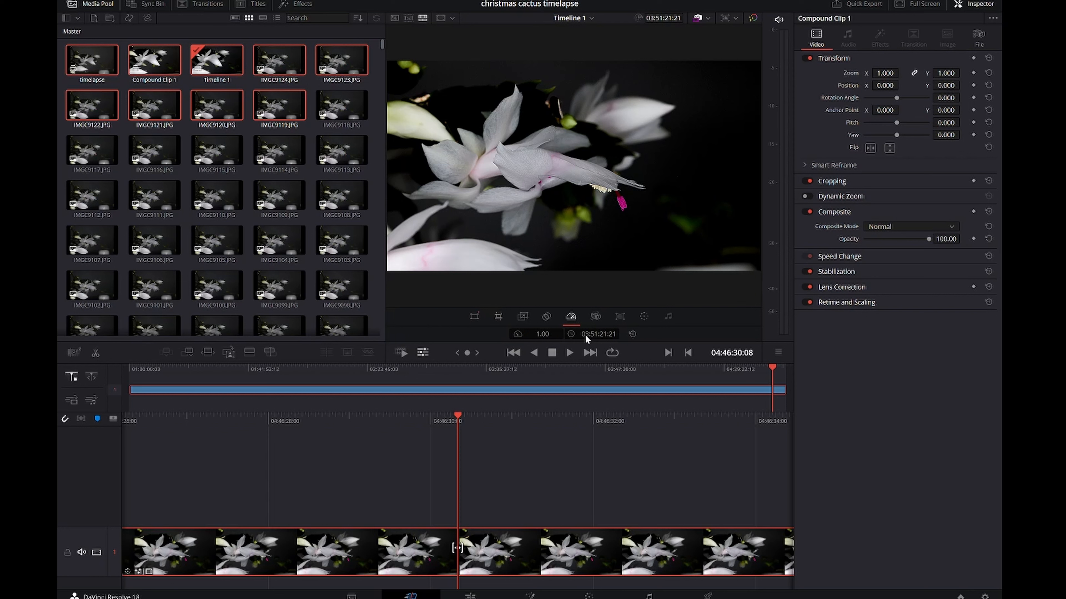
mouse_move(594, 342)
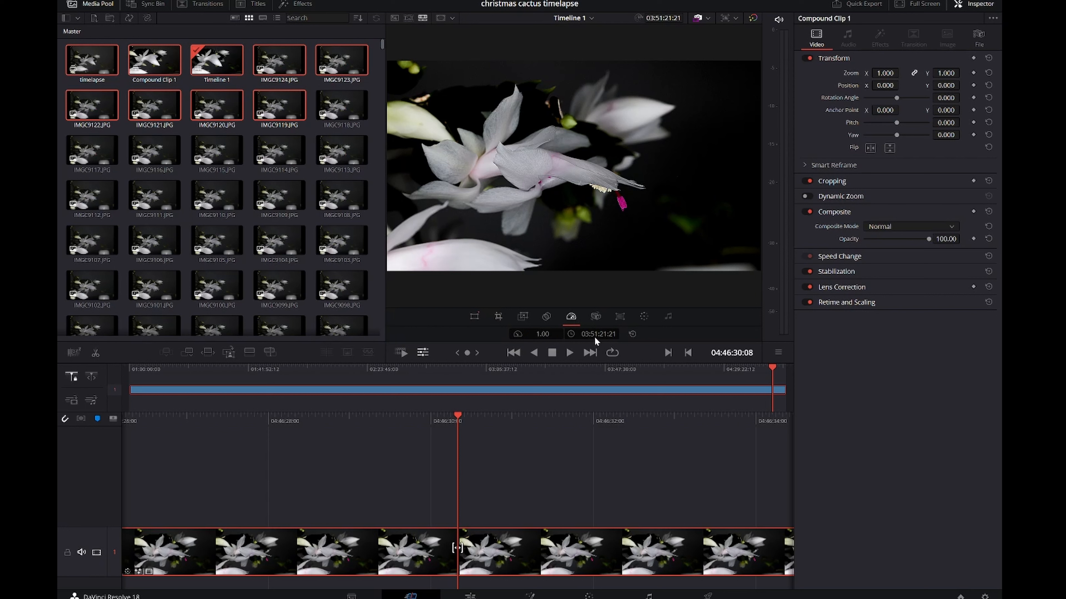
mouse_move(600, 343)
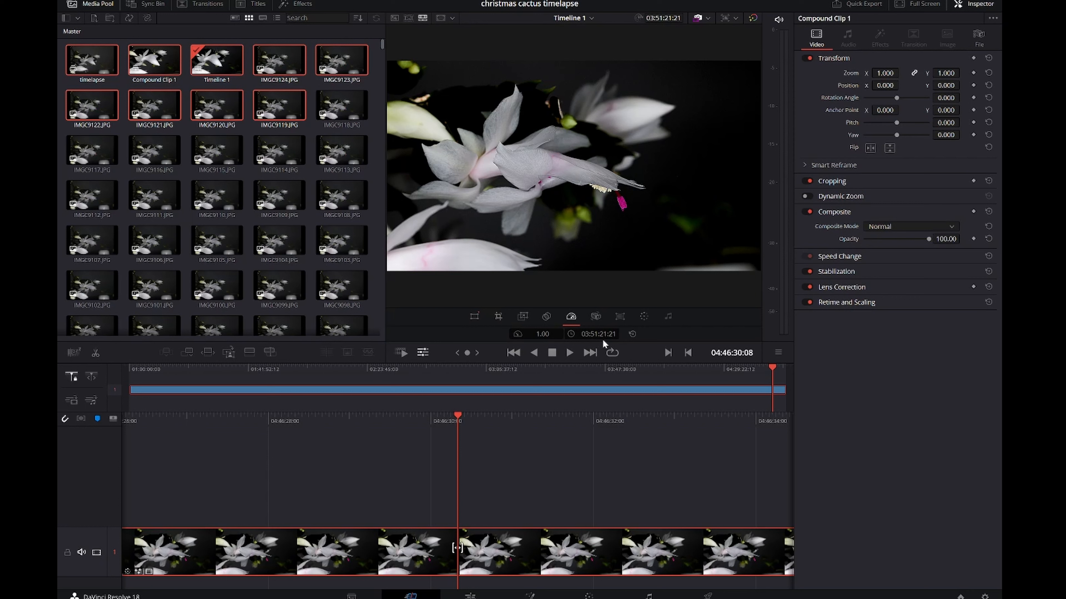
mouse_move(594, 342)
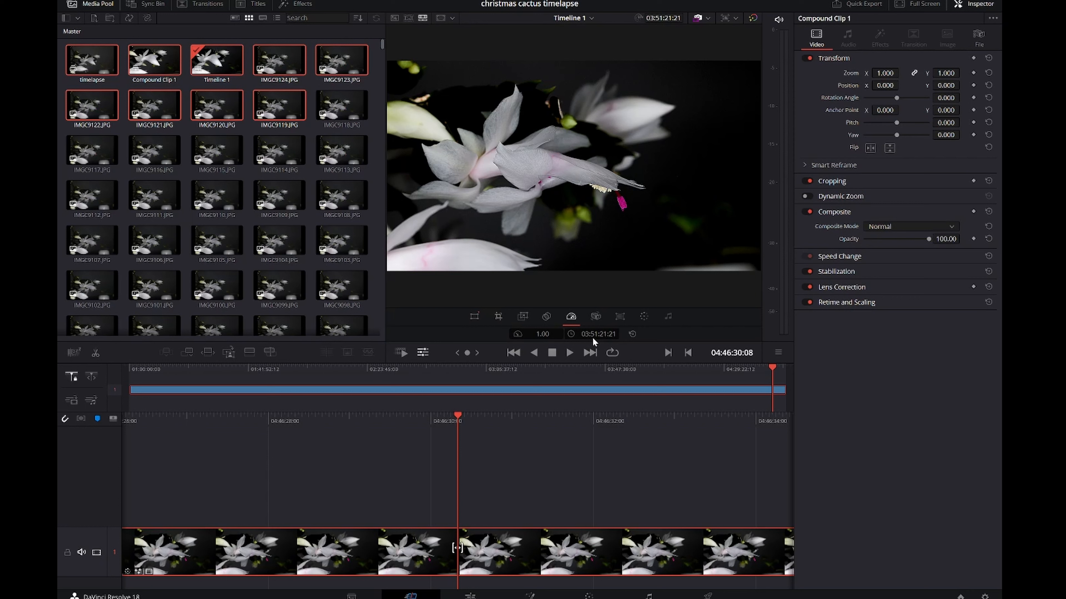
mouse_move(584, 206)
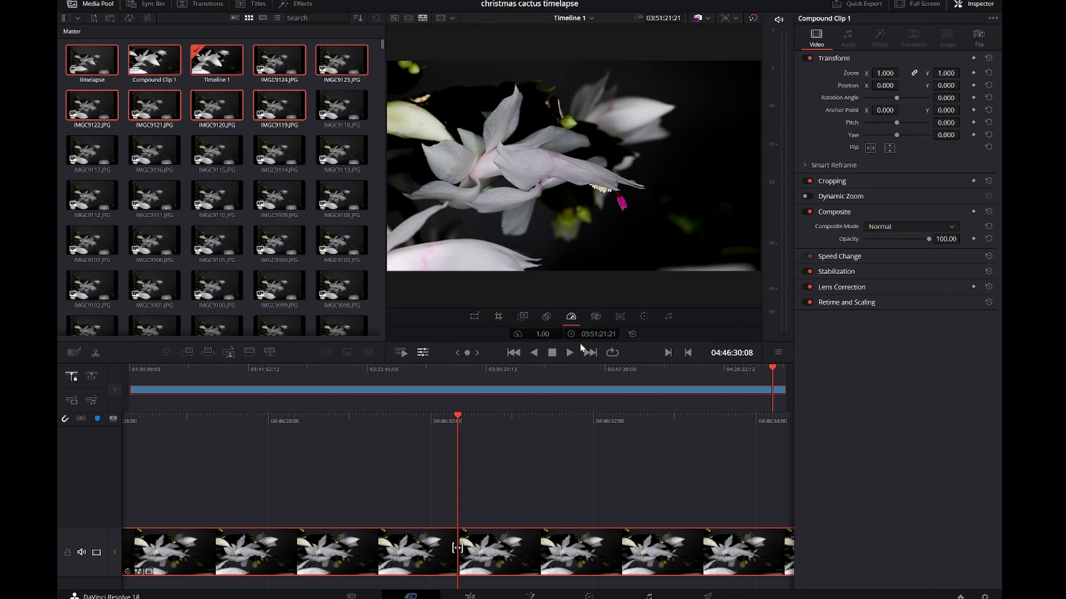
mouse_move(569, 234)
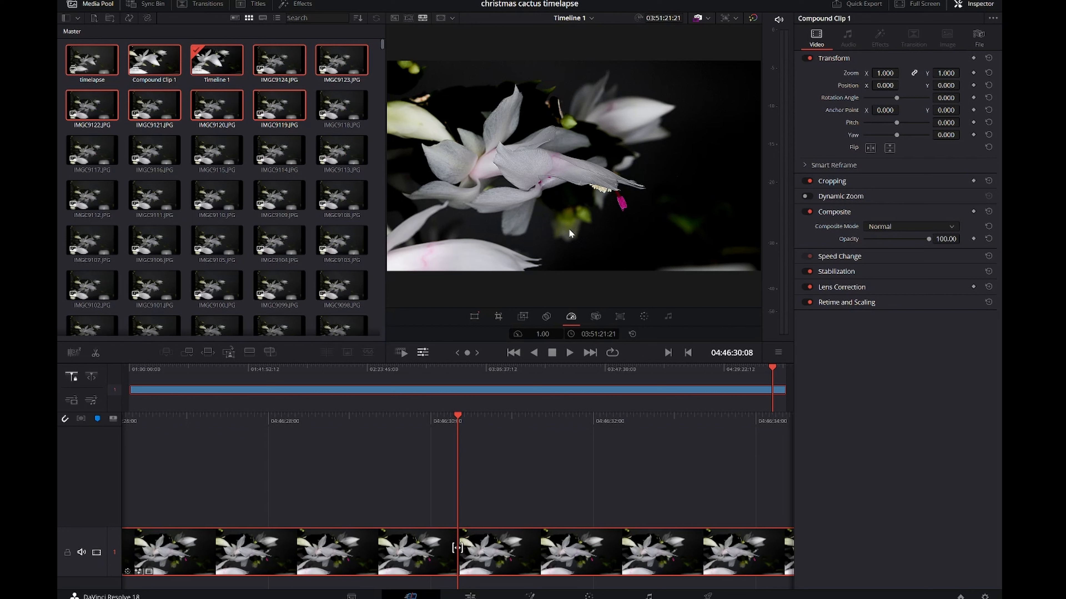
mouse_move(581, 341)
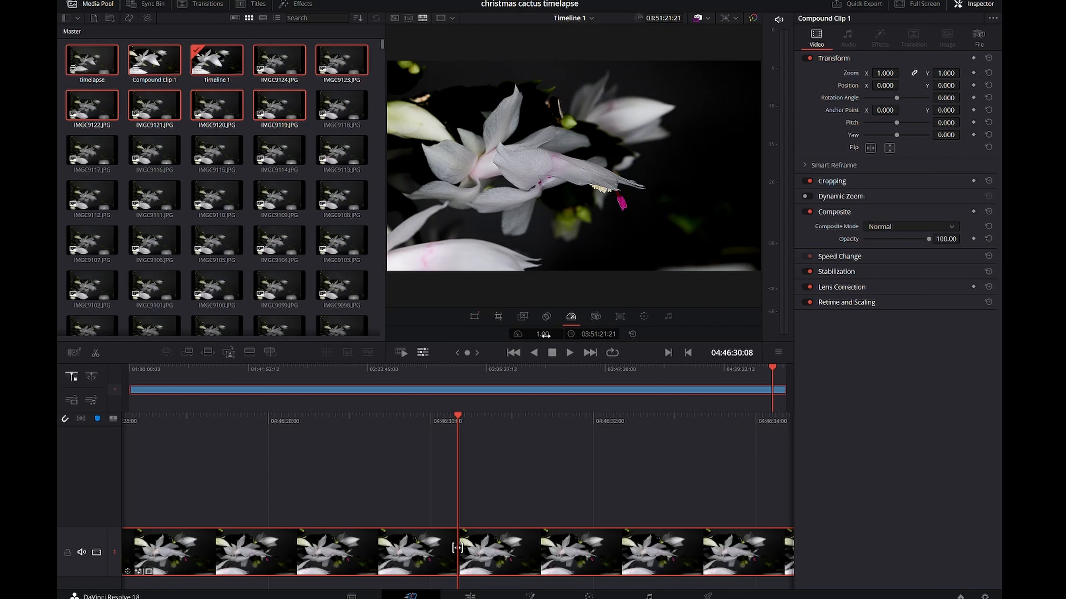
Retime the clip to a 00:01:30:00 duration, giving a speed of 152.59.
left_click(597, 333)
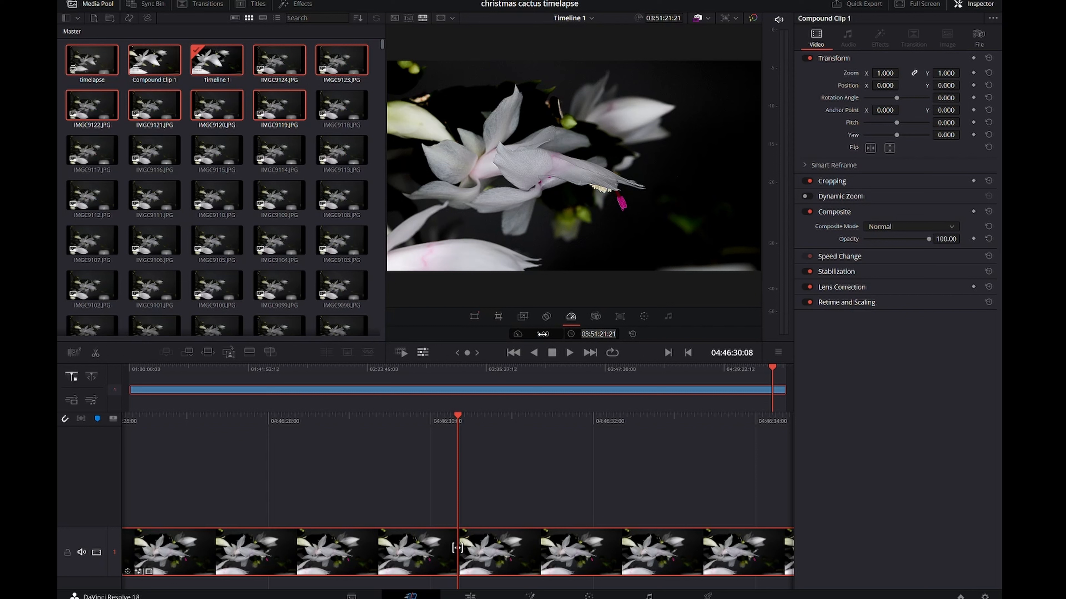
left_click(536, 333)
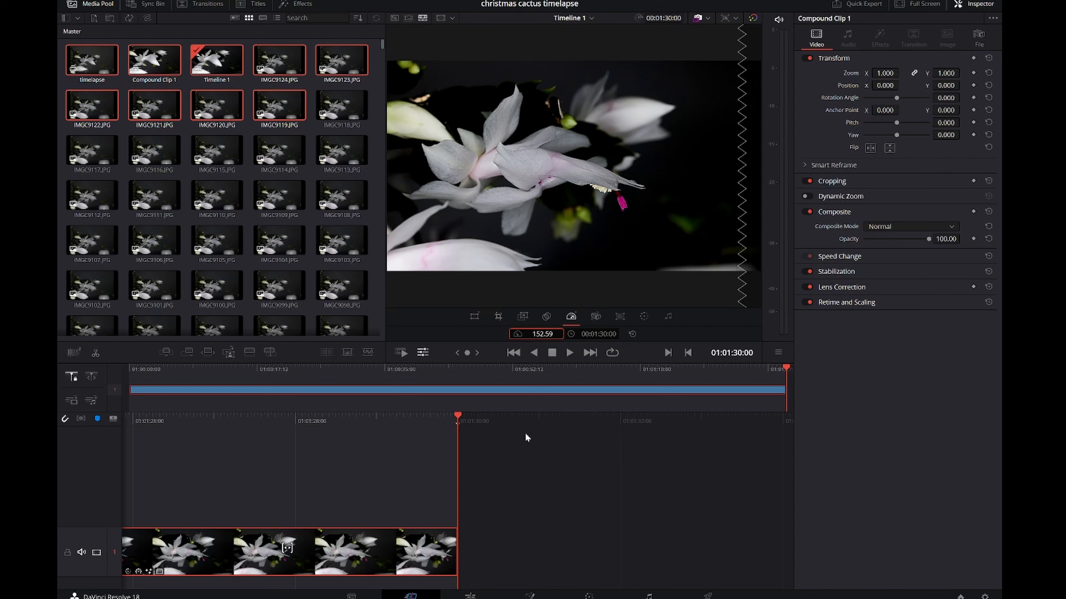
mouse_move(469, 436)
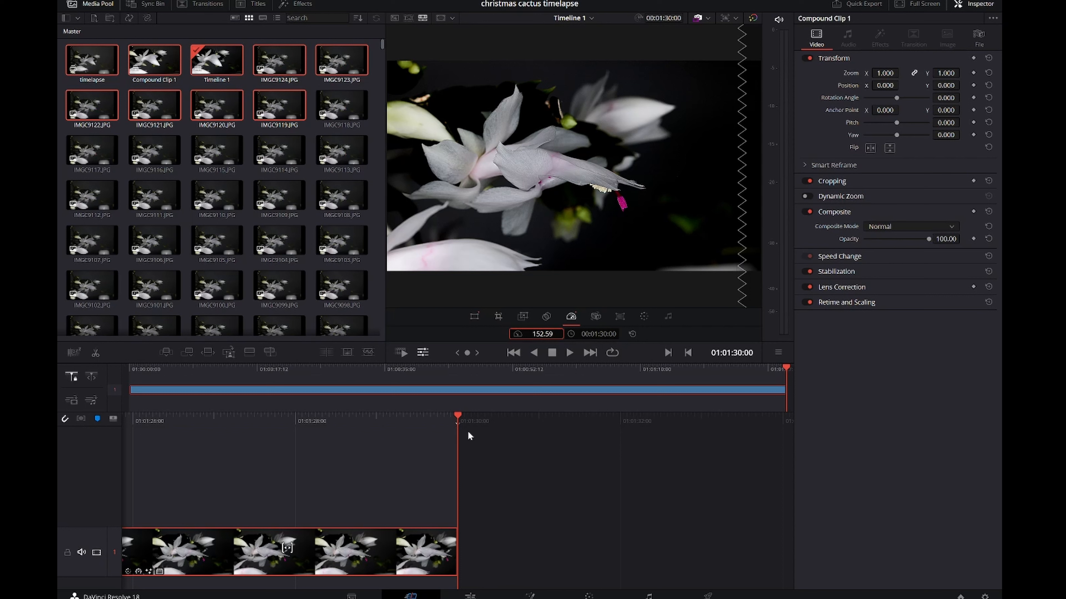
mouse_move(706, 559)
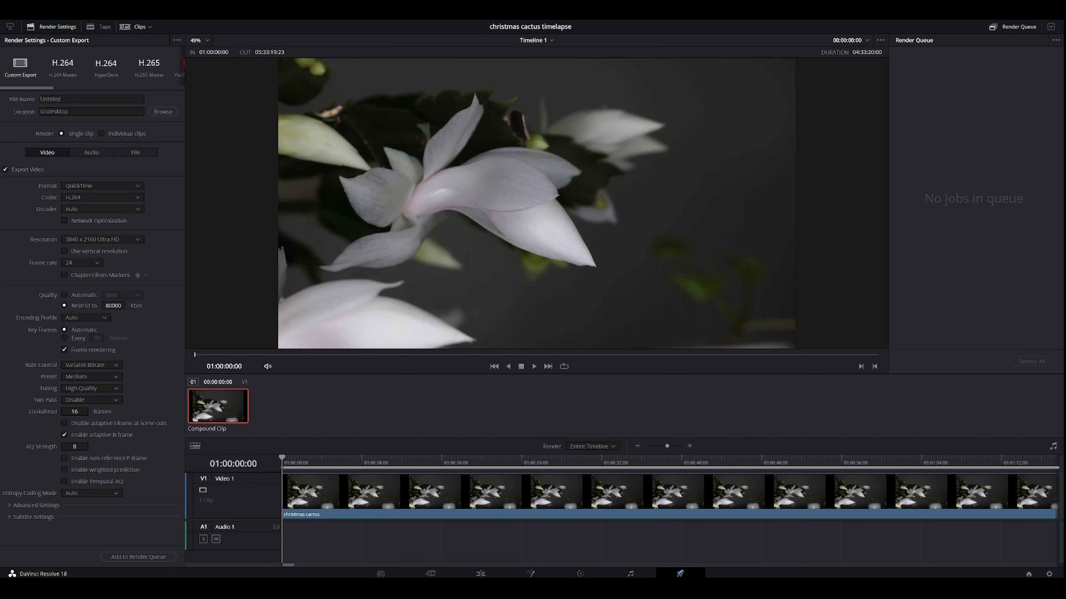
mouse_move(221, 230)
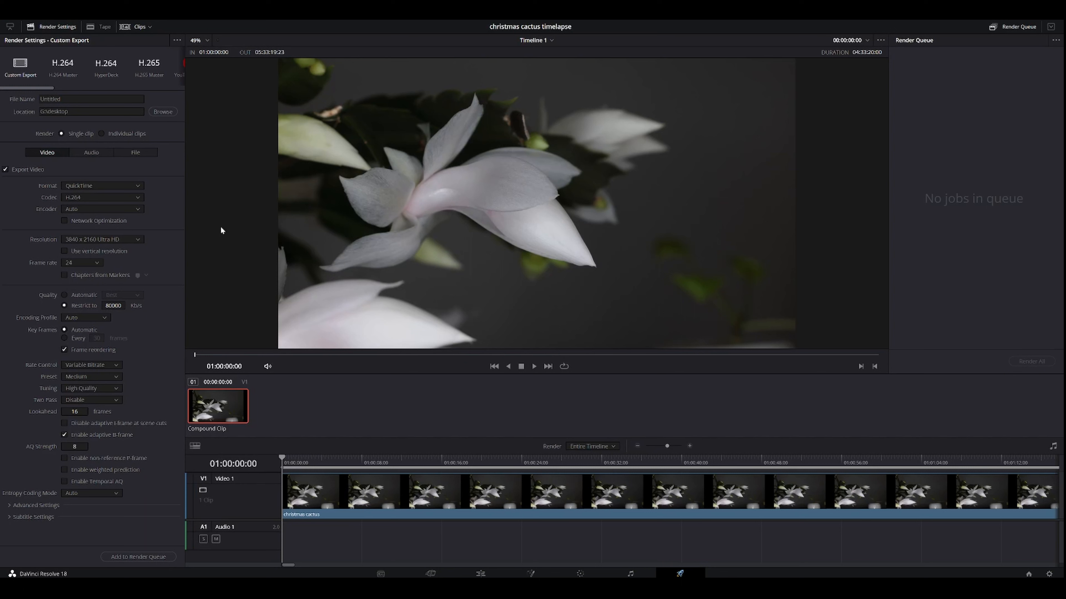
Name the Deliver page export file 'christmas cactus timelapse'.
left_click(91, 99)
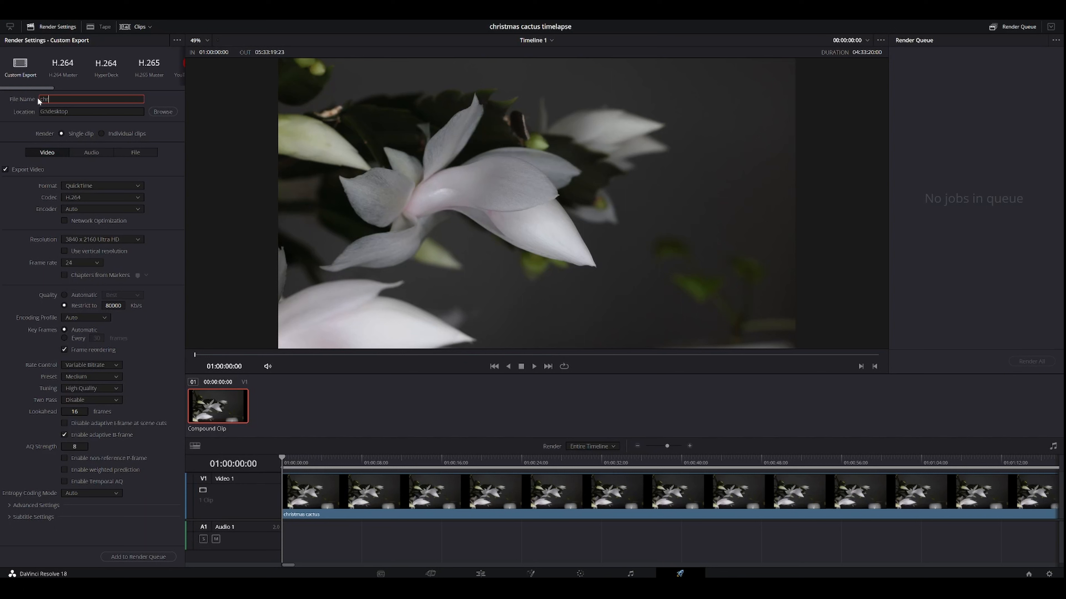
type("christmas")
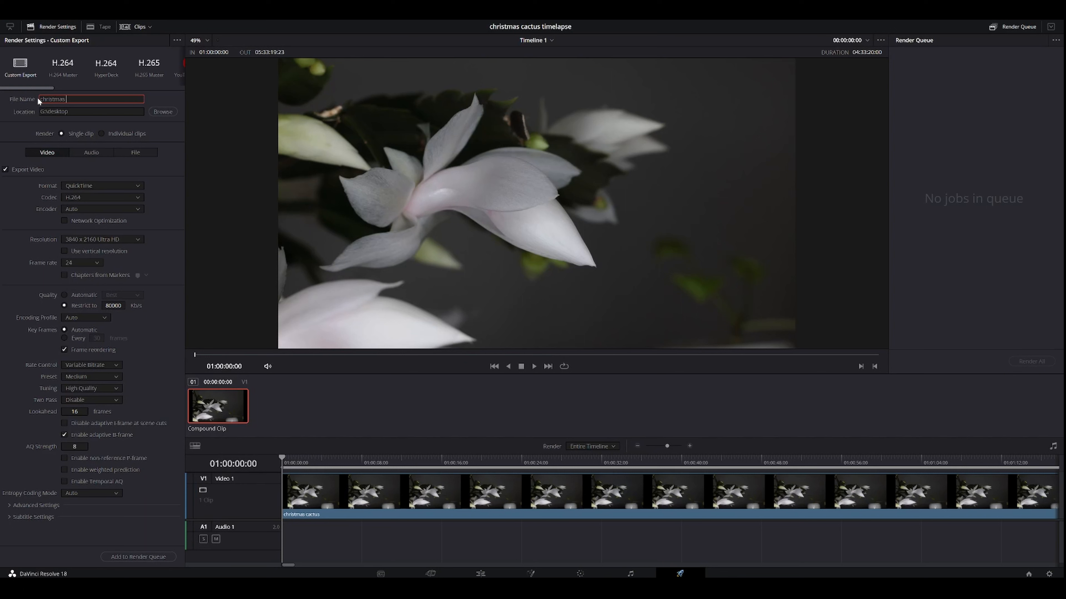
type("cactus time")
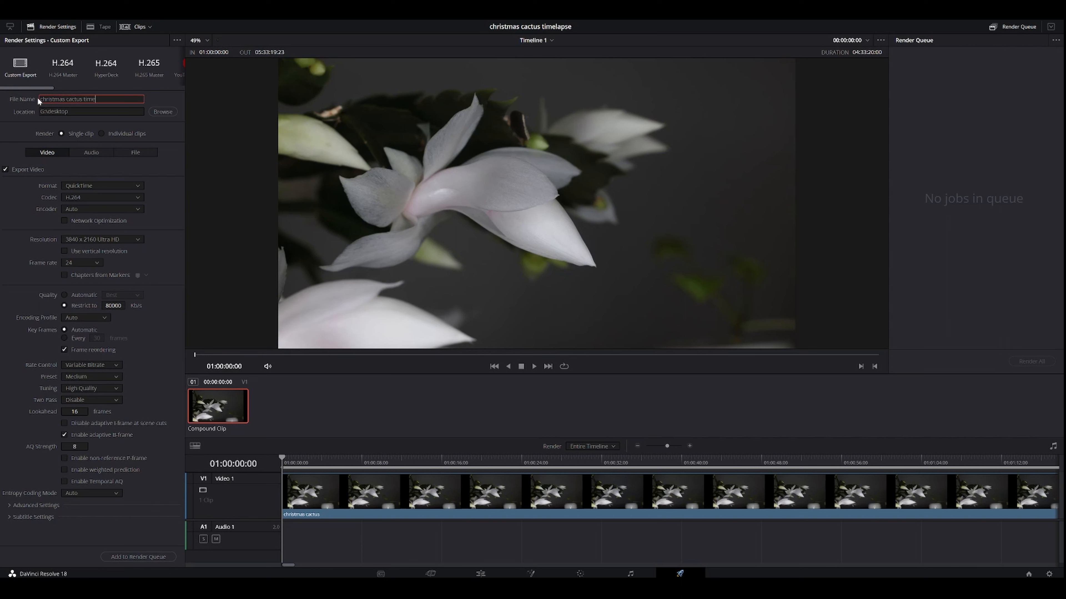
type("lapse")
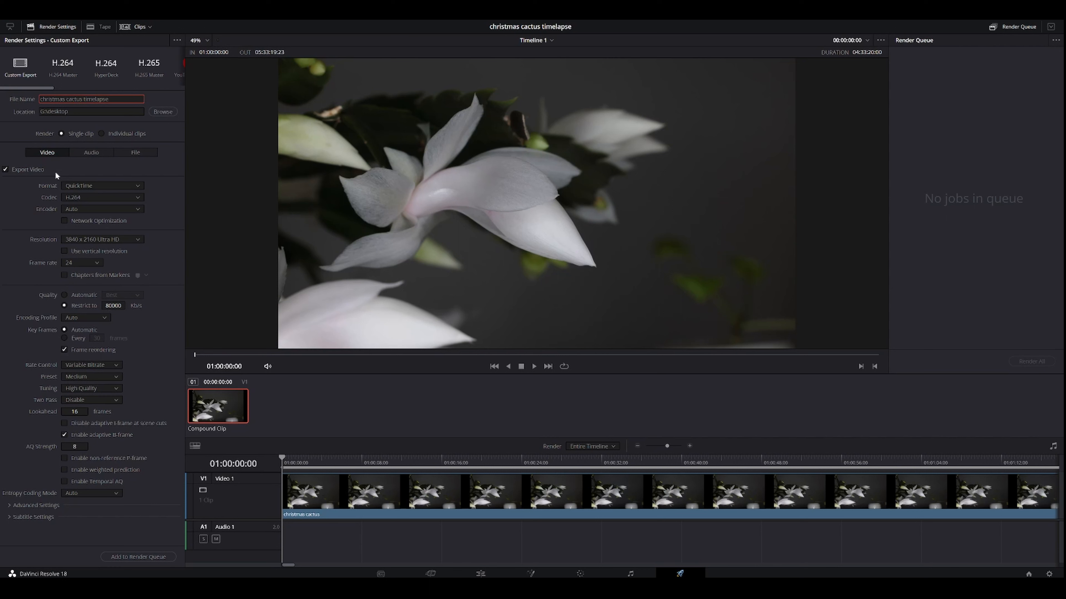
mouse_move(73, 193)
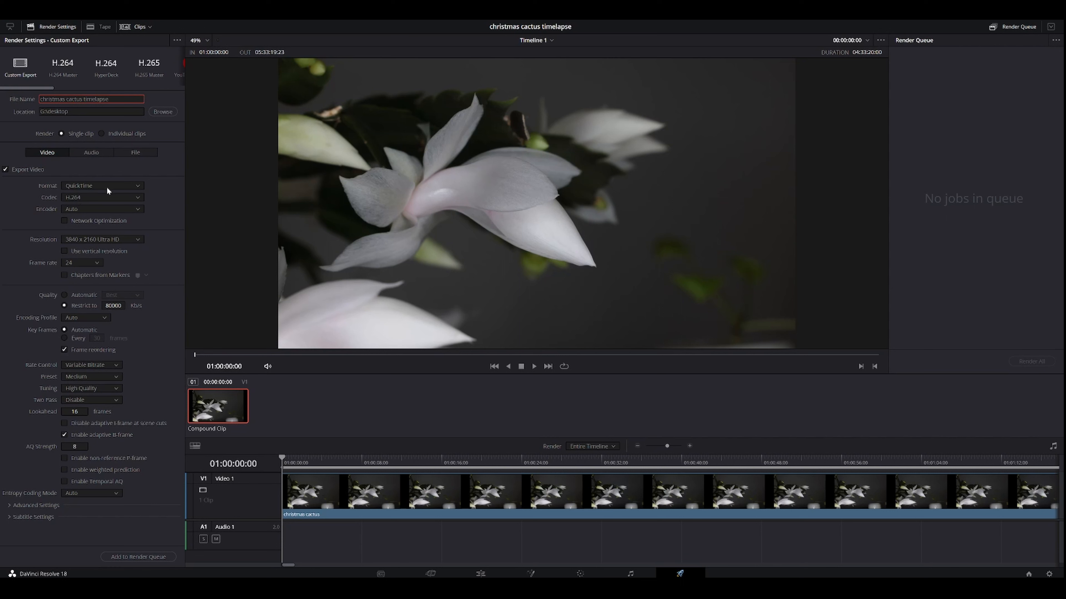
Set the output format to MP4 with the H.265 codec.
left_click(102, 185)
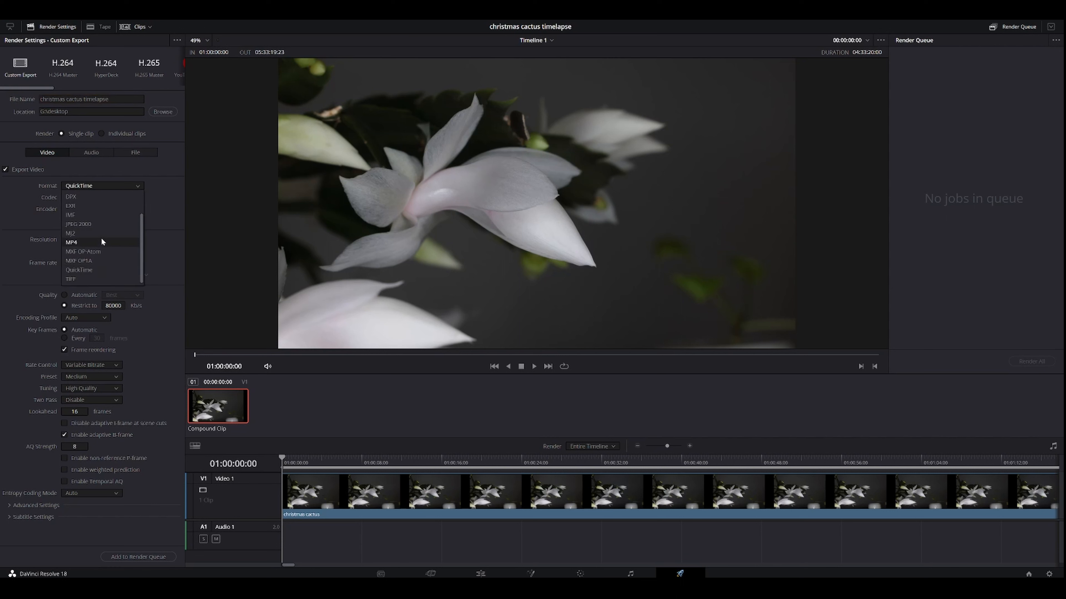
left_click(72, 242)
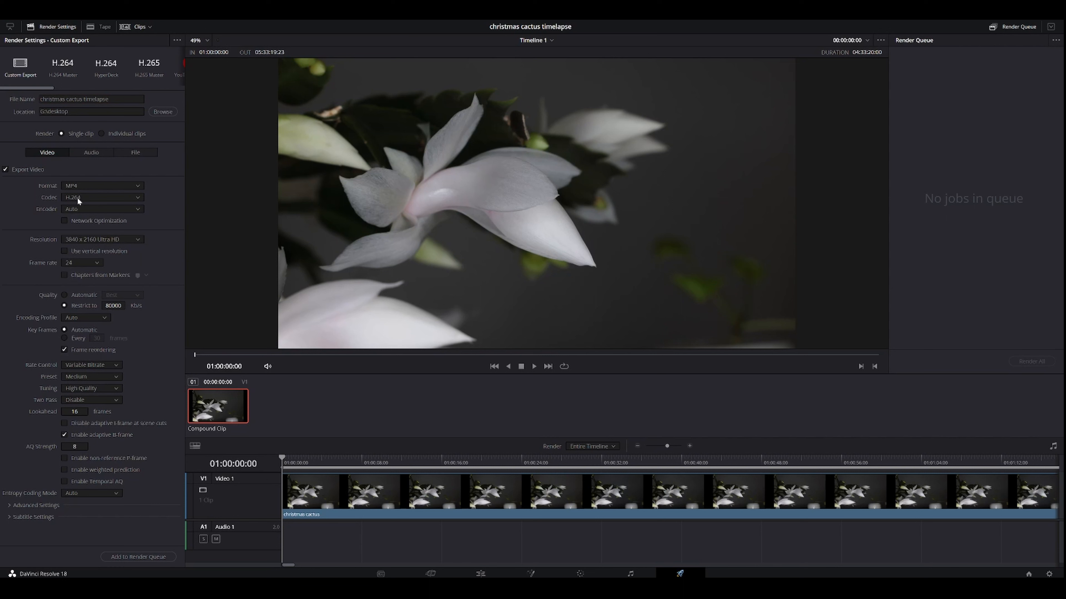
left_click(102, 197)
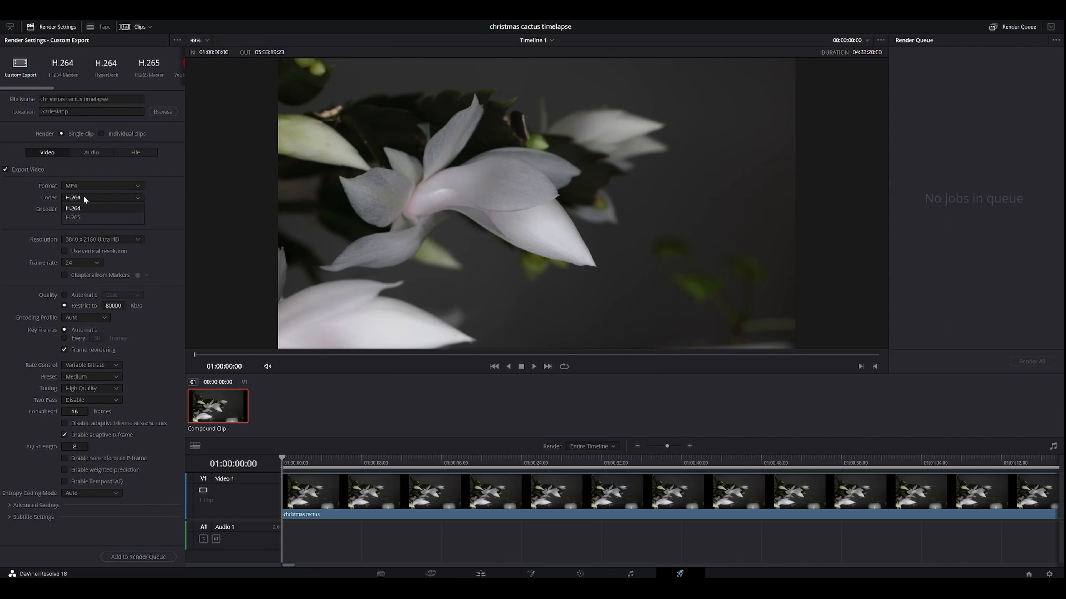
mouse_move(73, 217)
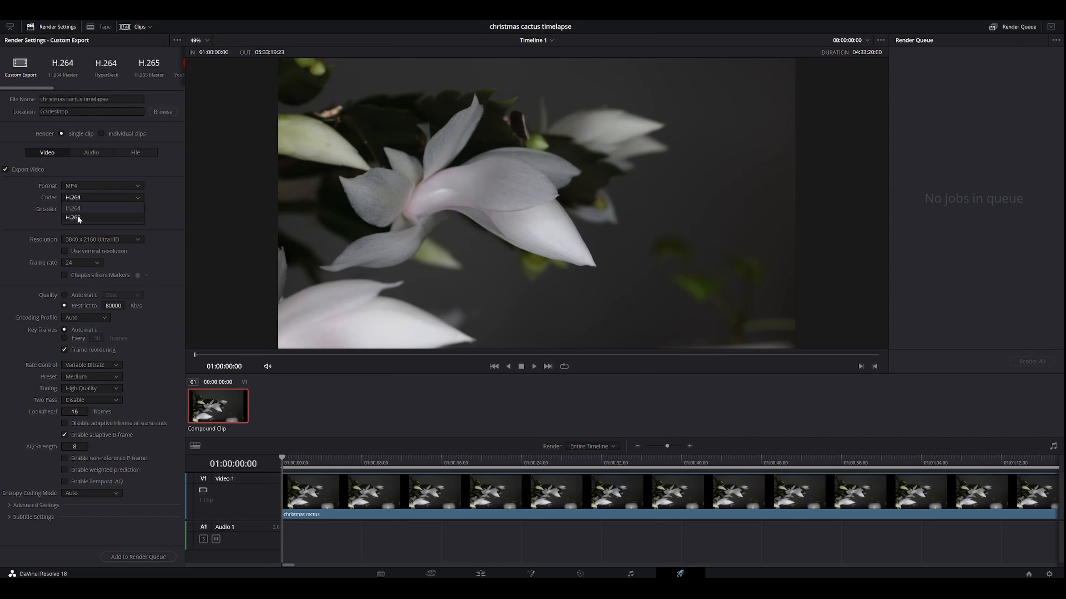
left_click(72, 217)
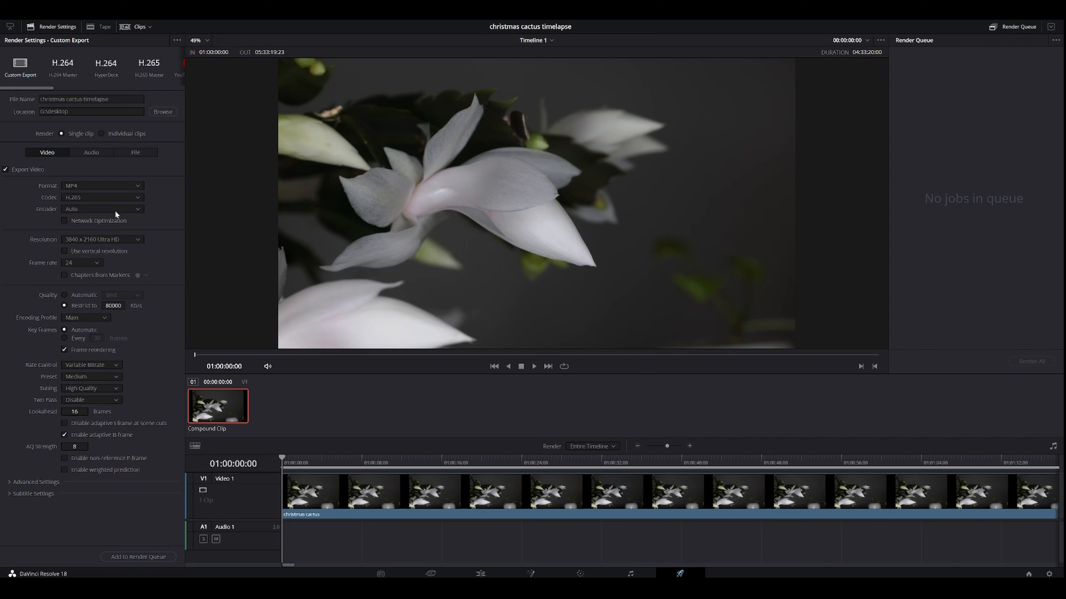
mouse_move(54, 215)
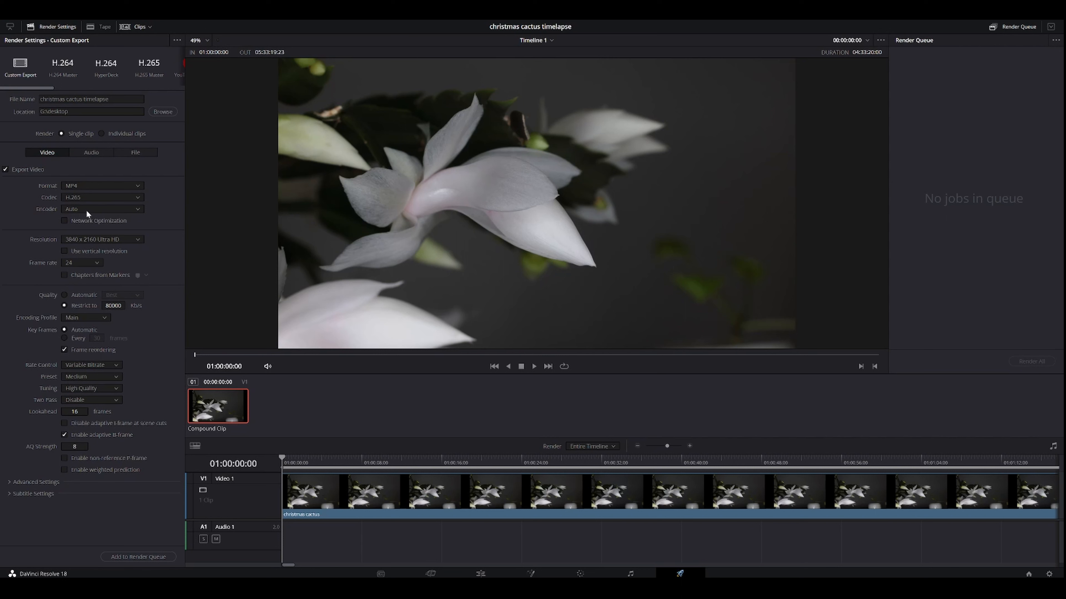
Choose the NVIDIA encoder and 3840 x 2160 Ultra HD resolution.
left_click(102, 209)
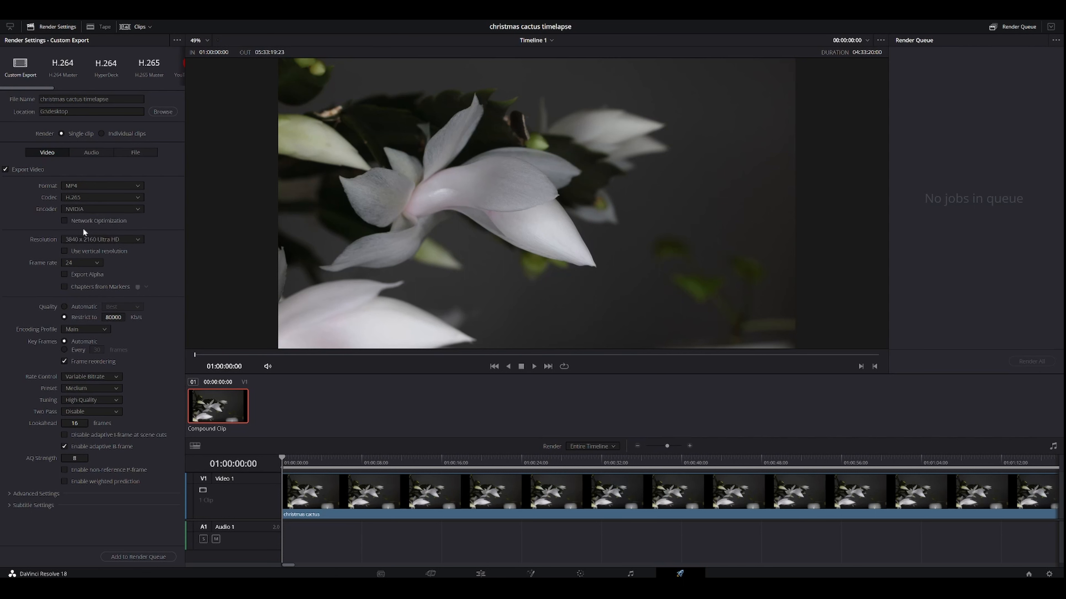
mouse_move(94, 220)
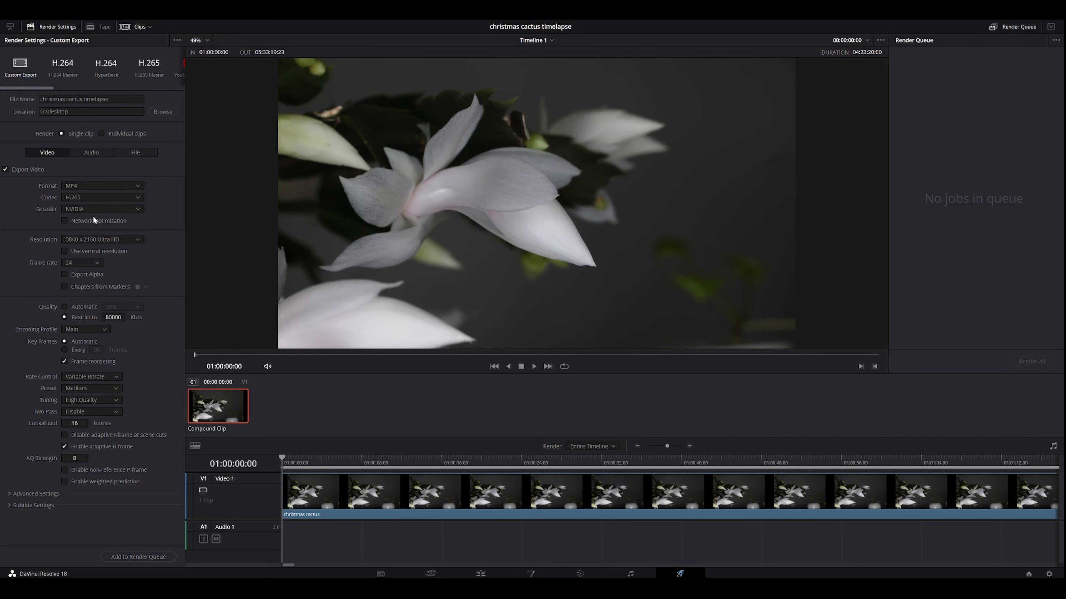
mouse_move(136, 239)
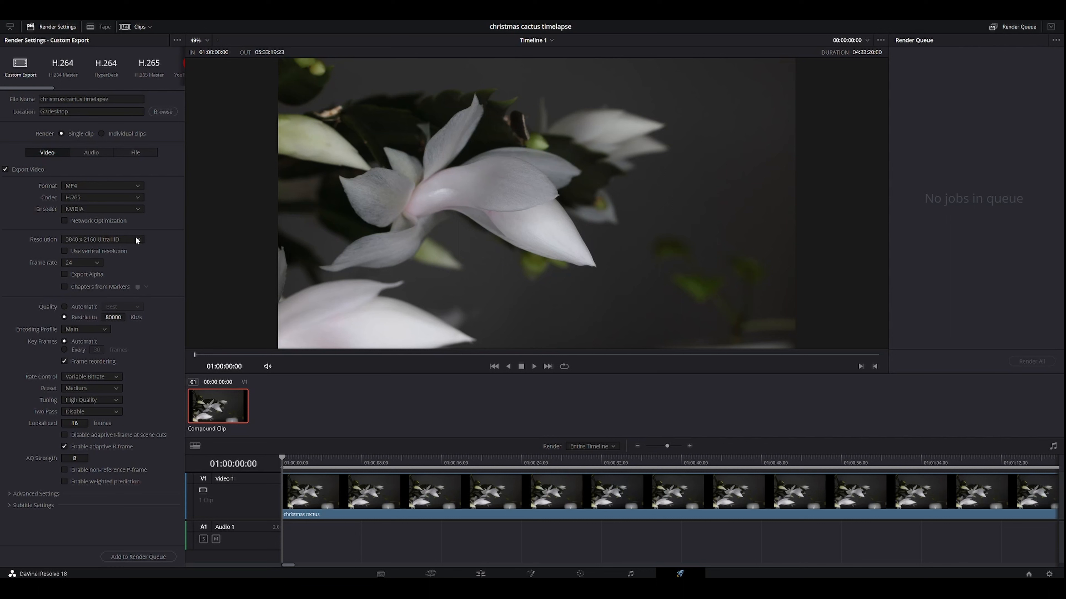
left_click(102, 239)
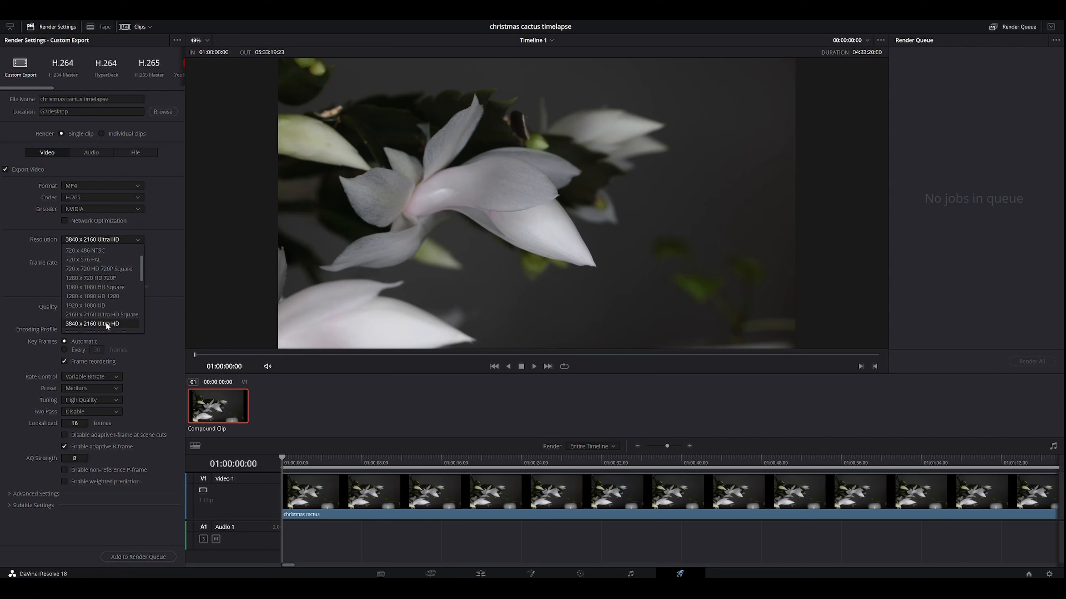
left_click(101, 323)
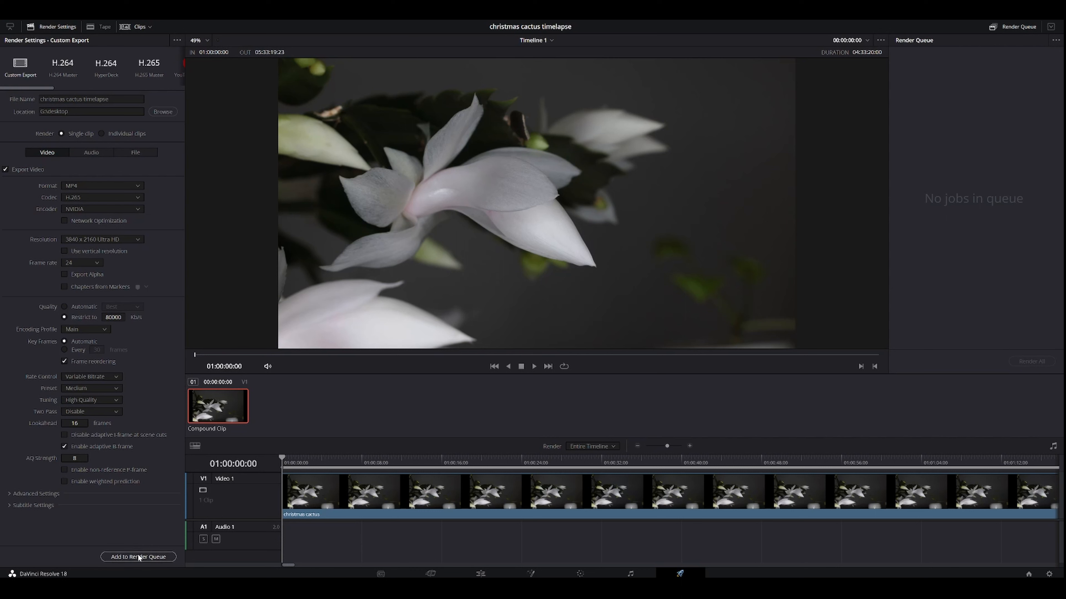
Add the job to the render queue, replacing the existing file, and render all.
left_click(139, 557)
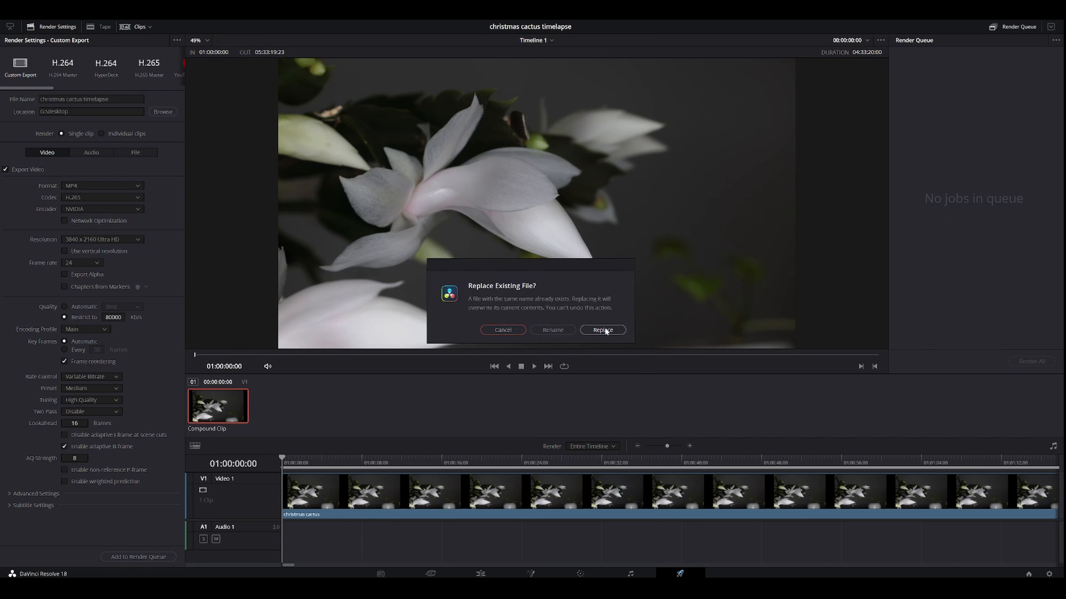
left_click(602, 330)
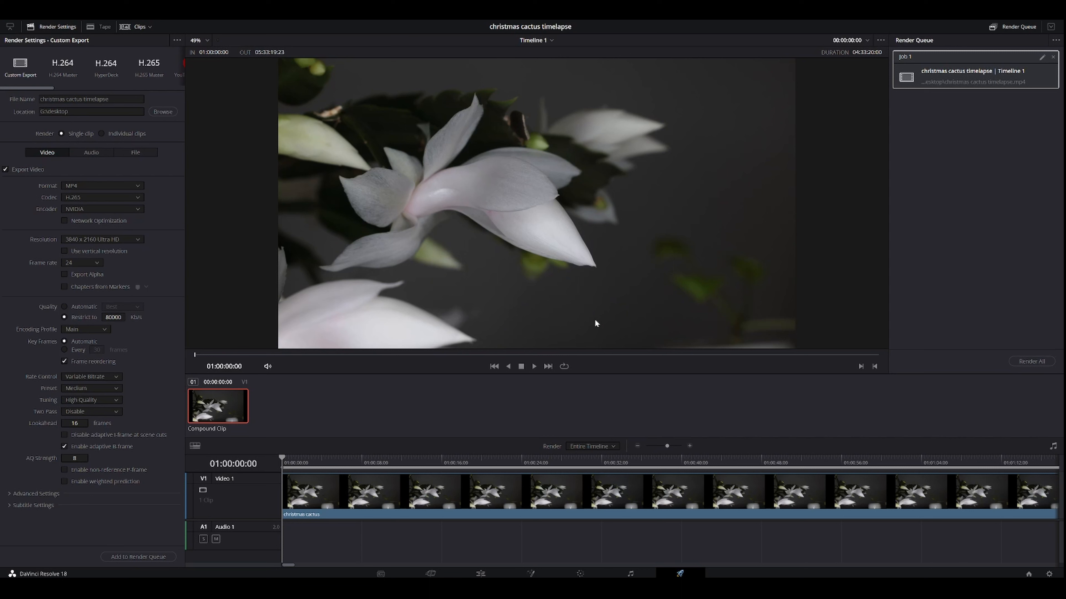
mouse_move(957, 393)
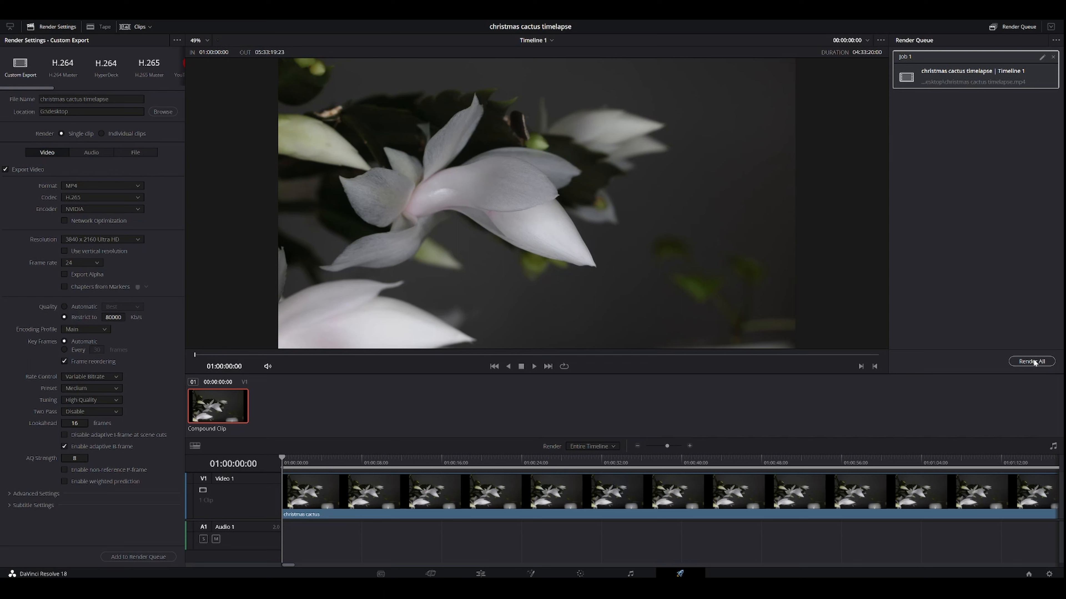
left_click(1031, 361)
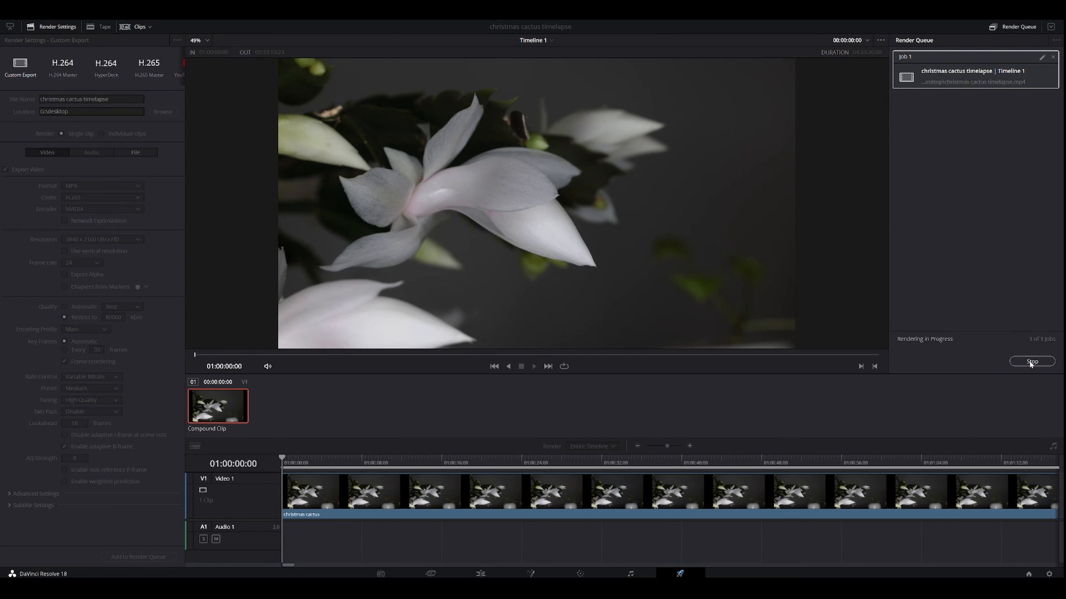